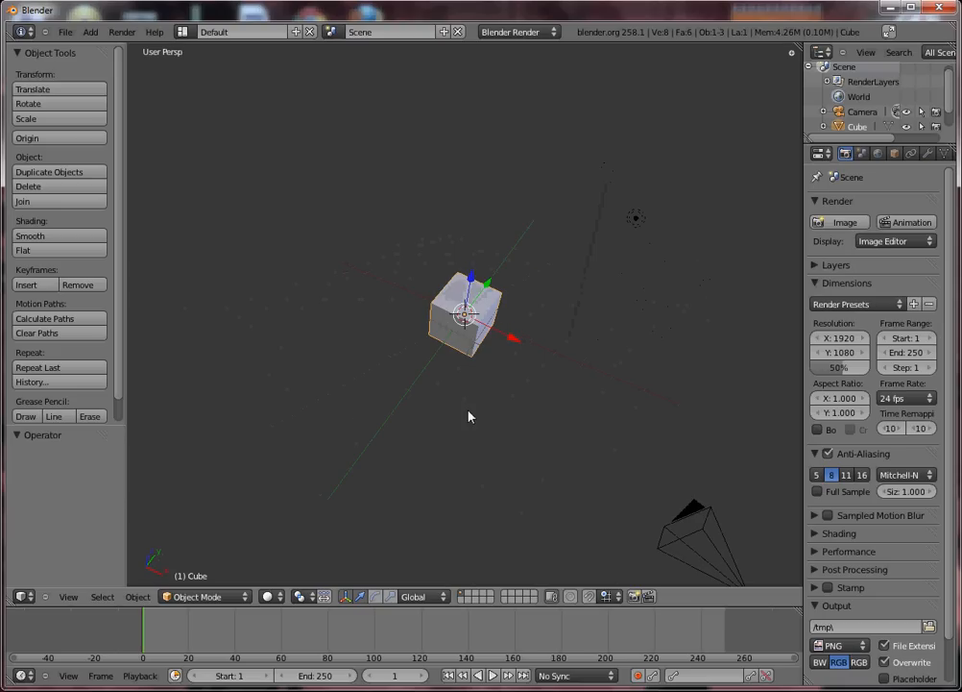
pyautogui.moveTo(450, 331)
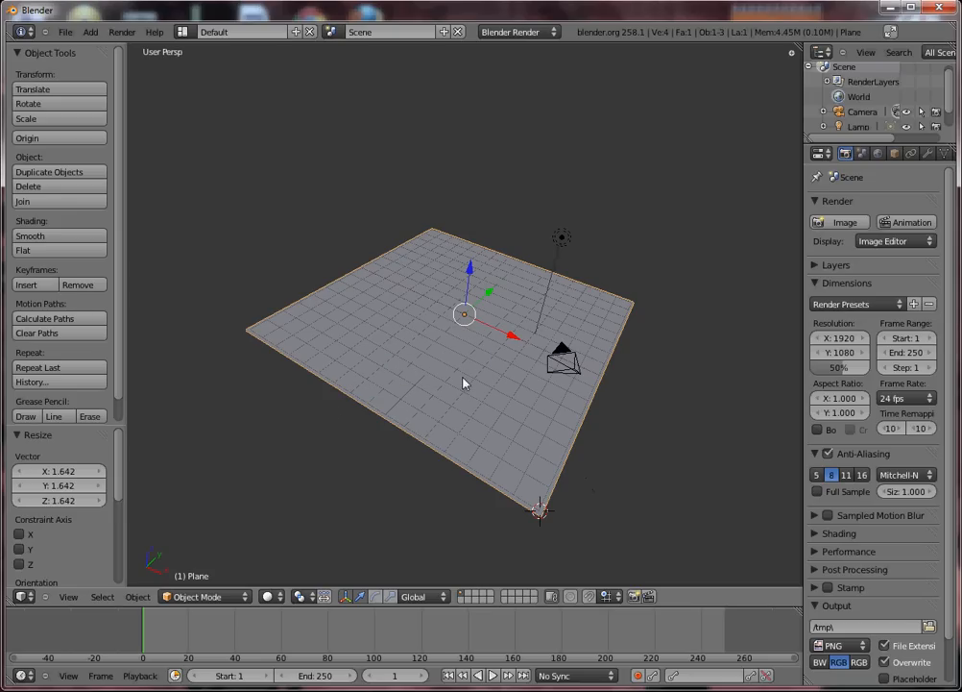
pyautogui.moveTo(443, 306)
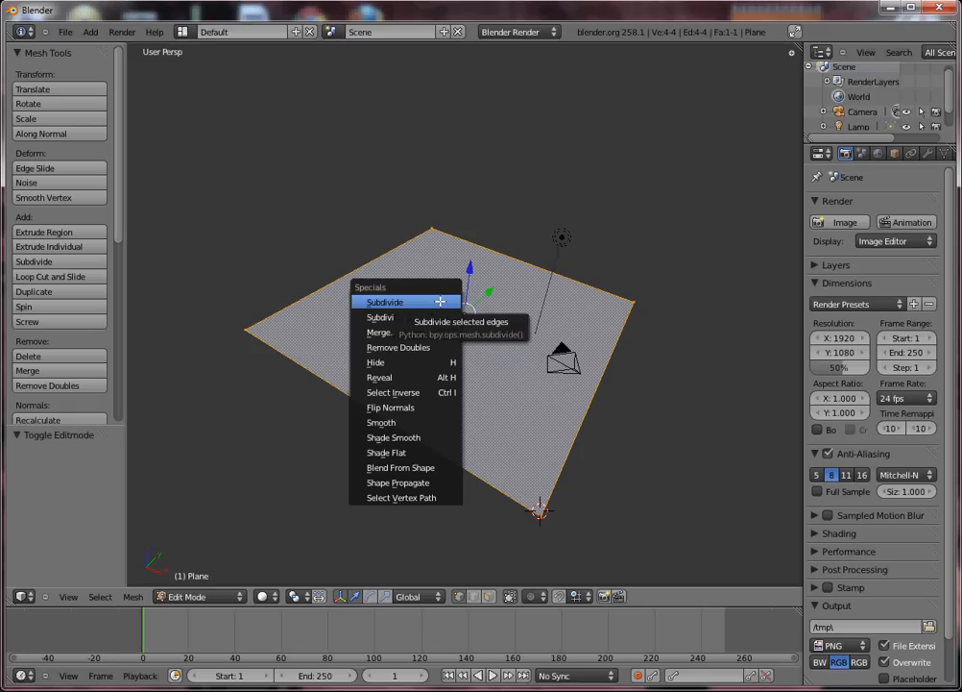
# Subdivide the plane with 15 cuts, then twice more, into about 16,000 vertices.
pyautogui.click(385, 301)
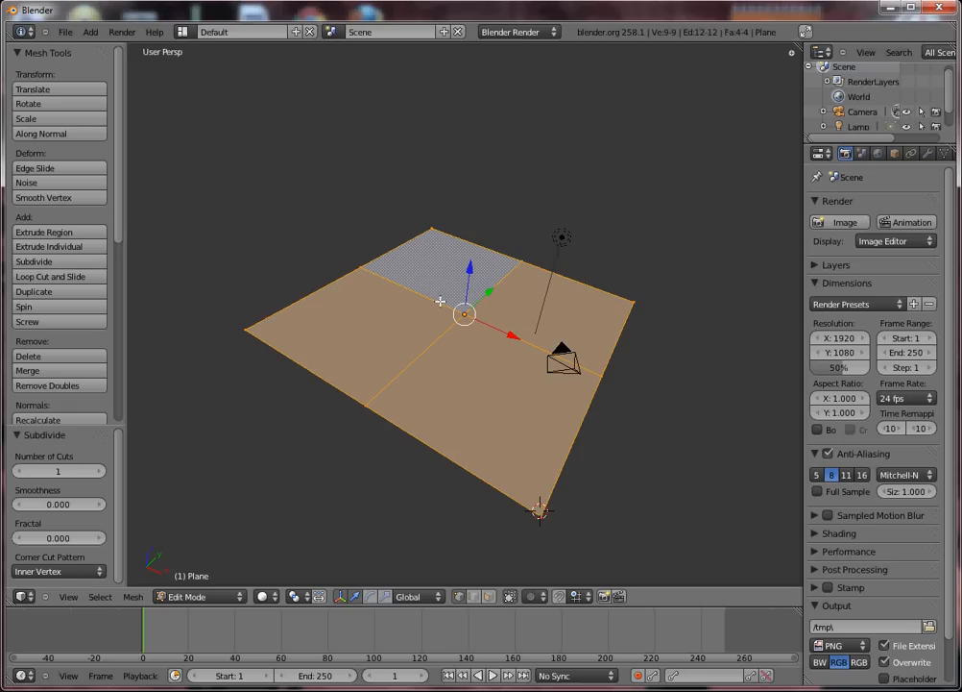
pyautogui.click(58, 471)
pyautogui.write('5')
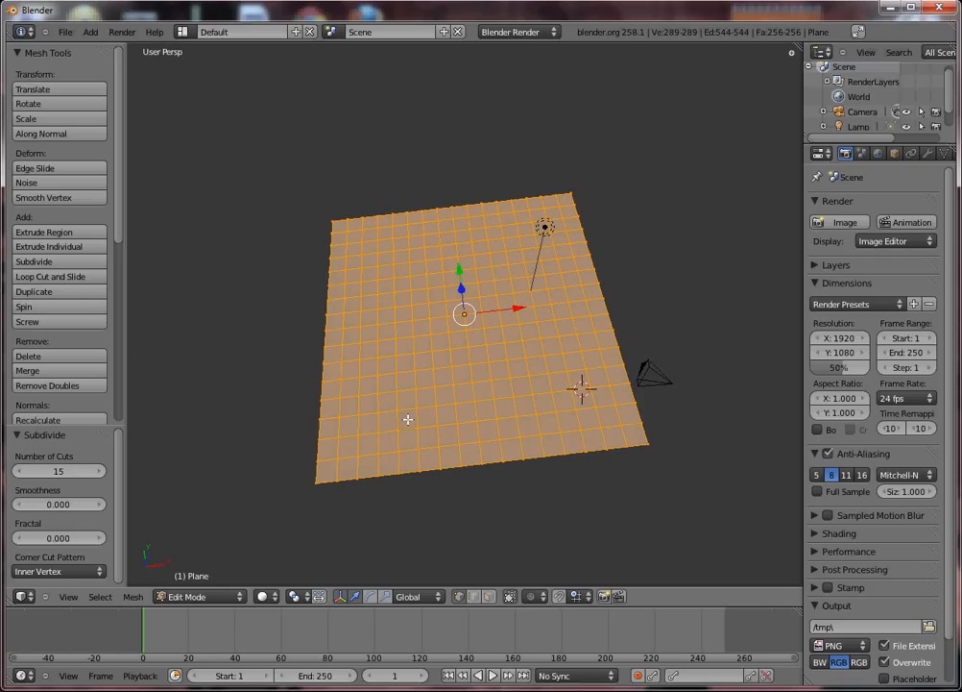
pyautogui.click(58, 470)
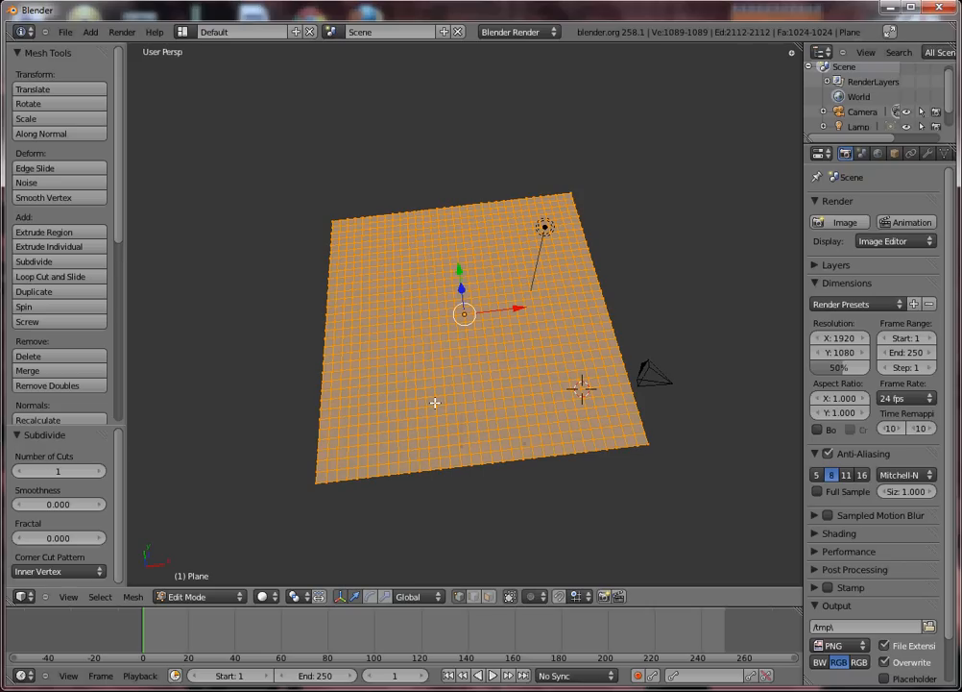
pyautogui.click(34, 260)
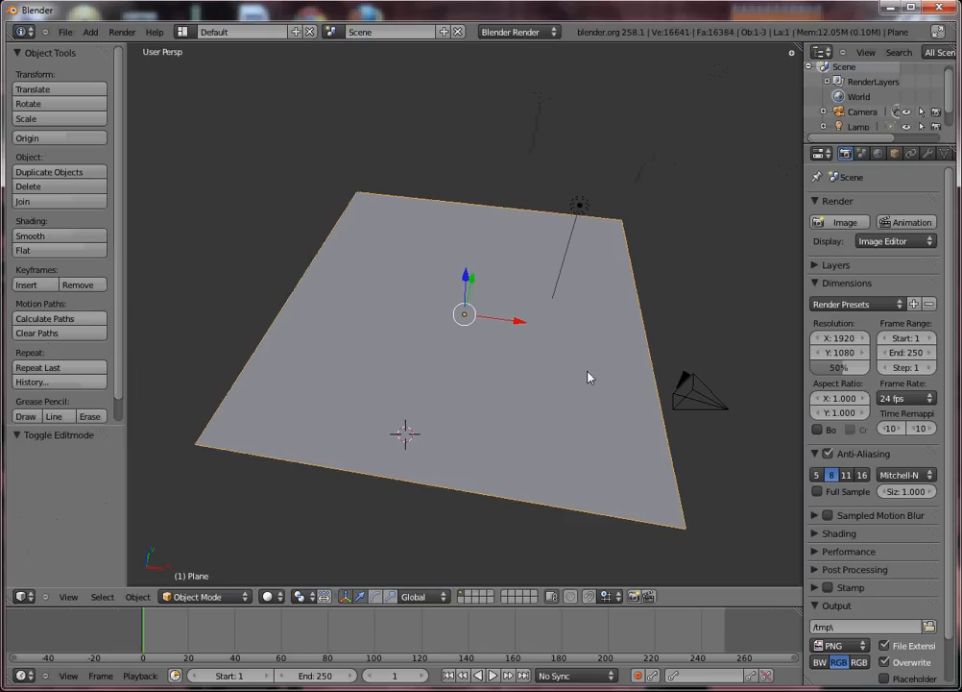
# Switch to top view and put the dense plane into Sculpt Mode.
pyautogui.press('7')
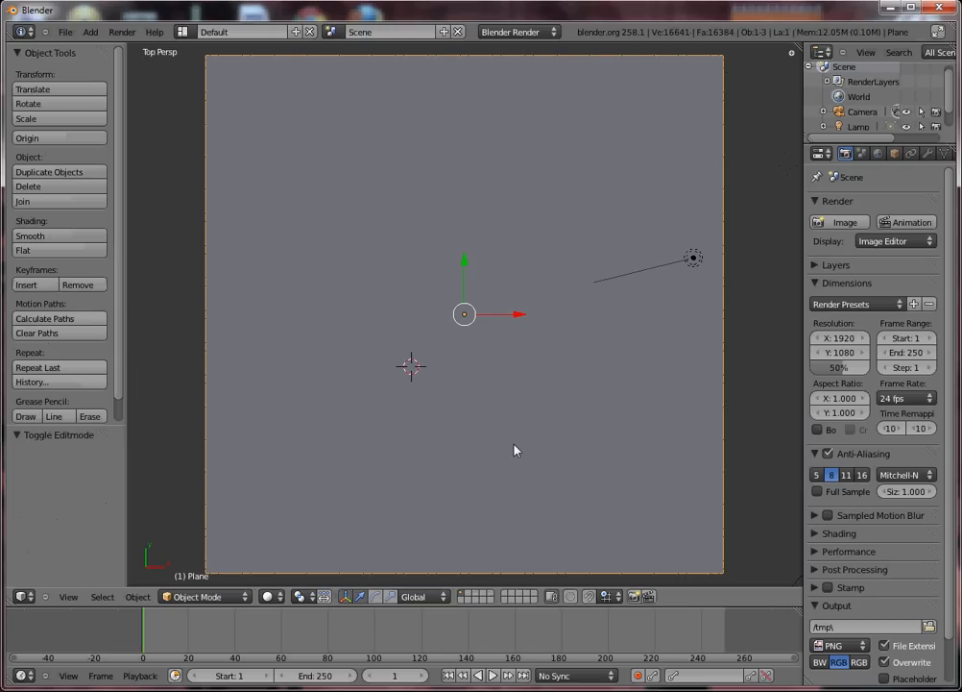
pyautogui.click(201, 595)
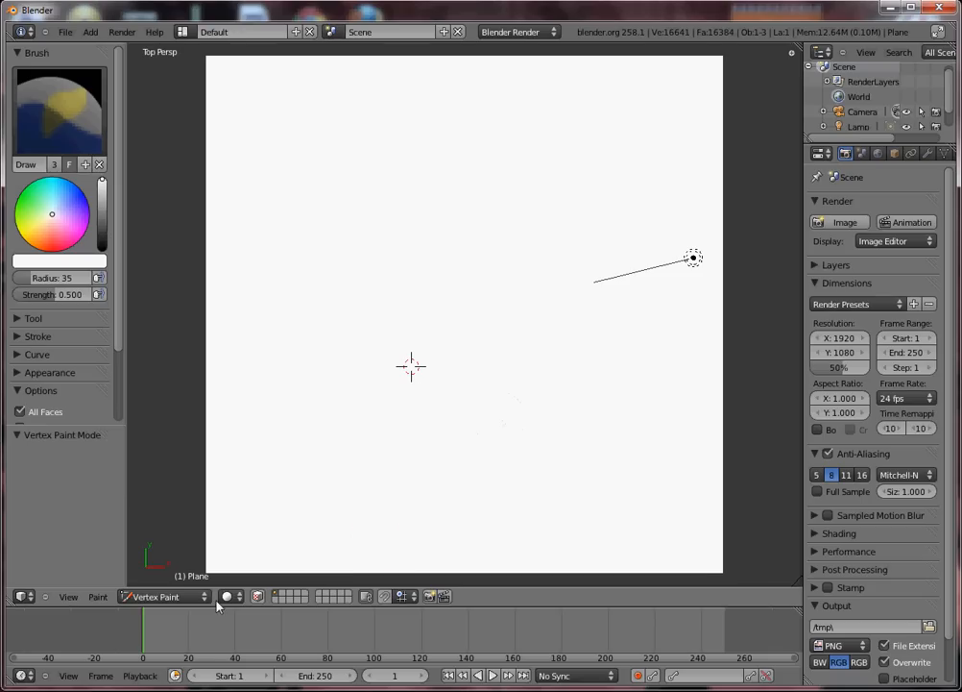
pyautogui.click(163, 597)
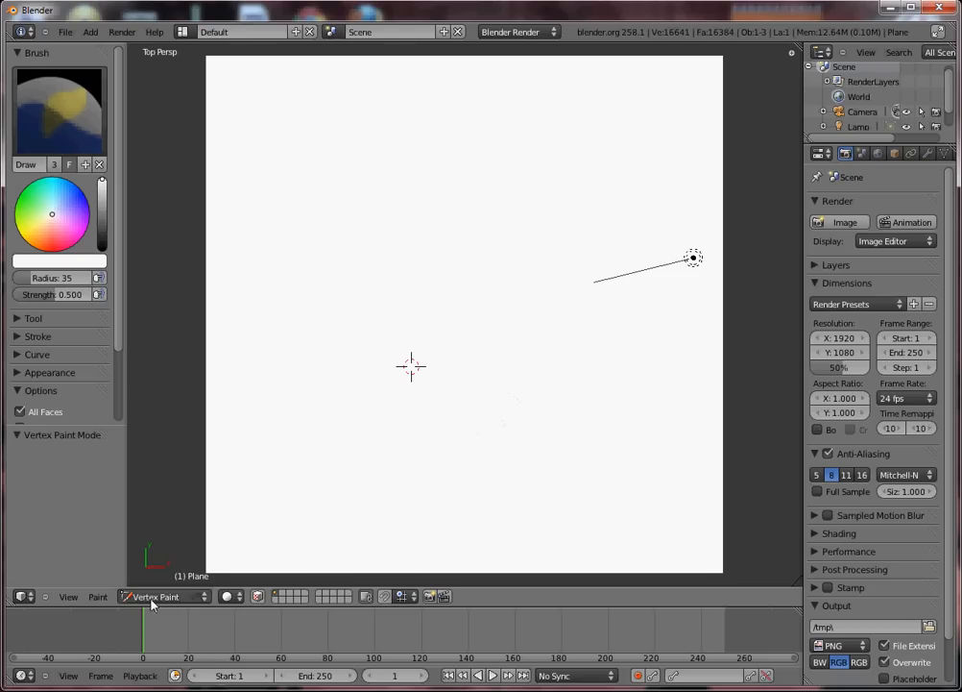
pyautogui.click(162, 597)
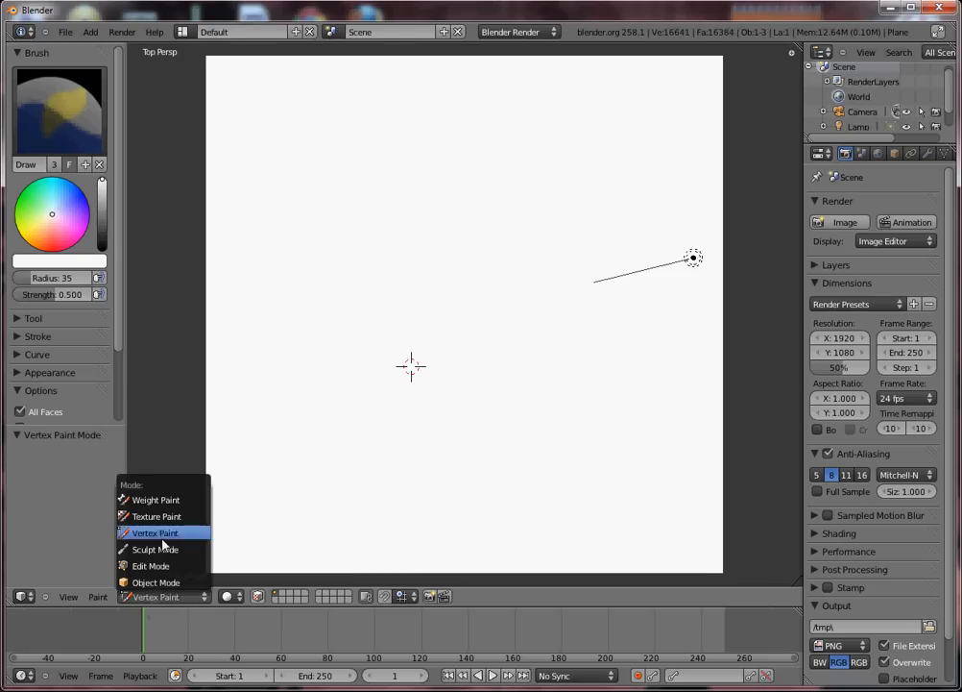
pyautogui.click(154, 549)
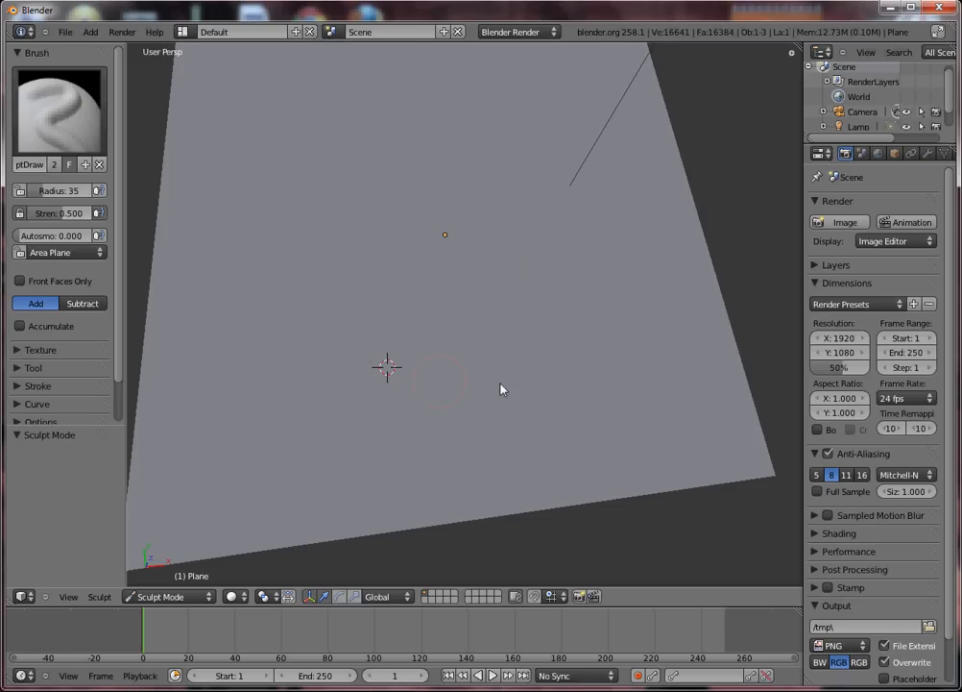
pyautogui.moveTo(477, 335)
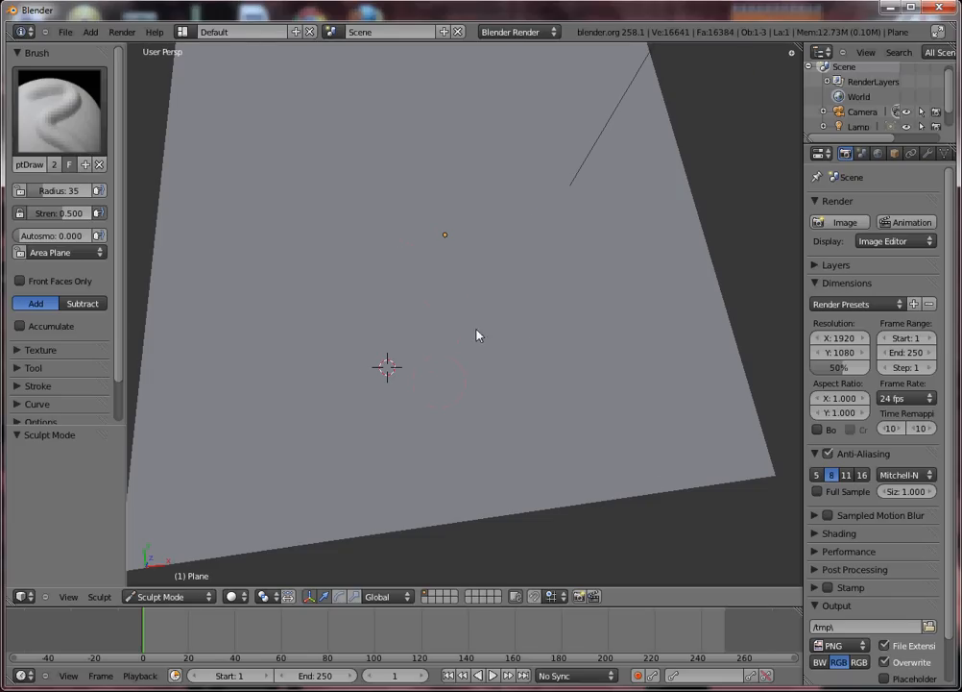
# Paint raised ridges and broad swells across the plane with the SculptDraw brush.
pyautogui.moveTo(478, 335); pyautogui.dragTo(522, 292)
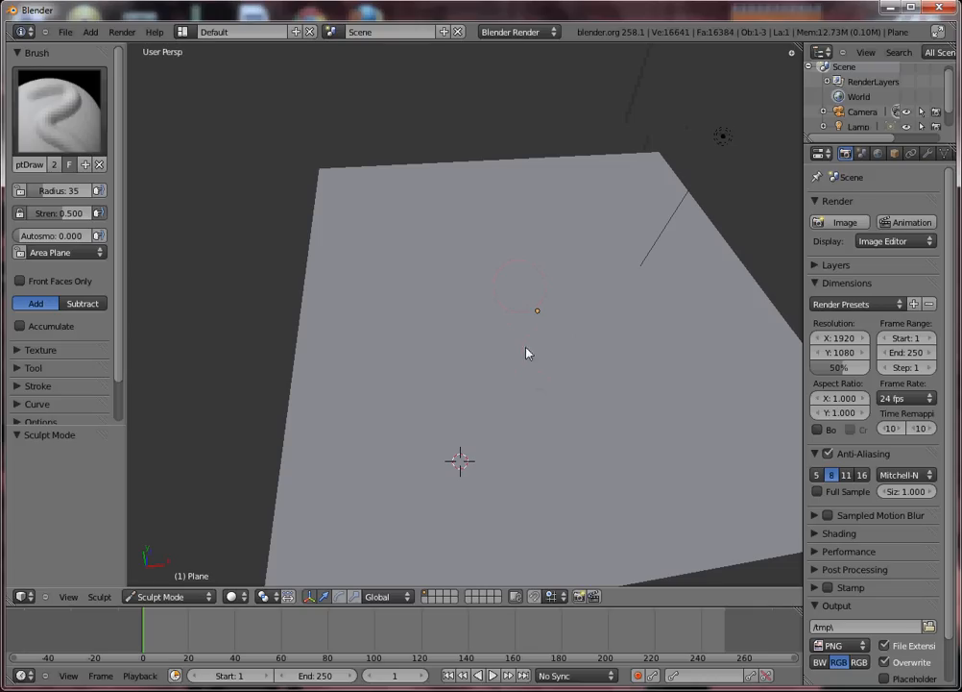
pyautogui.moveTo(490, 418)
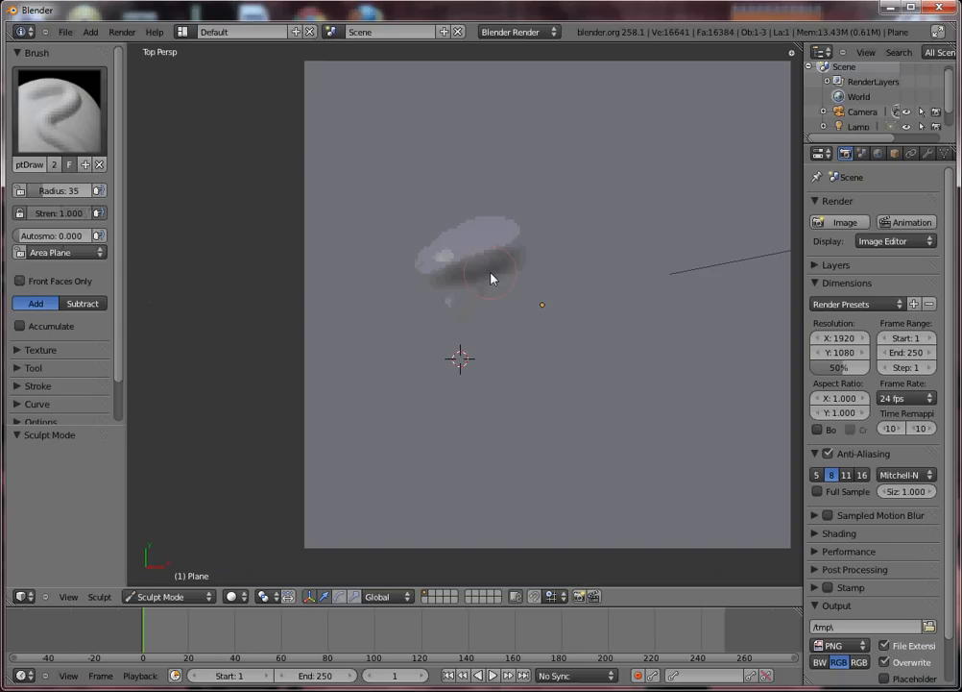
pyautogui.moveTo(490, 279); pyautogui.dragTo(478, 249)
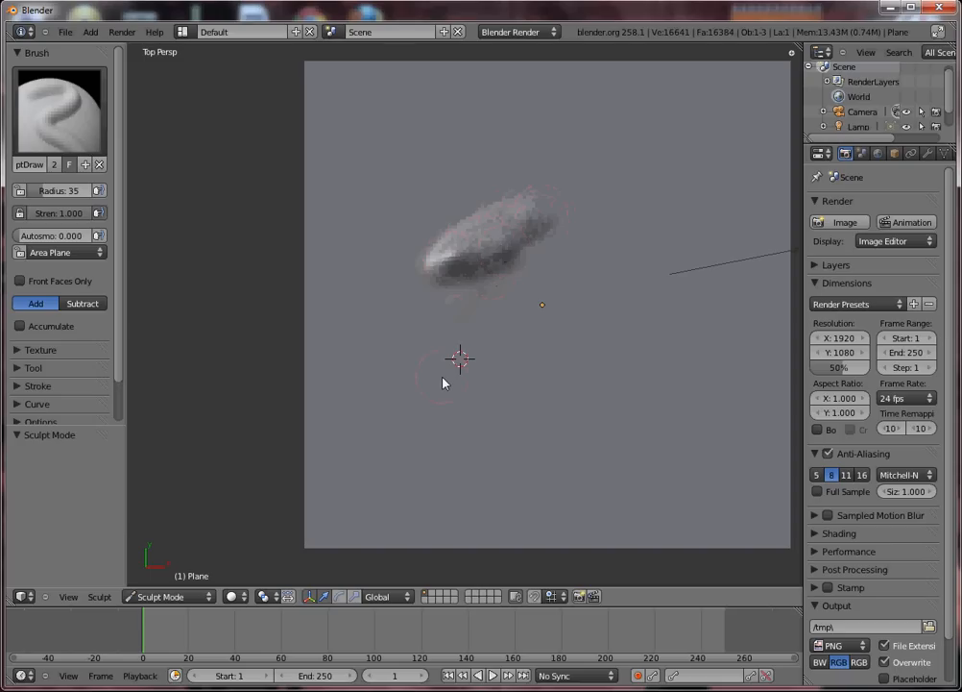
pyautogui.moveTo(459, 358); pyautogui.dragTo(512, 392)
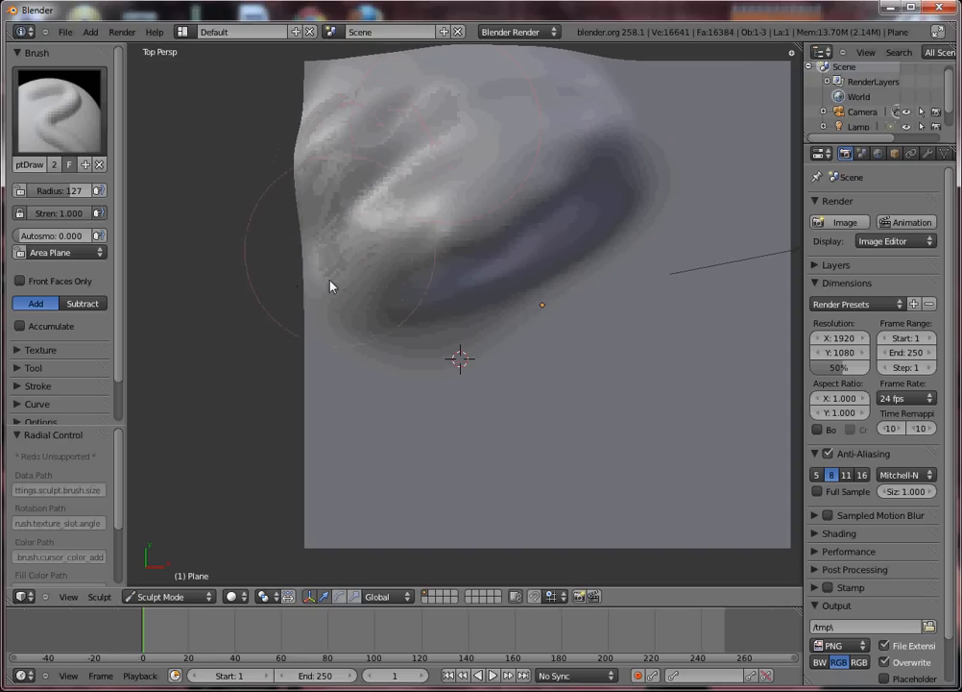
pyautogui.moveTo(329, 286); pyautogui.dragTo(365, 213)
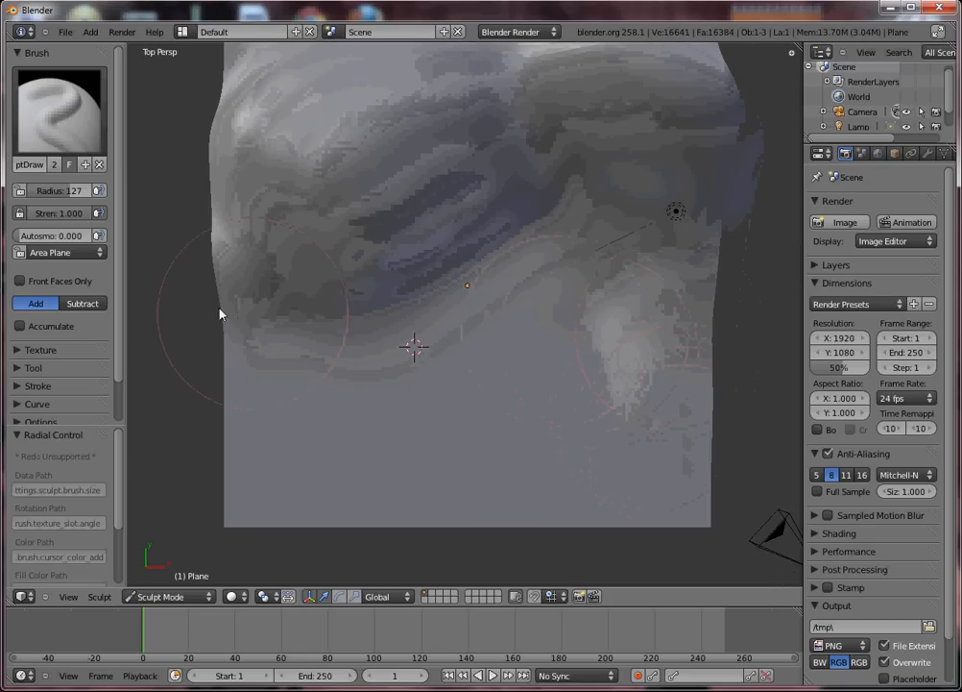
pyautogui.click(58, 110)
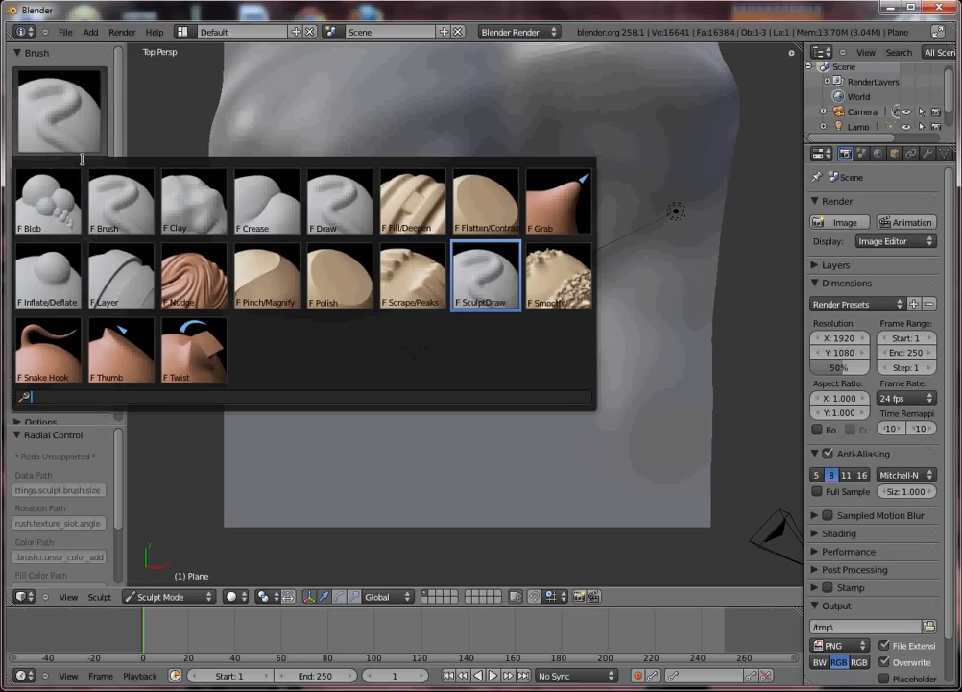
# Pick the Fill/Deepen, then the Smooth brush to soften the sculpted bumps.
pyautogui.click(412, 199)
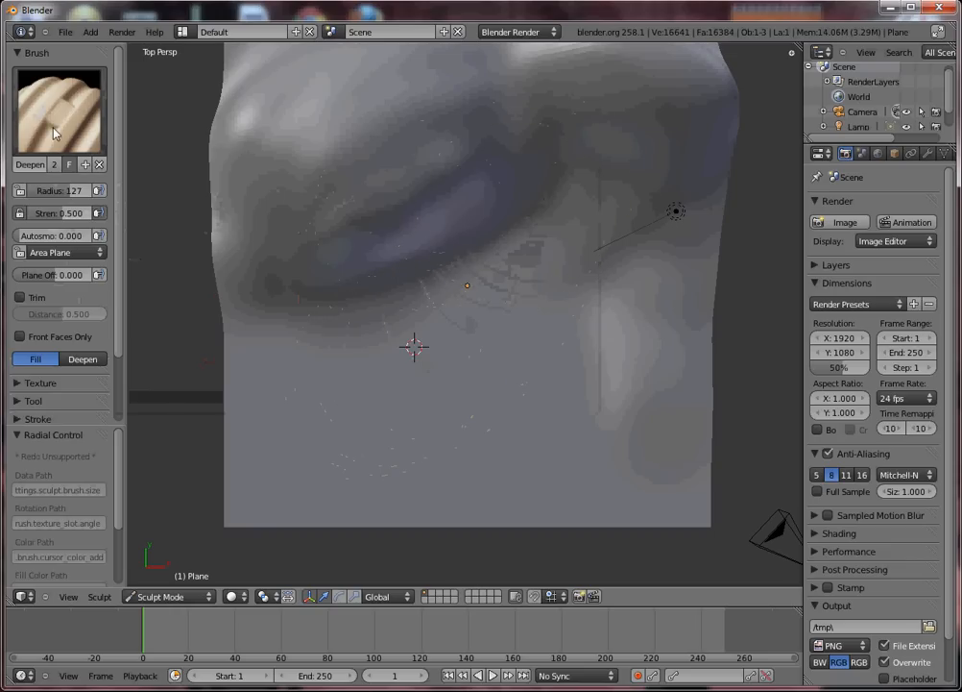
pyautogui.click(58, 109)
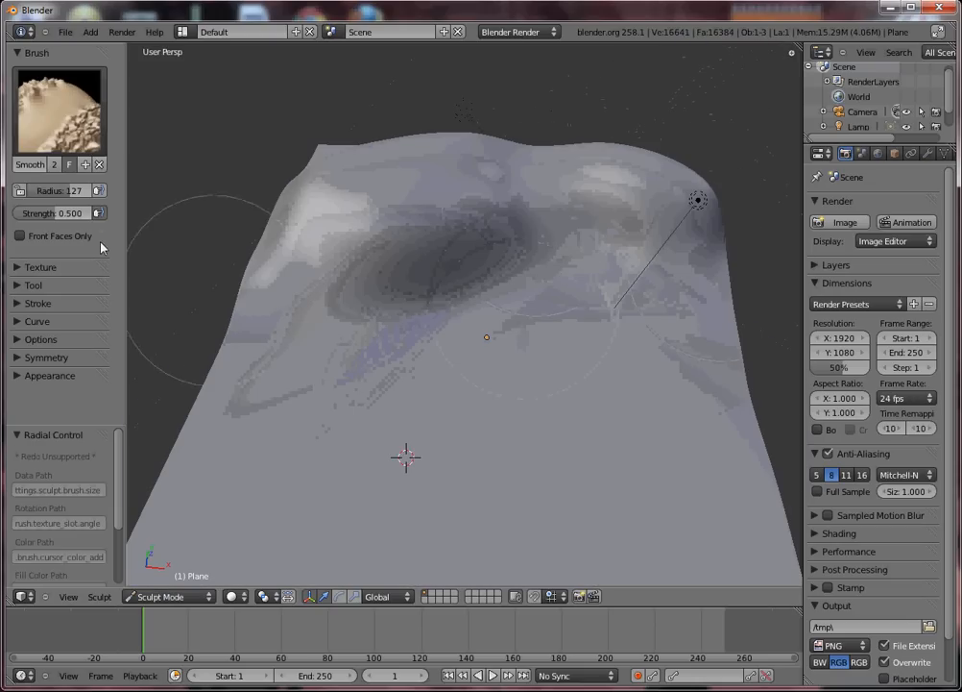
pyautogui.click(58, 108)
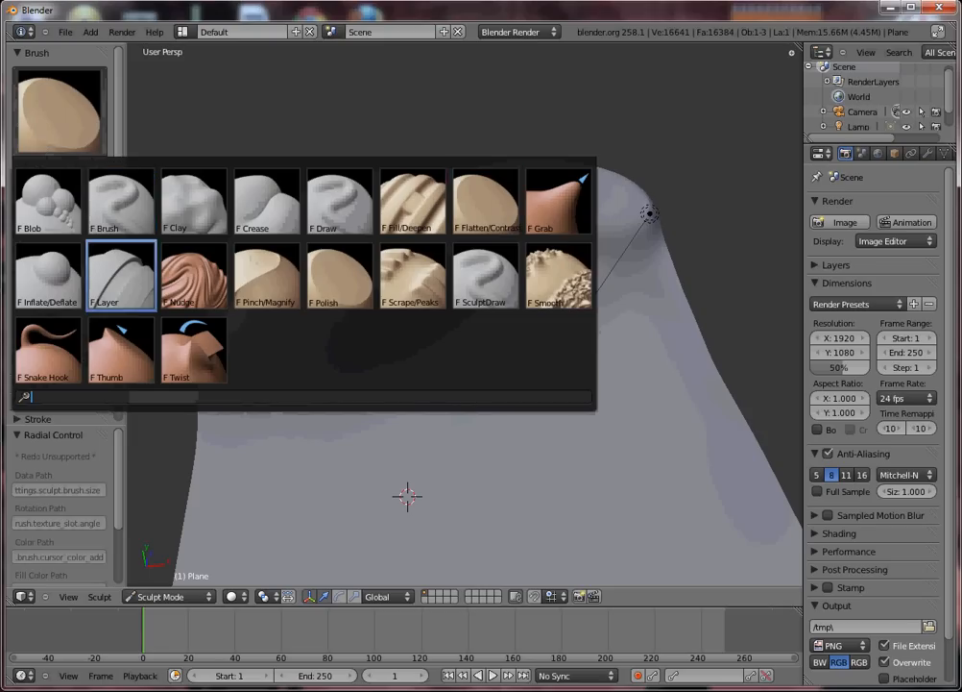
# Carve a hollow into the lower terrain with SculptDraw, then load the Grab brush.
pyautogui.click(120, 275)
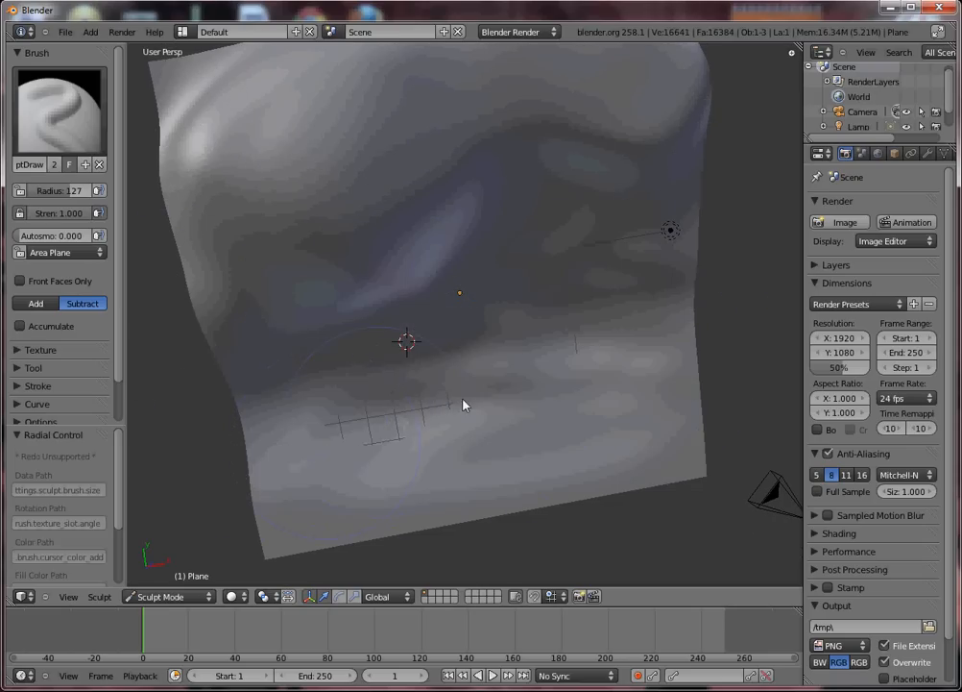
pyautogui.moveTo(463, 404); pyautogui.dragTo(408, 384)
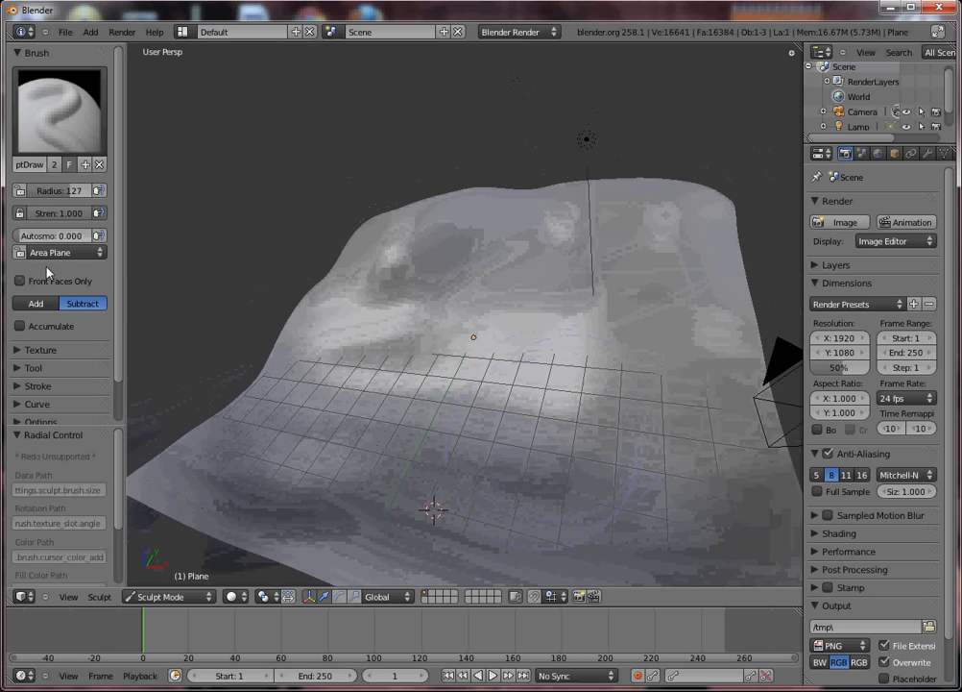
pyautogui.click(58, 108)
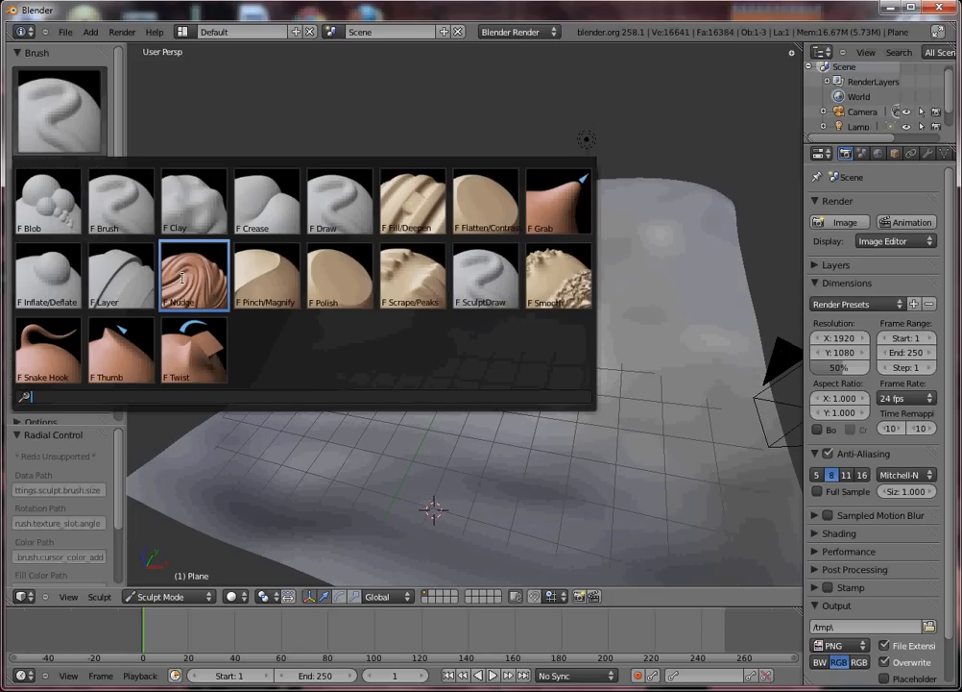
pyautogui.click(194, 275)
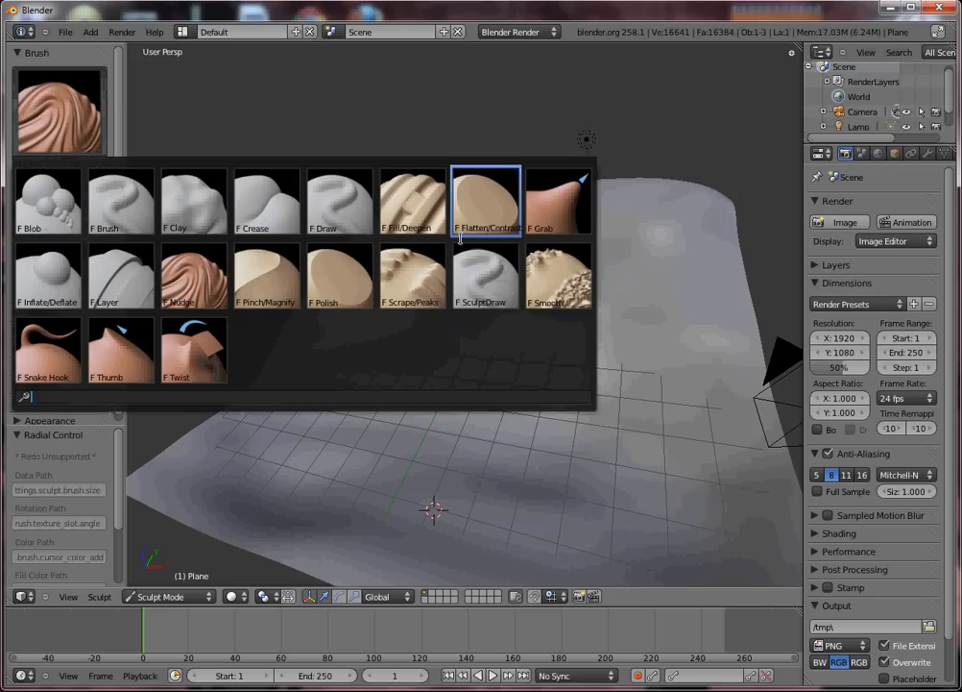
pyautogui.click(550, 200)
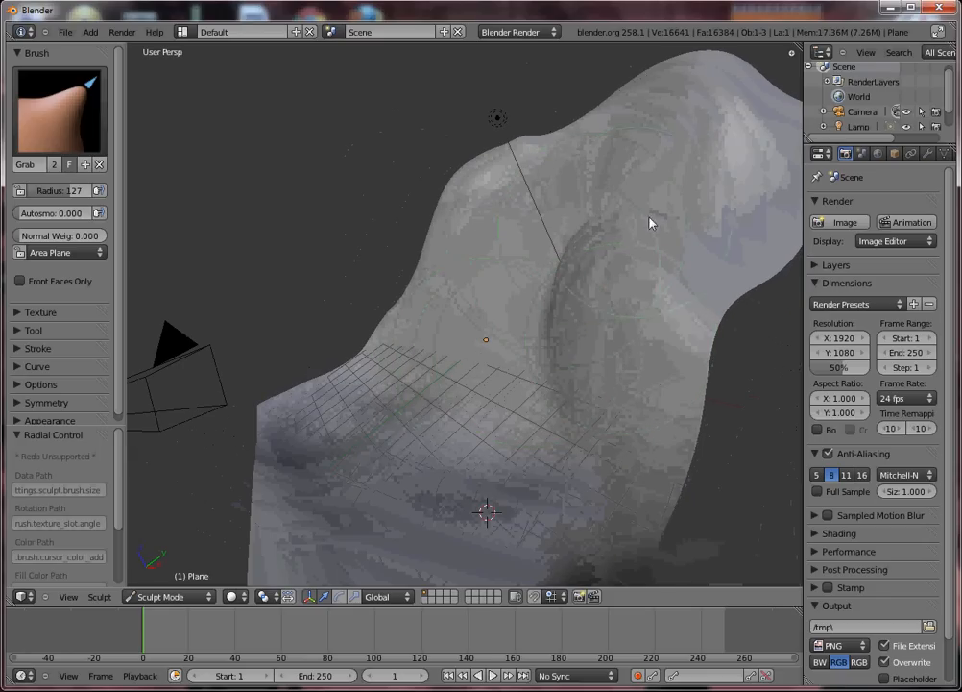
# Pull the terrain into tall folds with Grab, then load the Smooth brush.
pyautogui.moveTo(651, 222); pyautogui.dragTo(615, 323)
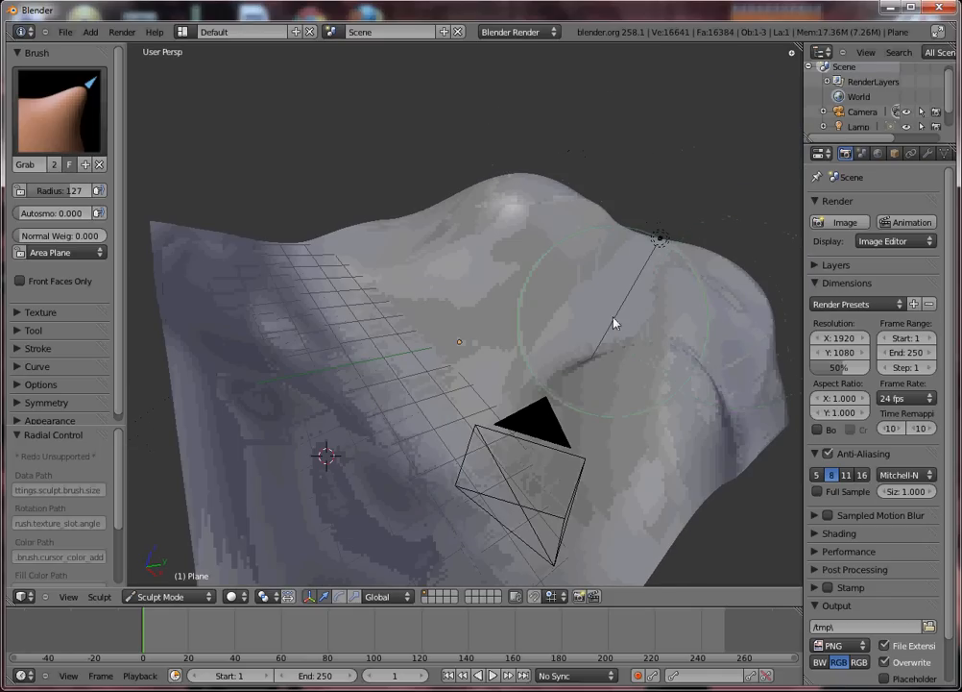
pyautogui.moveTo(615, 322); pyautogui.dragTo(687, 370)
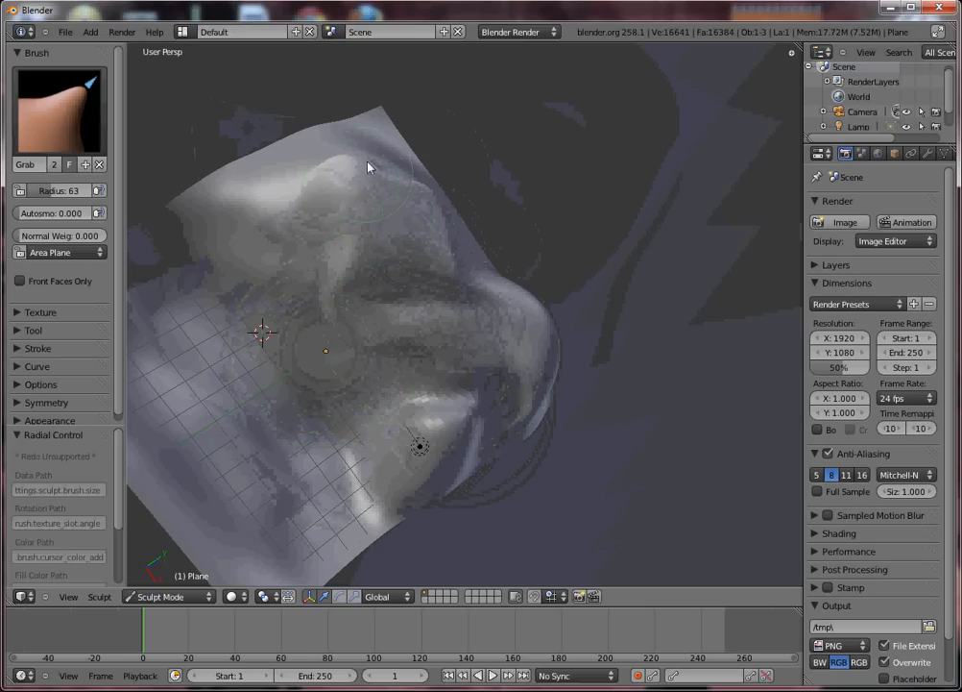
pyautogui.moveTo(367, 167); pyautogui.dragTo(432, 231)
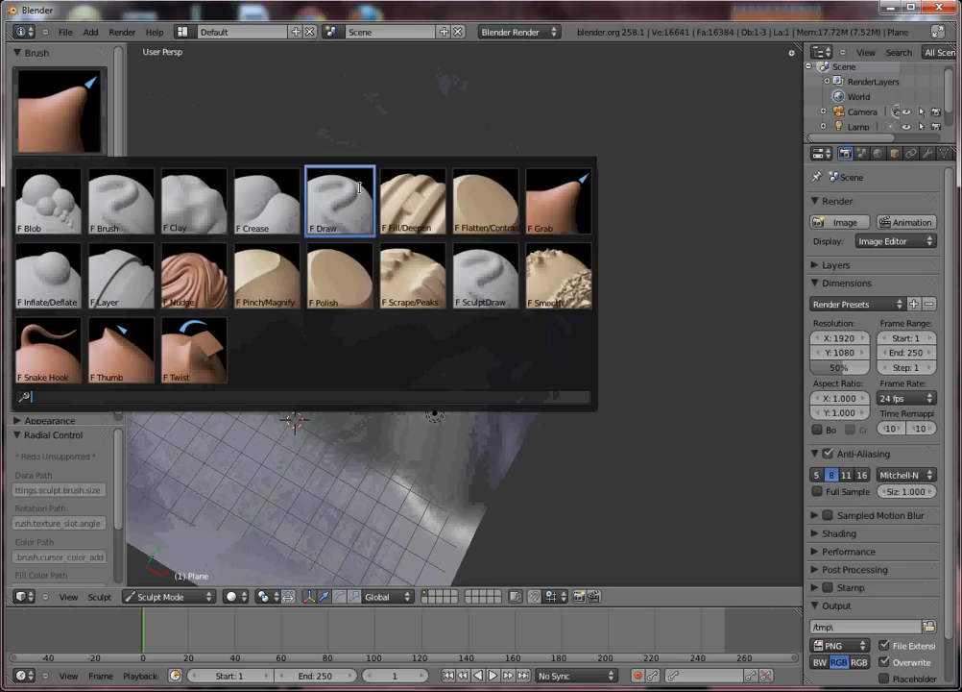
pyautogui.click(557, 276)
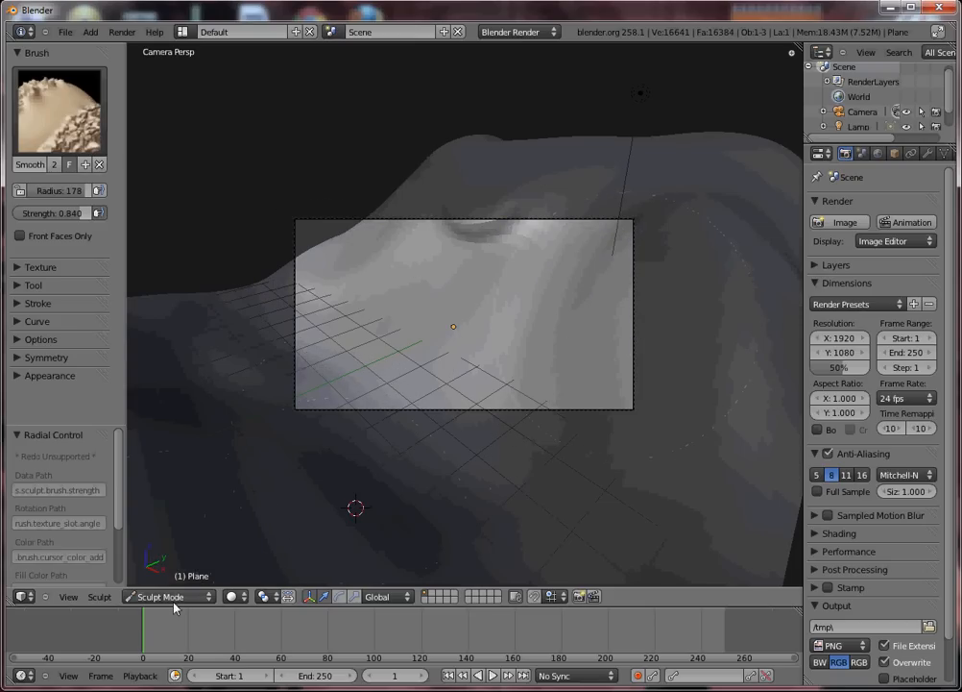
# Leave Sculpt Mode, re-enter it to smooth the plane, then return to Object Mode.
pyautogui.click(168, 596)
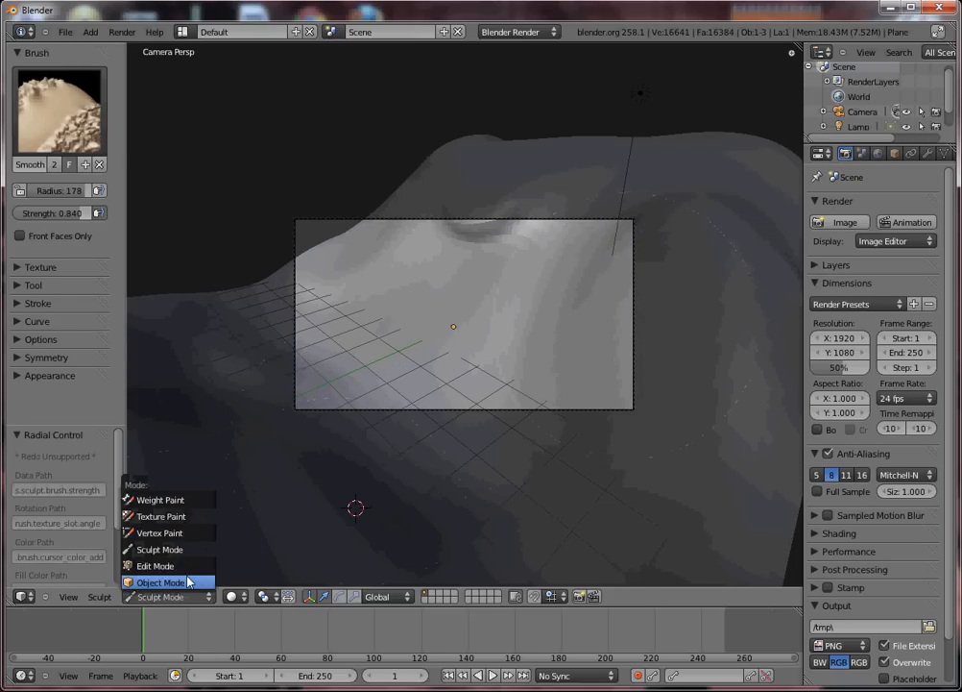
pyautogui.click(158, 582)
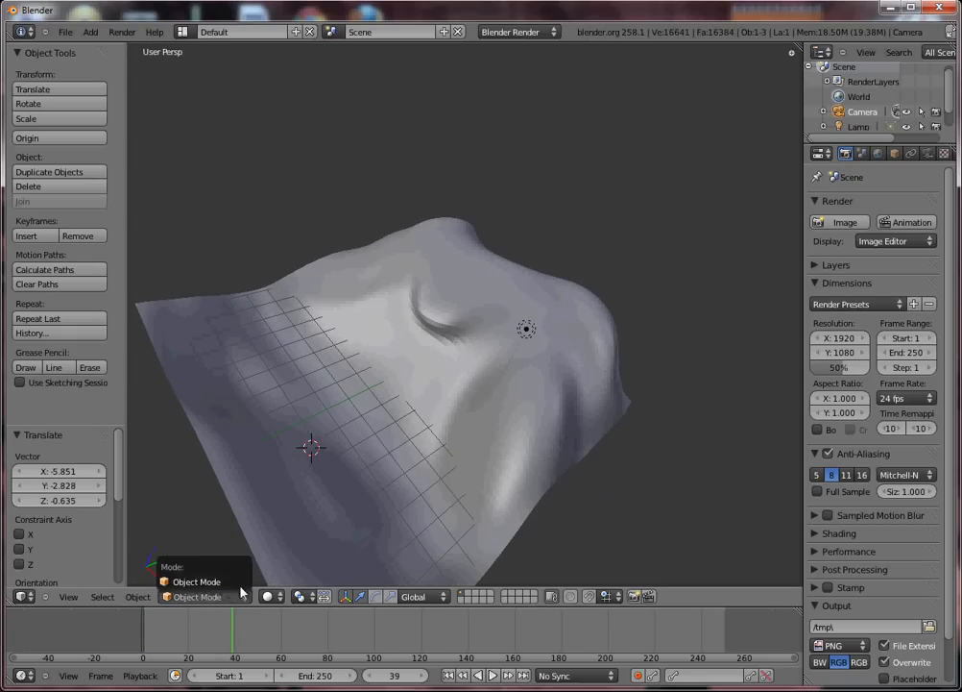
pyautogui.click(195, 596)
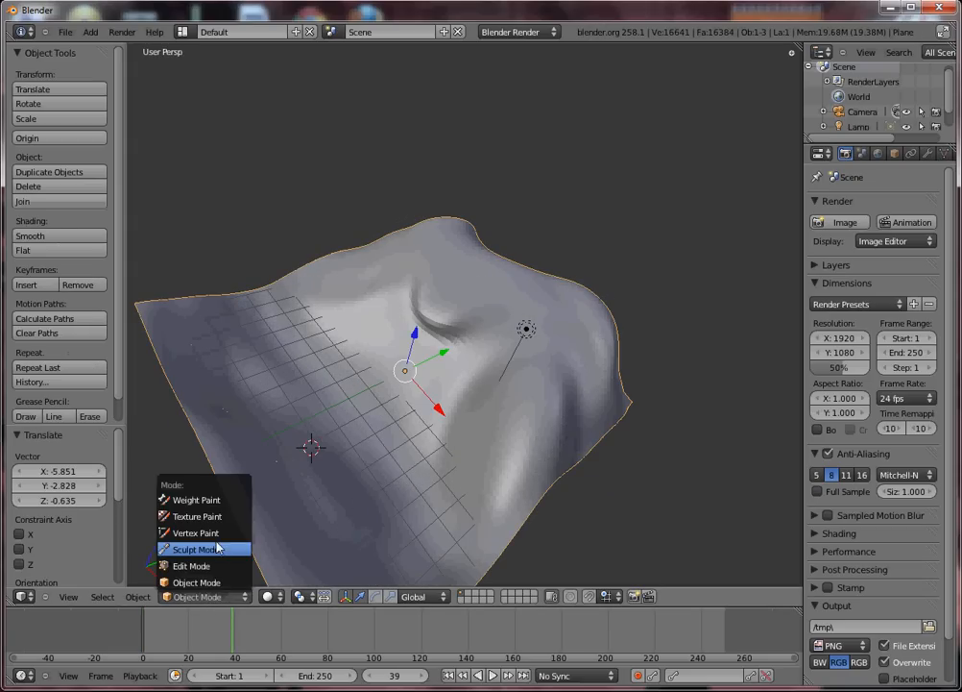
pyautogui.click(195, 548)
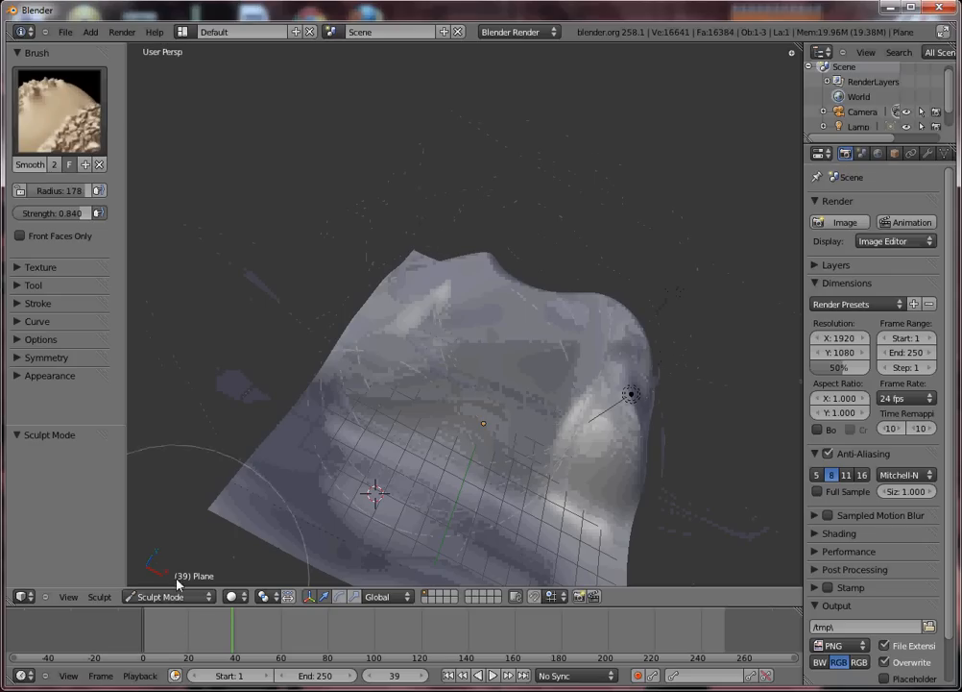
pyautogui.click(168, 595)
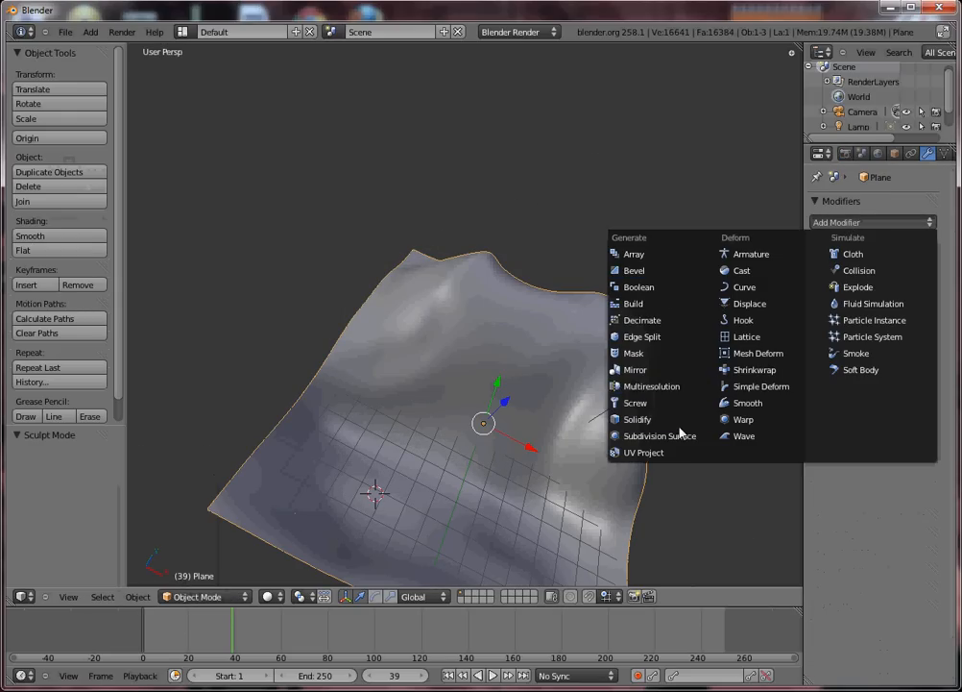
# Add a Subdivision Surface modifier to the terrain, then select the lamp and show its light settings.
pyautogui.click(660, 435)
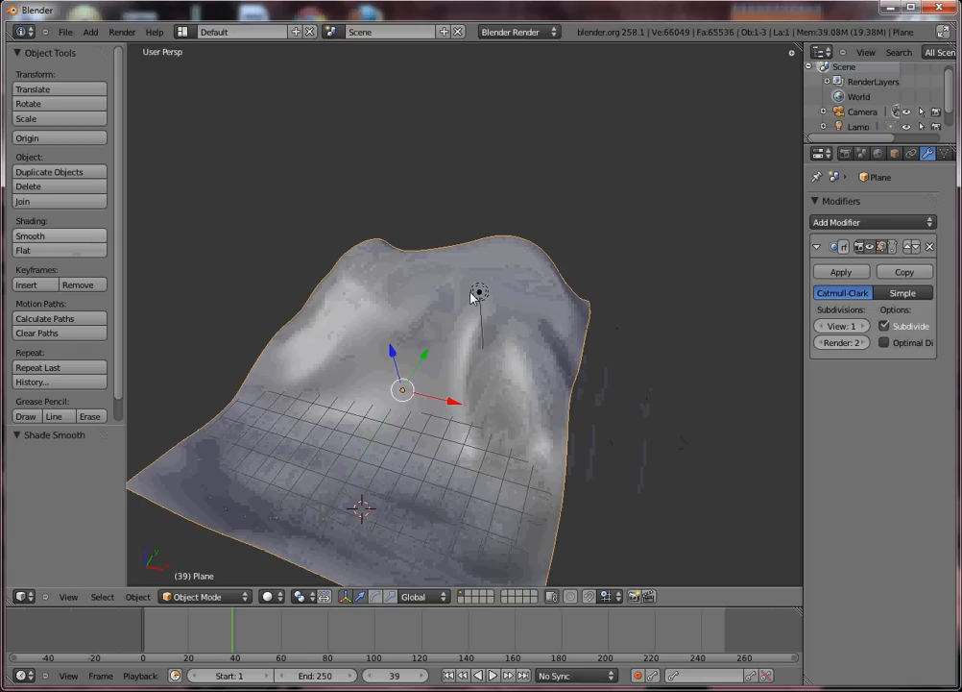
pyautogui.click(859, 125)
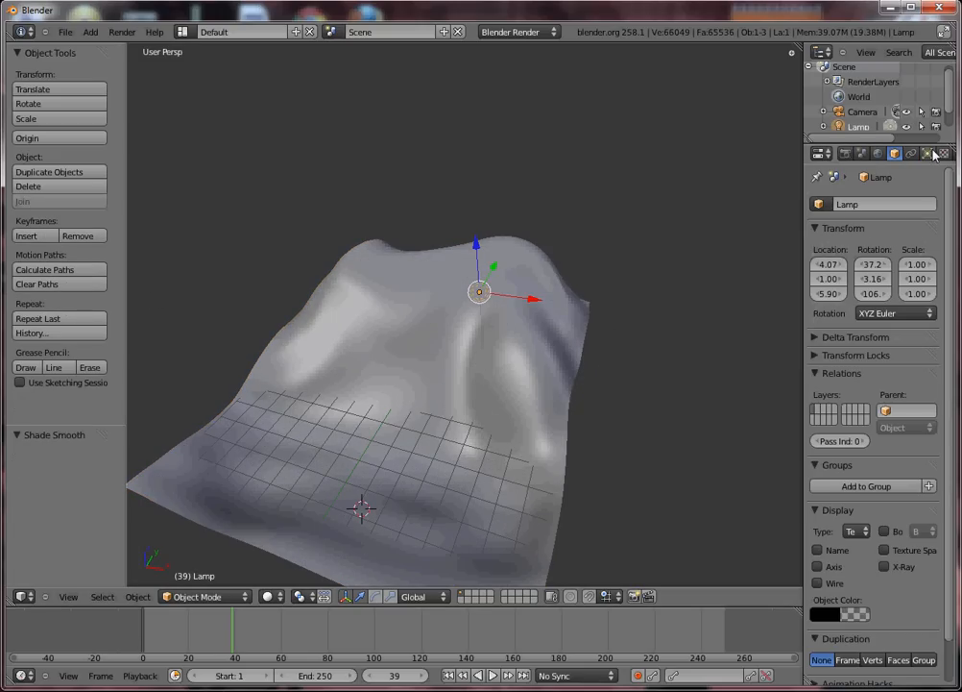
pyautogui.click(927, 153)
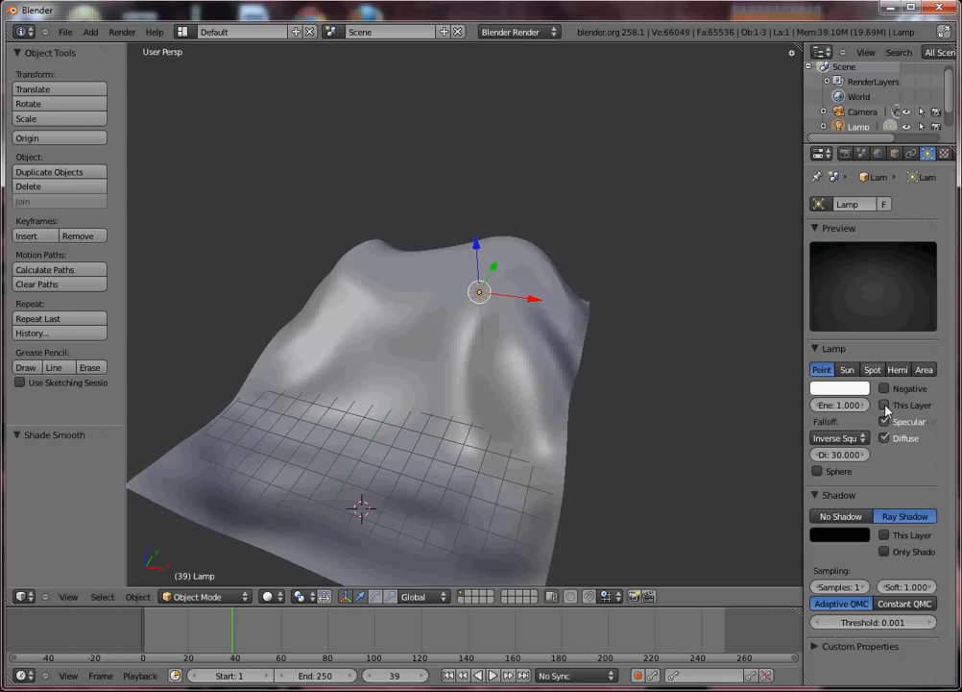
pyautogui.moveTo(885, 405)
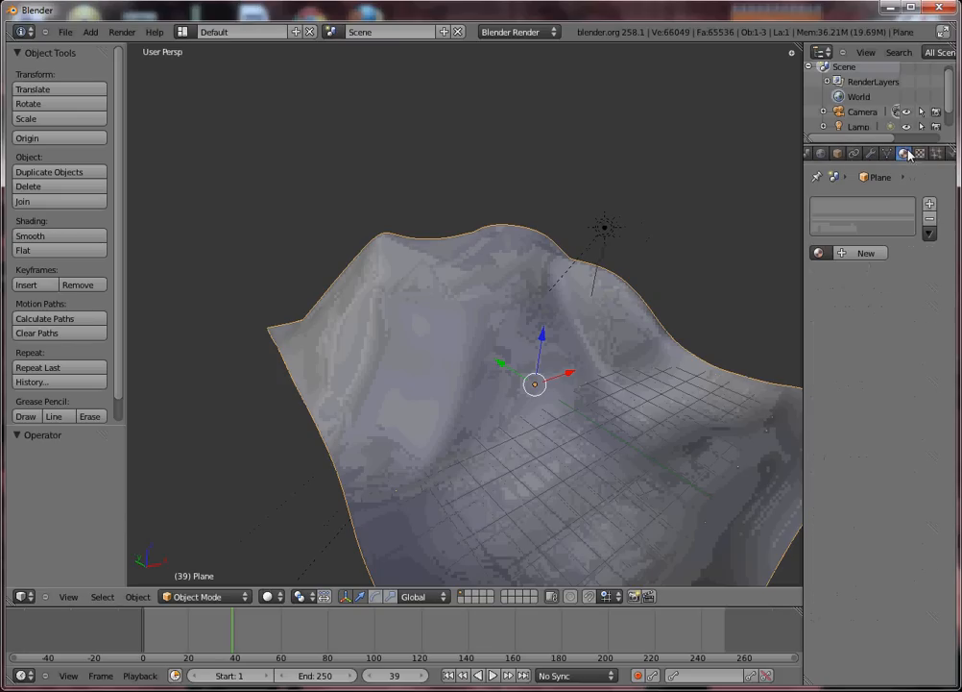
# Create a new terrain material and pick a green diffuse colour.
pyautogui.click(864, 252)
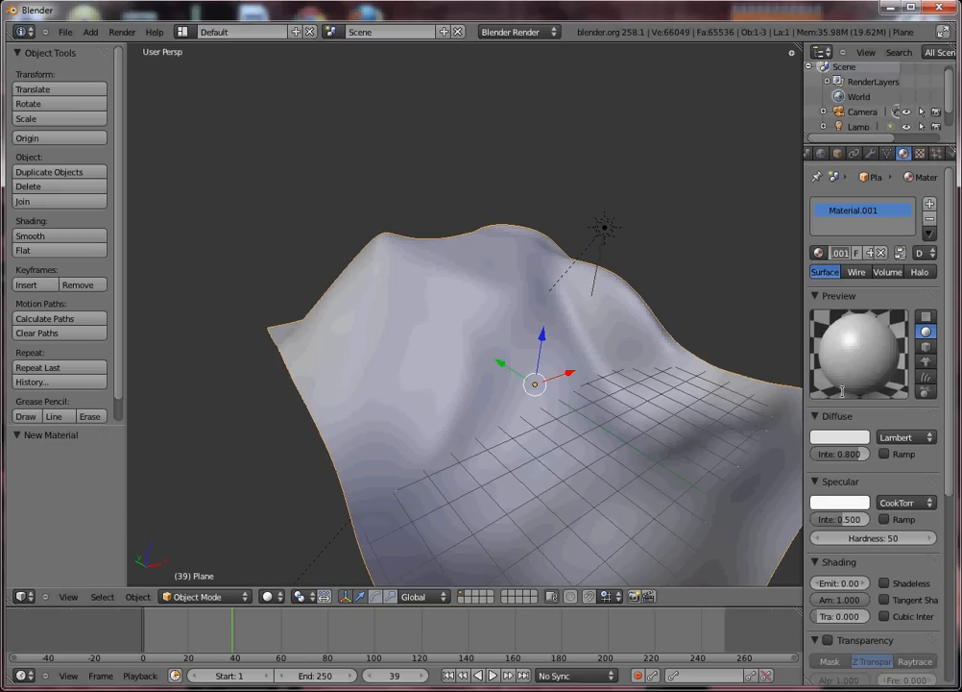
pyautogui.click(839, 438)
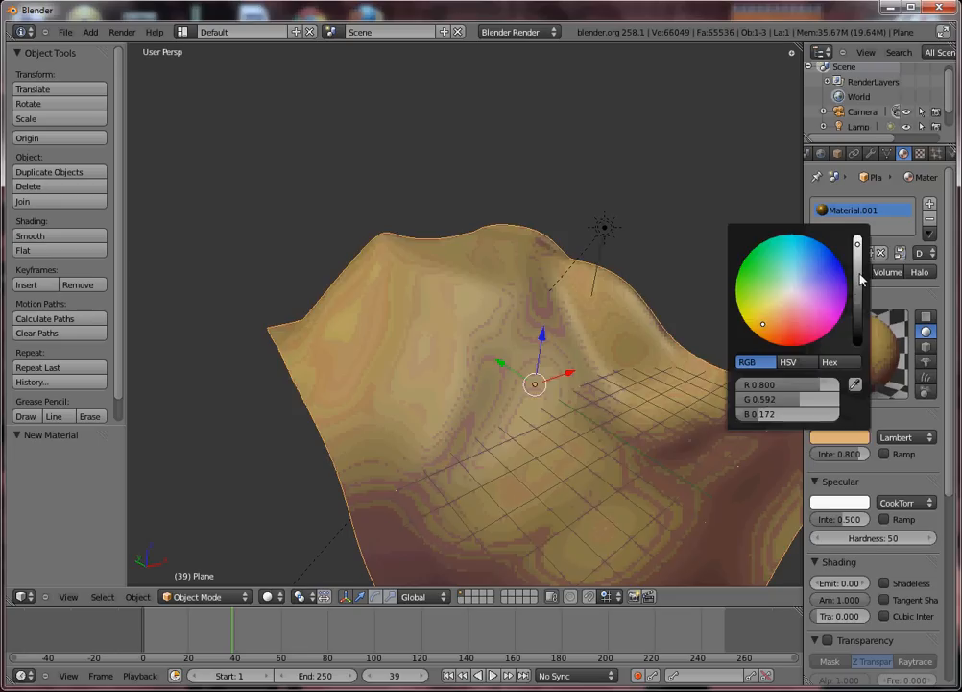
pyautogui.click(760, 291)
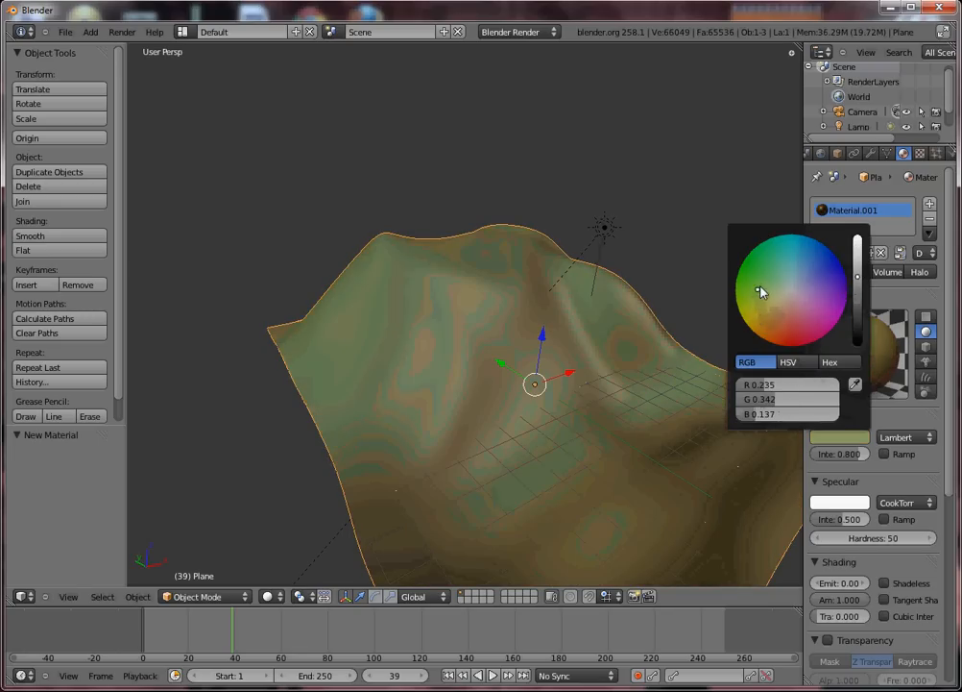
pyautogui.click(749, 276)
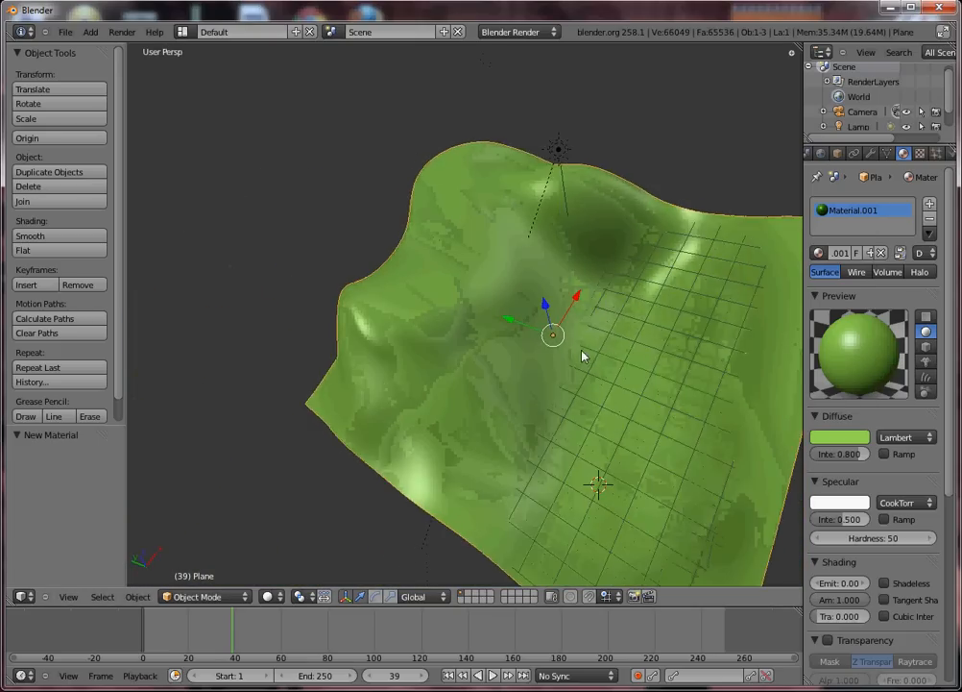
pyautogui.moveTo(576, 356); pyautogui.dragTo(778, 319)
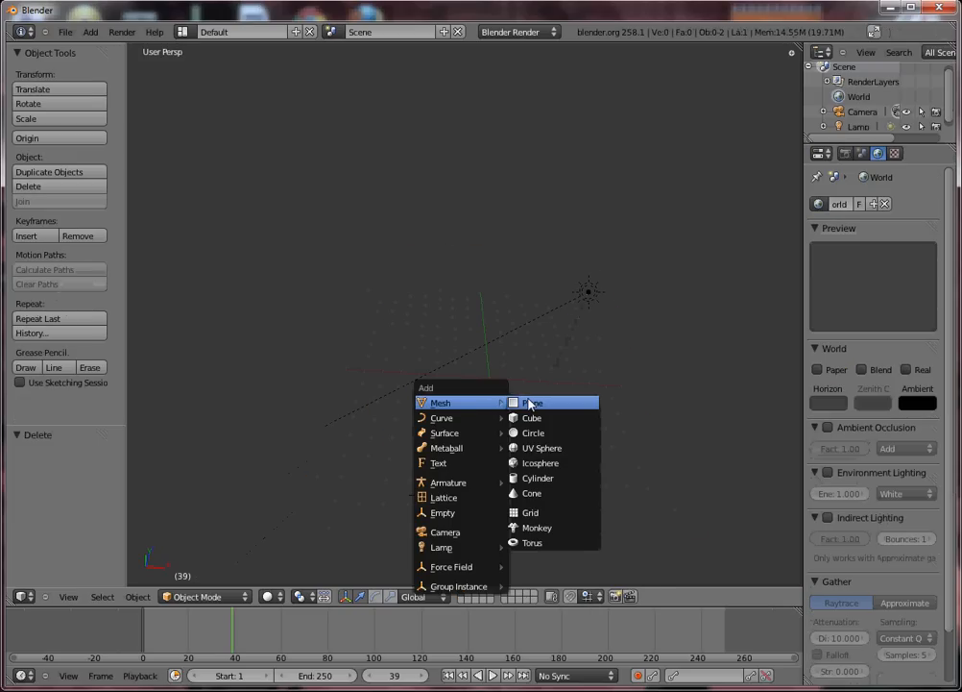
# Add a new plane mesh and orbit to view the whole plane.
pyautogui.click(533, 403)
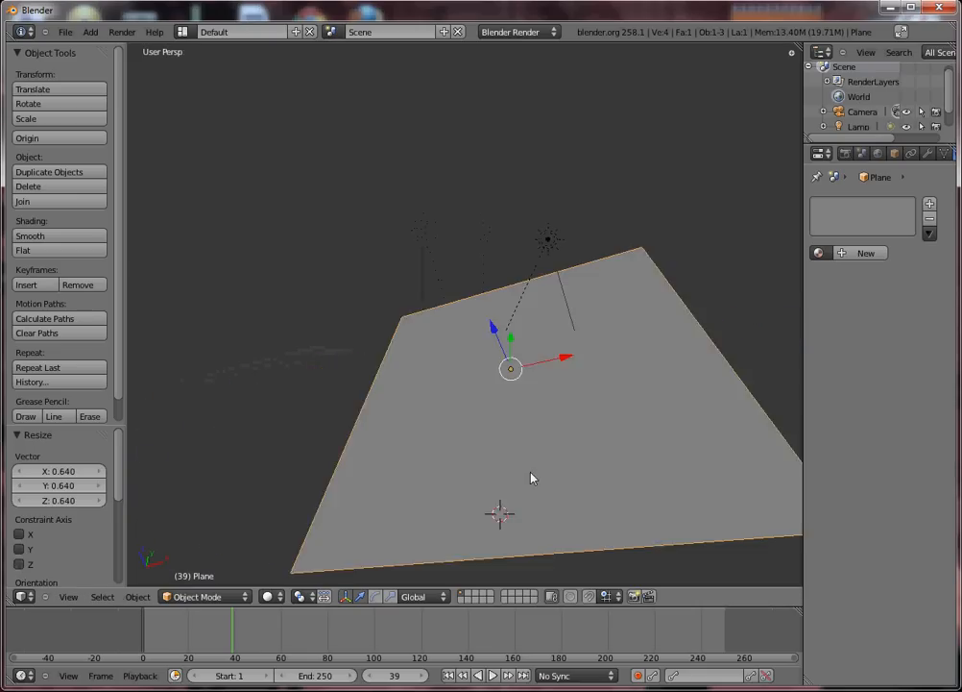
pyautogui.moveTo(533, 478); pyautogui.dragTo(485, 341)
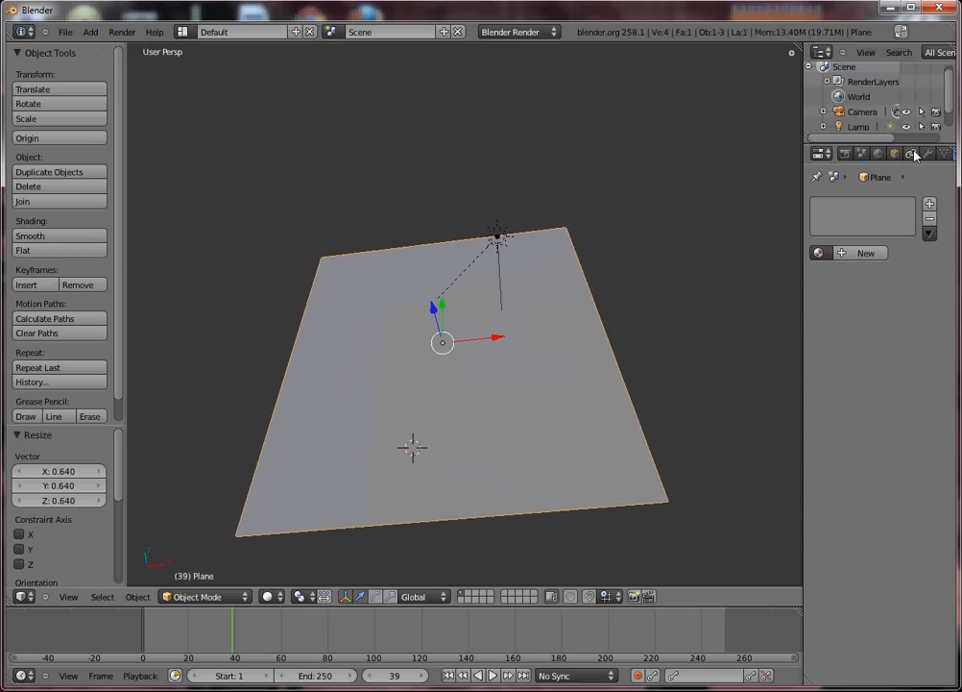
pyautogui.moveTo(911, 154)
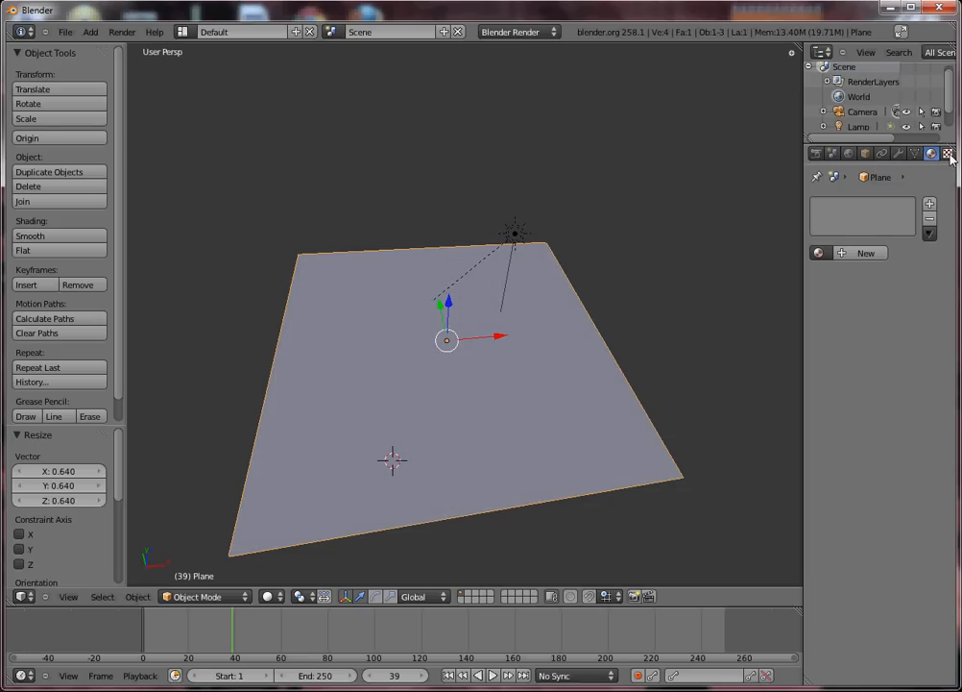
# Add a Clouds texture with a colour ramp, black stop near 0.355, size 0.35, depth 3.
pyautogui.click(947, 154)
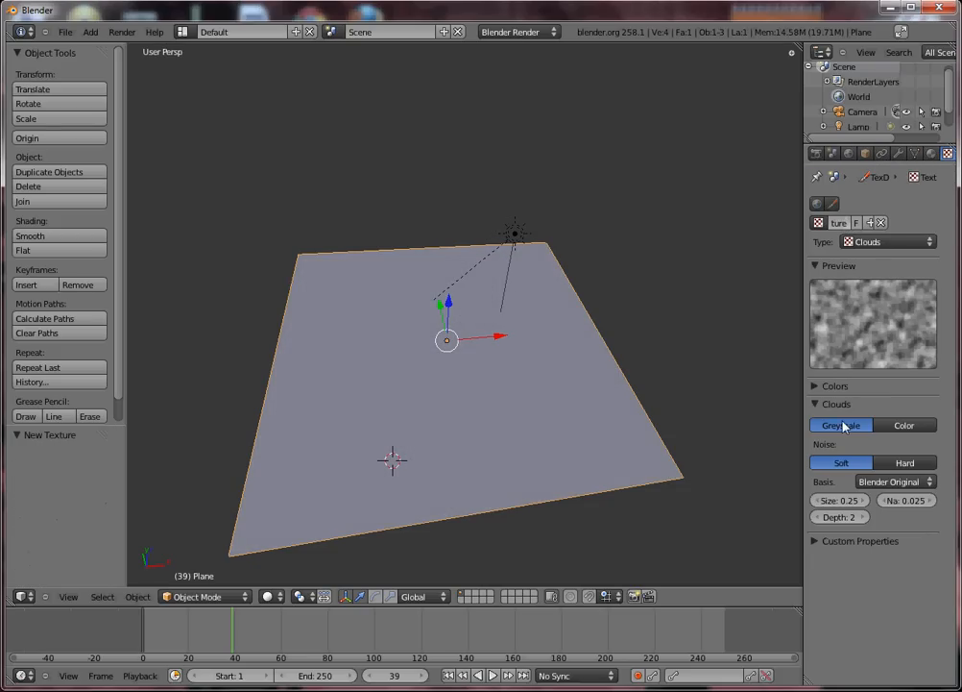
pyautogui.moveTo(822, 389)
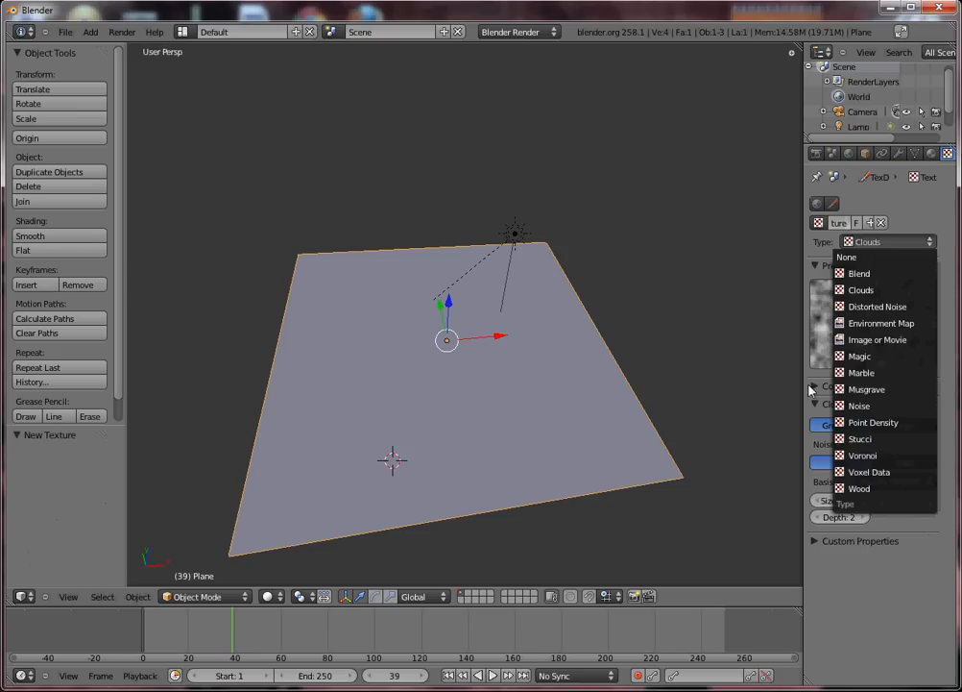
pyautogui.click(860, 289)
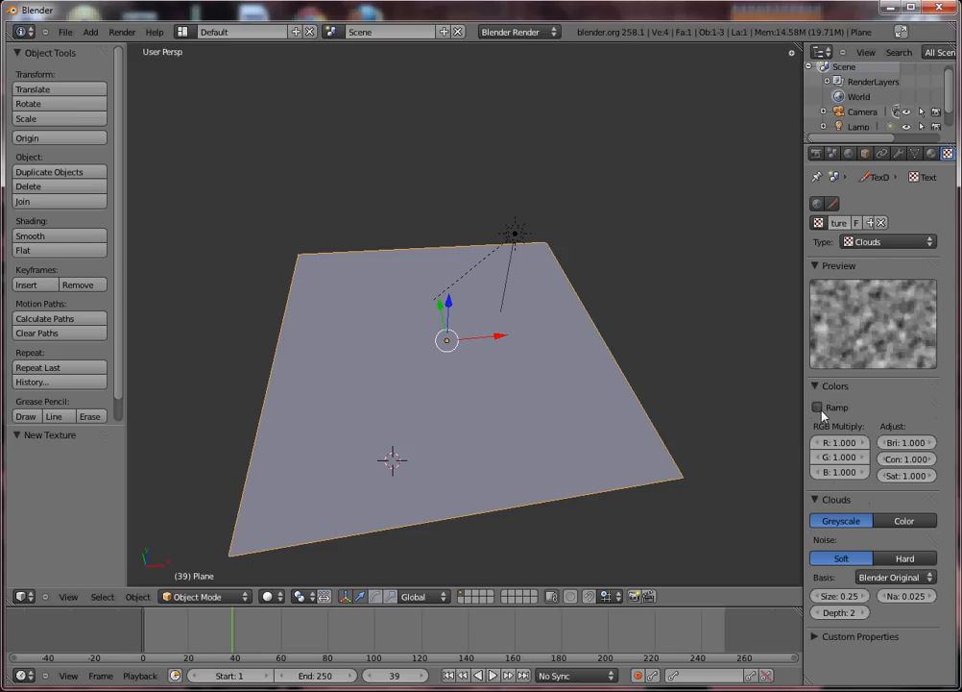
pyautogui.click(820, 407)
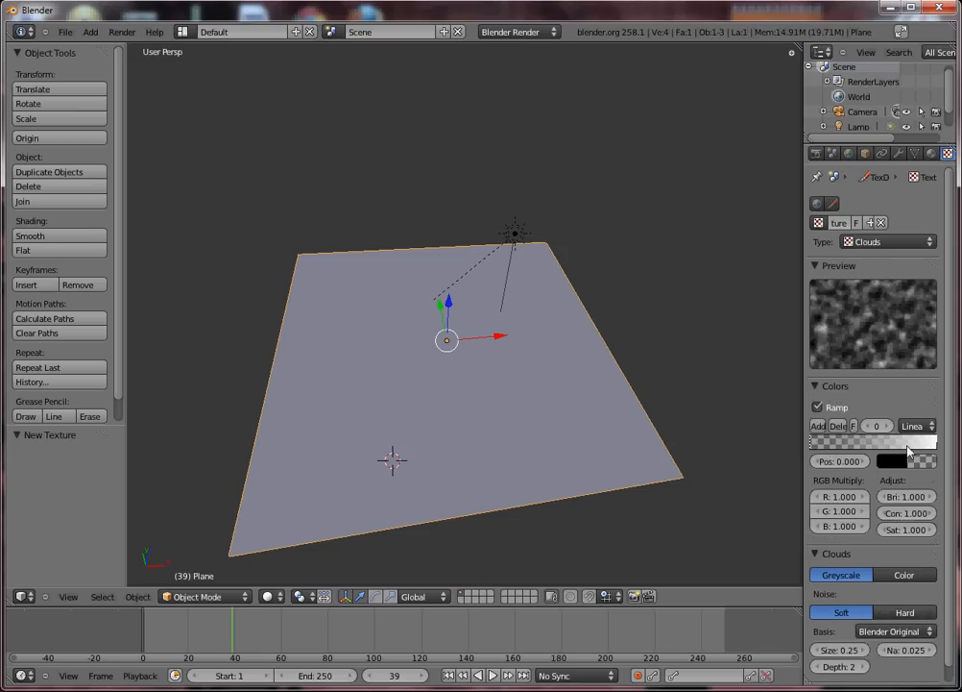
pyautogui.click(903, 441)
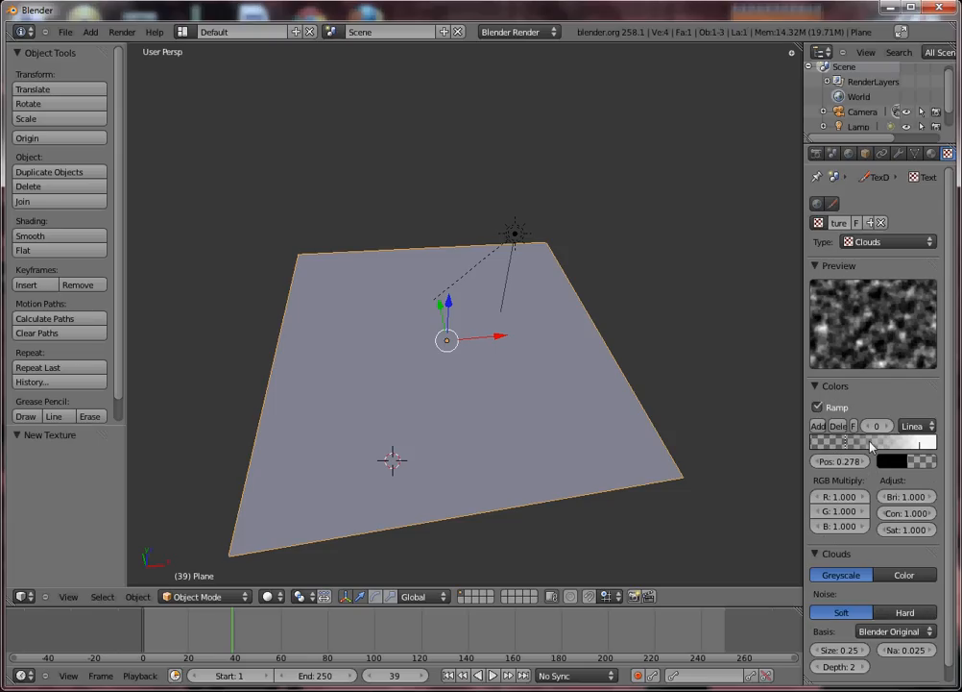
pyautogui.moveTo(847, 441); pyautogui.dragTo(843, 441)
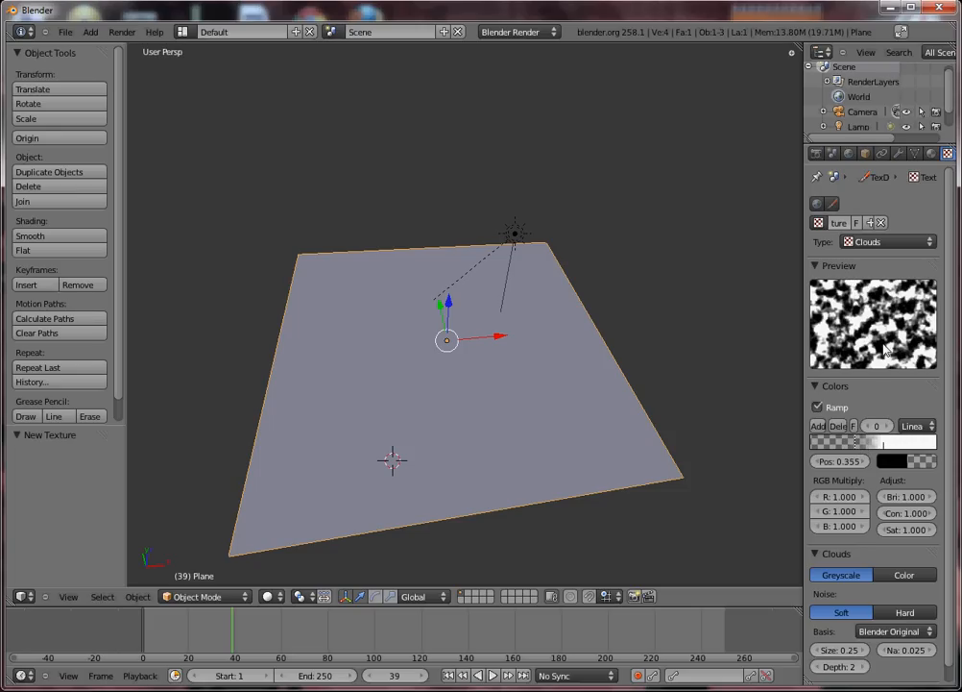
pyautogui.moveTo(883, 350)
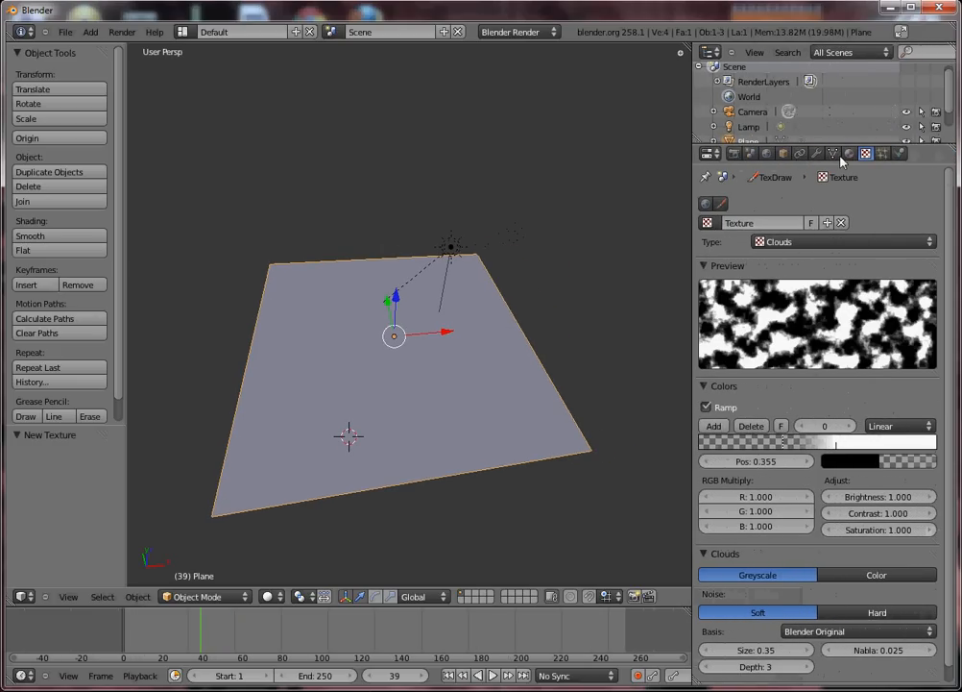
# Add a Displace modifier to the plane.
pyautogui.click(832, 153)
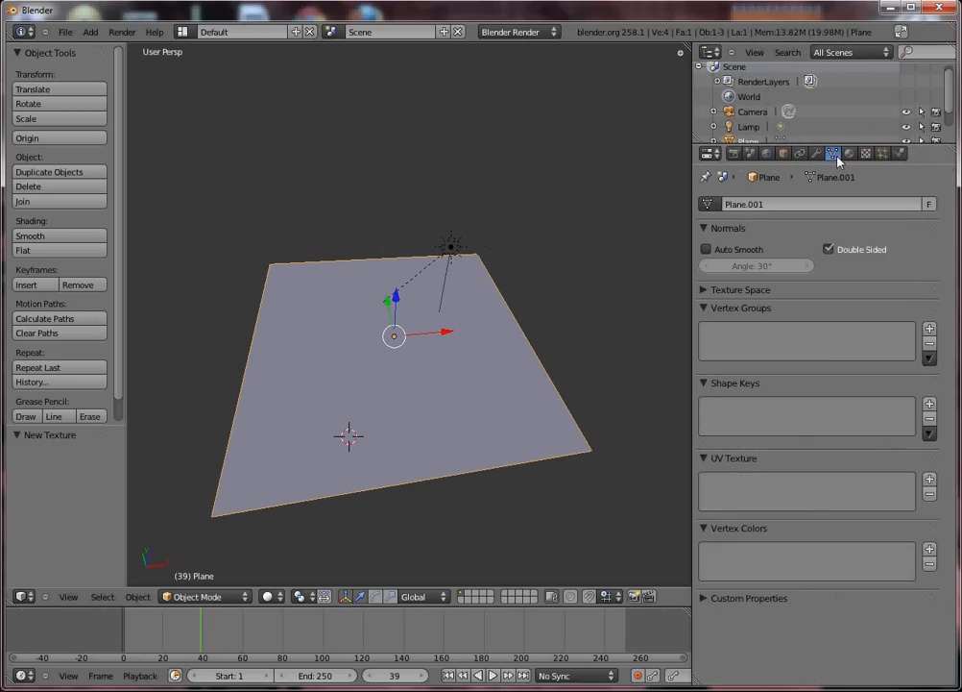
pyautogui.click(817, 152)
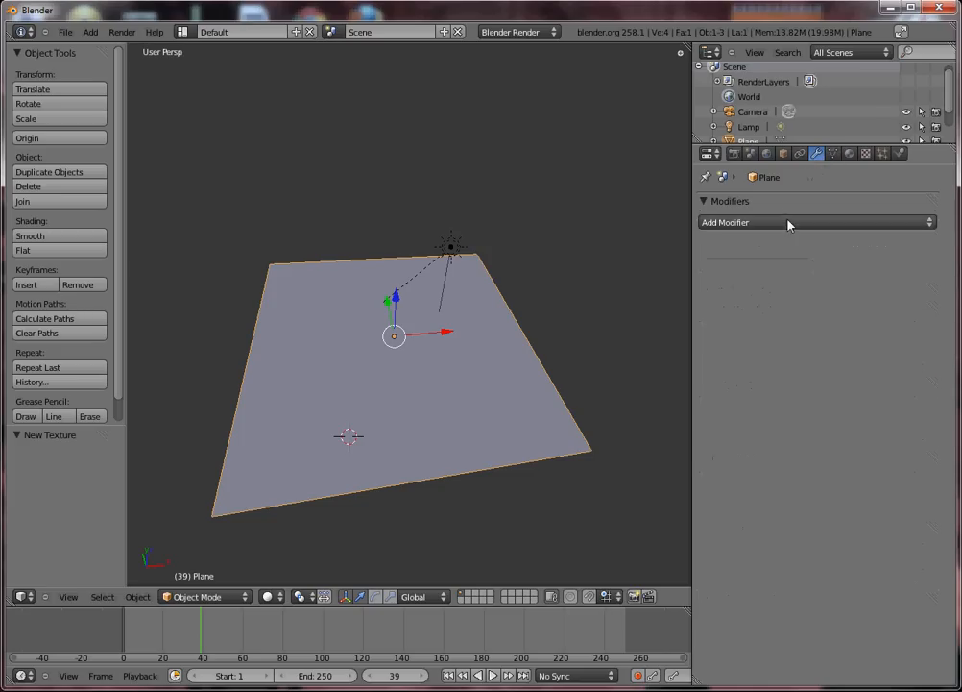
pyautogui.click(816, 222)
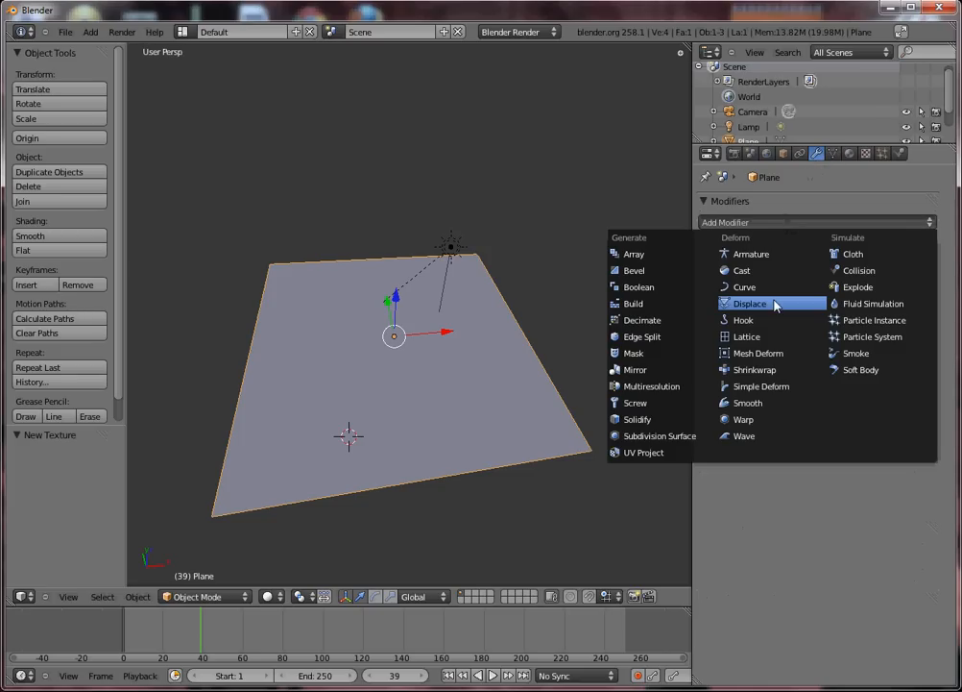
pyautogui.click(750, 303)
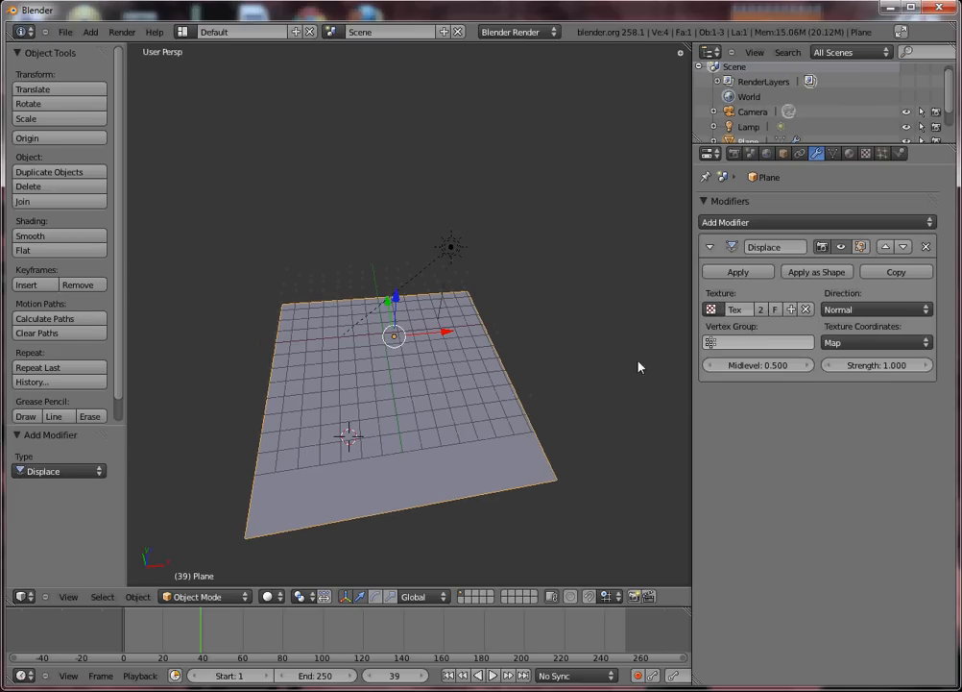
# Subdivide the plane into about 4,096 faces and check the mesh in Edit Mode.
pyautogui.press('Tab')
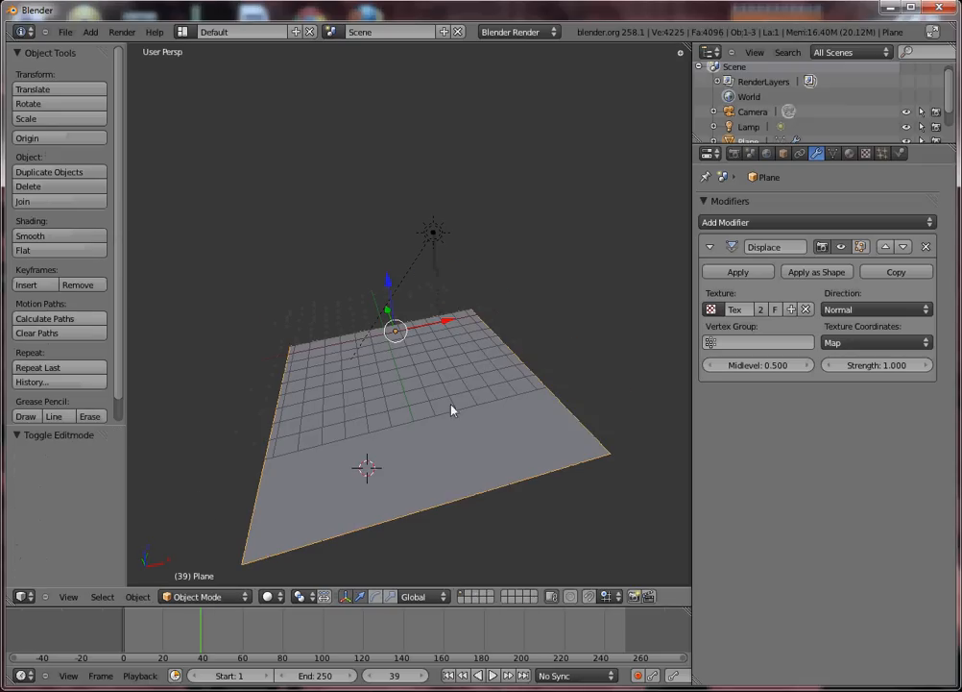
pyautogui.click(874, 309)
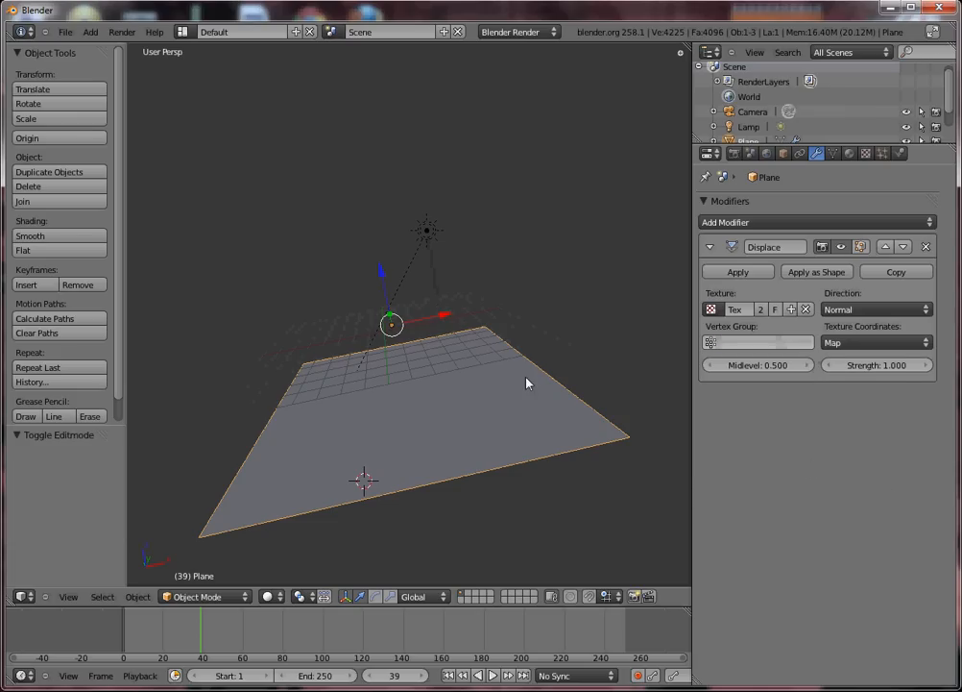
pyautogui.press('Tab')
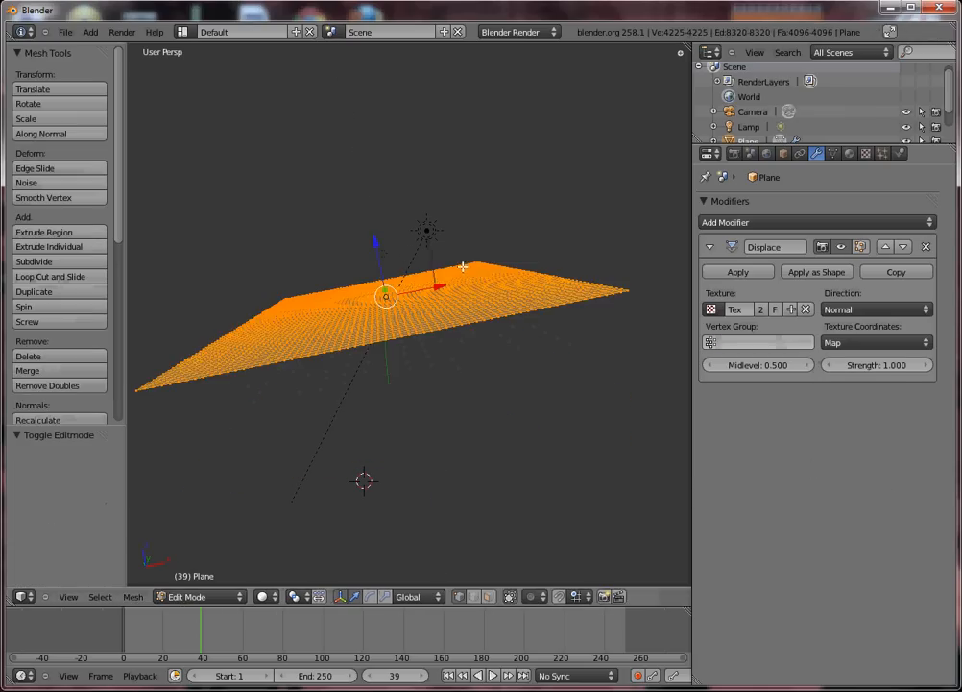
pyautogui.press('Tab')
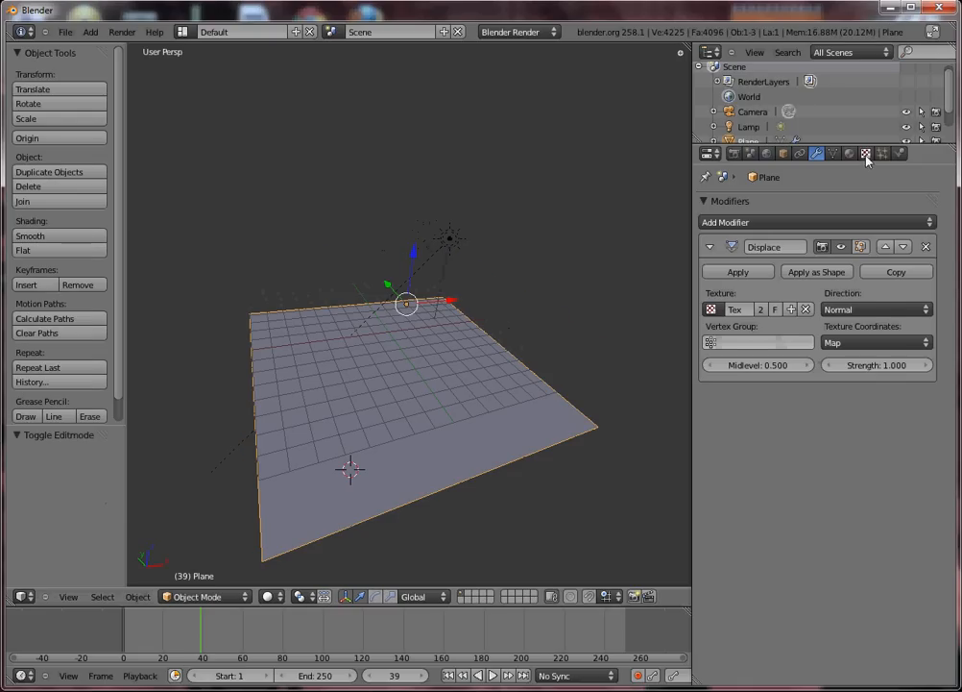
# Push the Clouds colour ramp stops toward the ends and raise the noise size to 0.95.
pyautogui.click(866, 153)
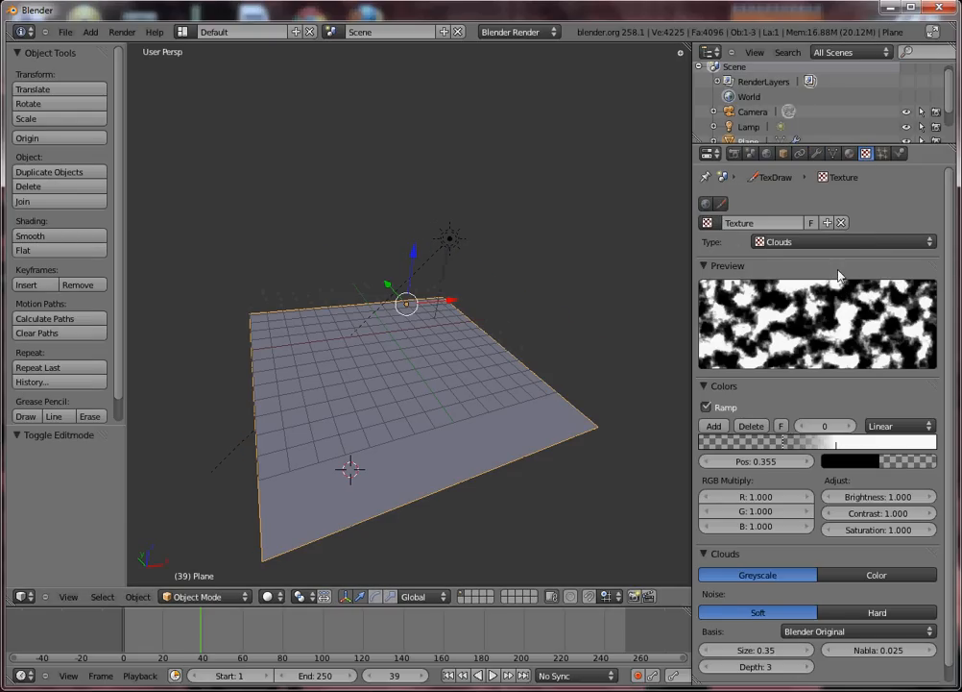
pyautogui.click(848, 153)
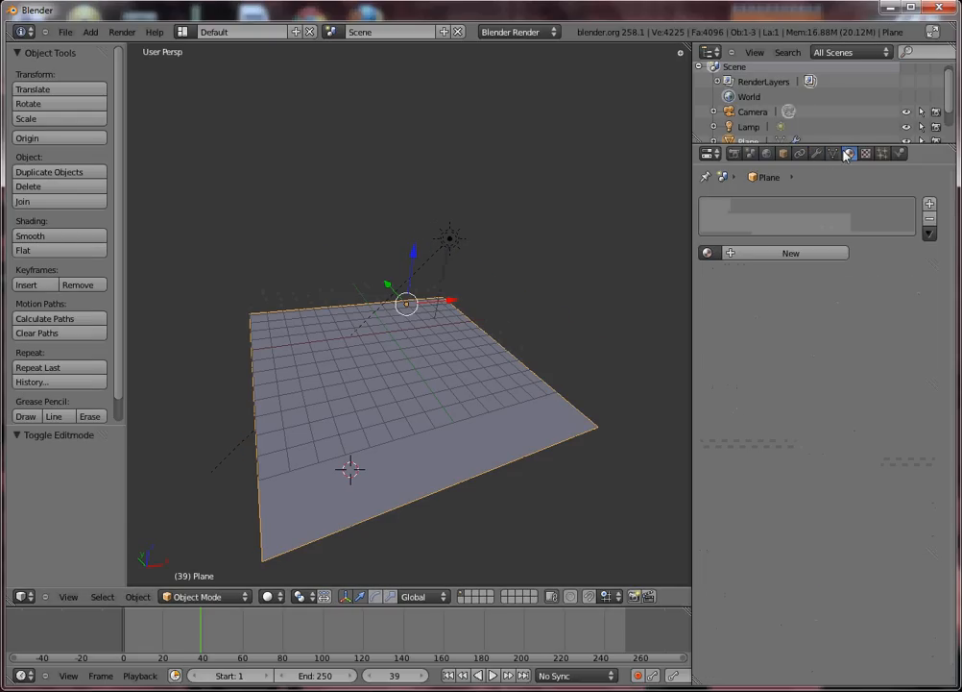
pyautogui.click(817, 153)
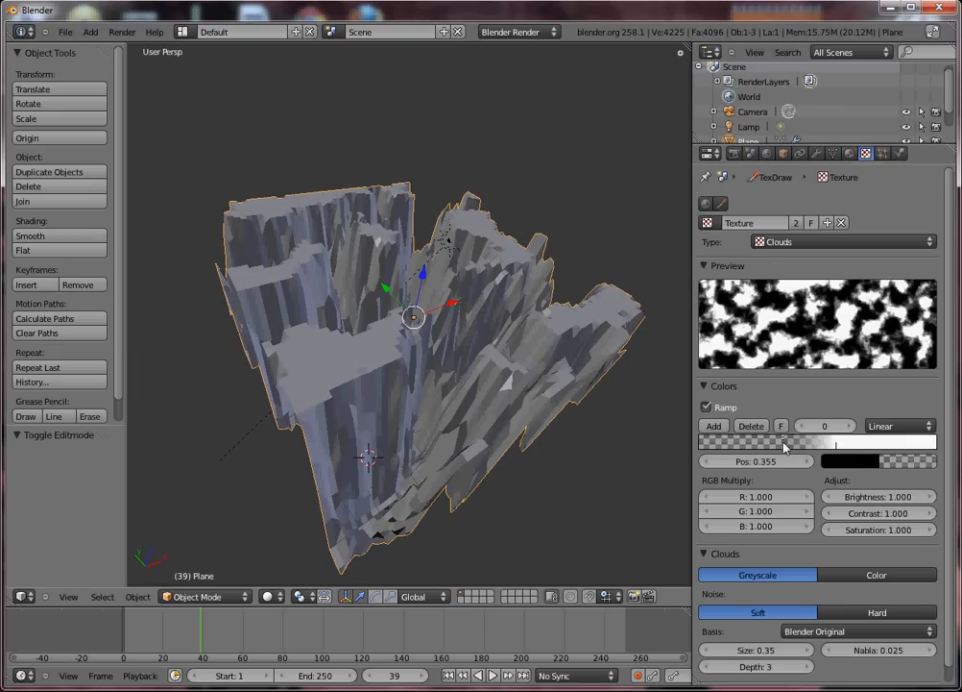
pyautogui.moveTo(784, 441); pyautogui.dragTo(720, 441)
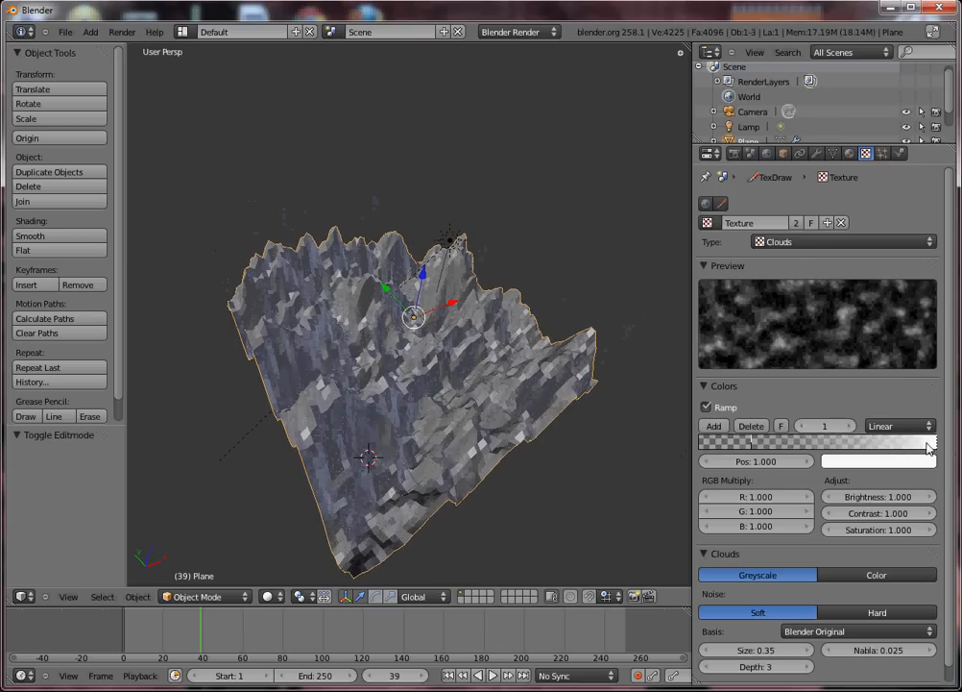
pyautogui.moveTo(927, 443); pyautogui.dragTo(860, 443)
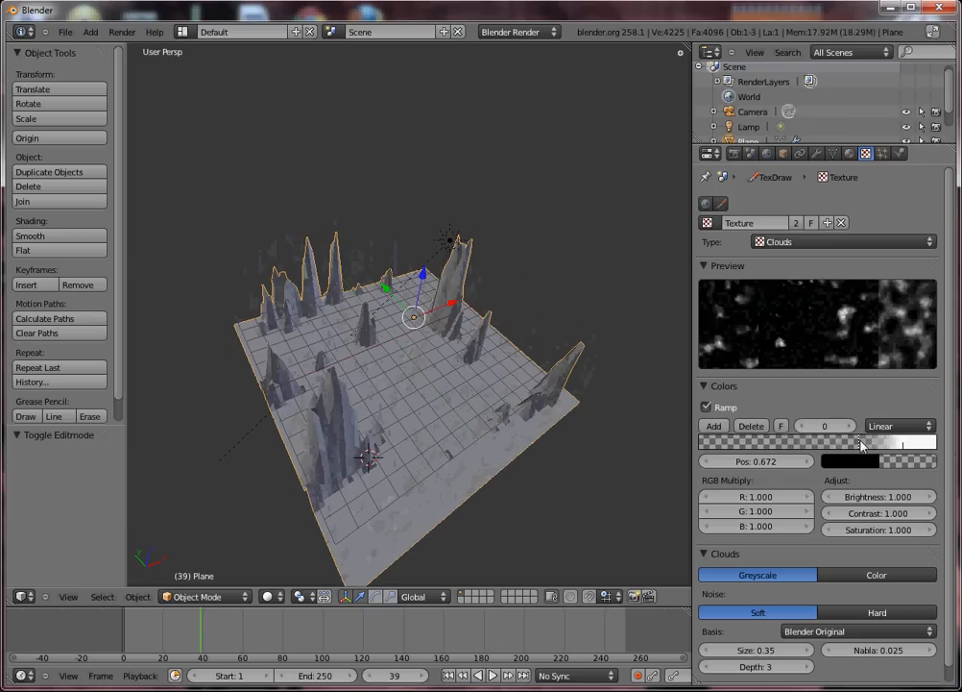
pyautogui.moveTo(858, 442); pyautogui.dragTo(764, 442)
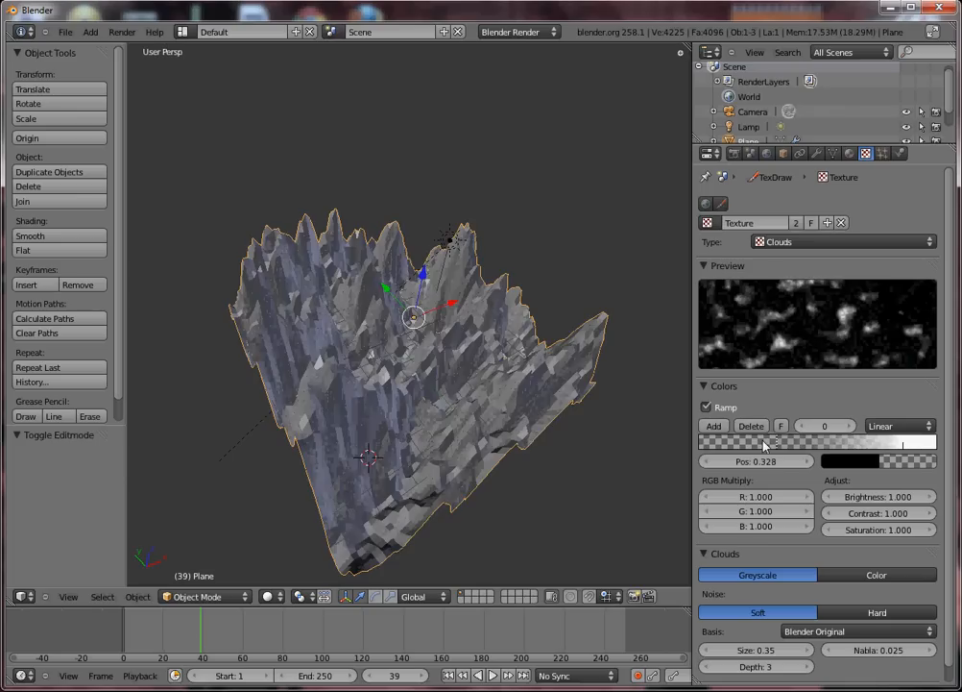
pyautogui.moveTo(763, 442); pyautogui.dragTo(709, 442)
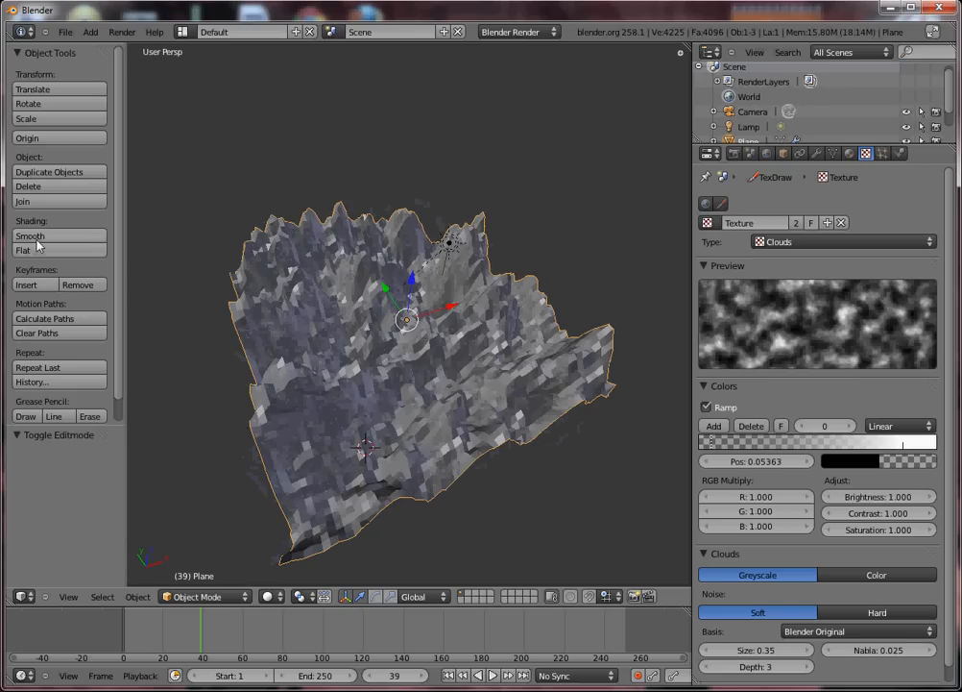
pyautogui.moveTo(802, 439); pyautogui.dragTo(927, 439)
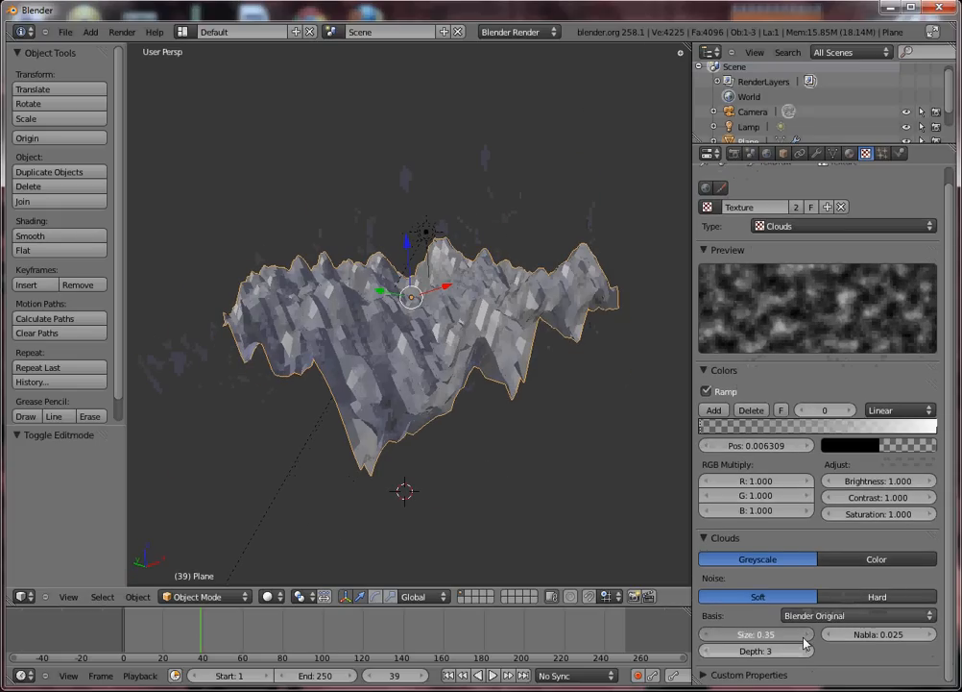
pyautogui.moveTo(759, 634); pyautogui.dragTo(798, 634)
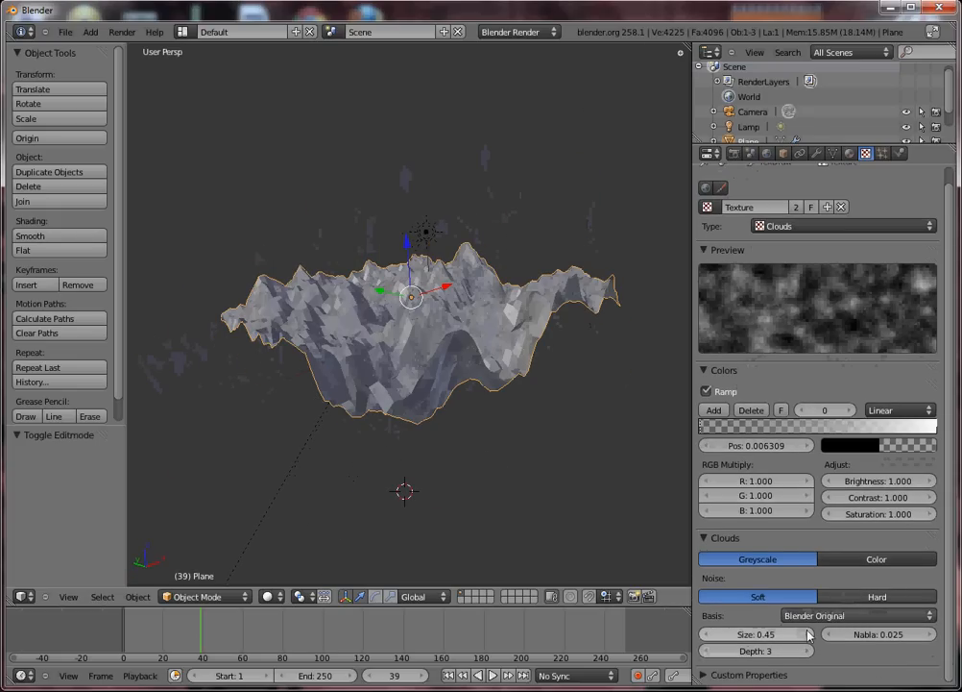
pyautogui.moveTo(749, 633); pyautogui.dragTo(768, 633)
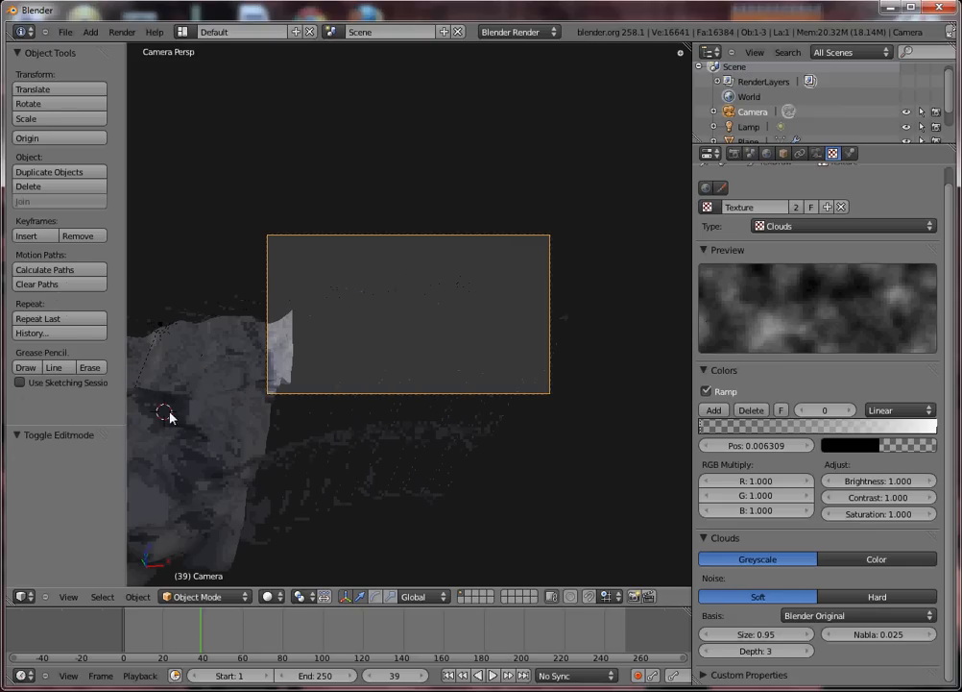
# Scale and move the terrain to fill the camera frame, with cloud size 0.95 and lower nabla.
pyautogui.moveTo(163, 413); pyautogui.dragTo(327, 360)
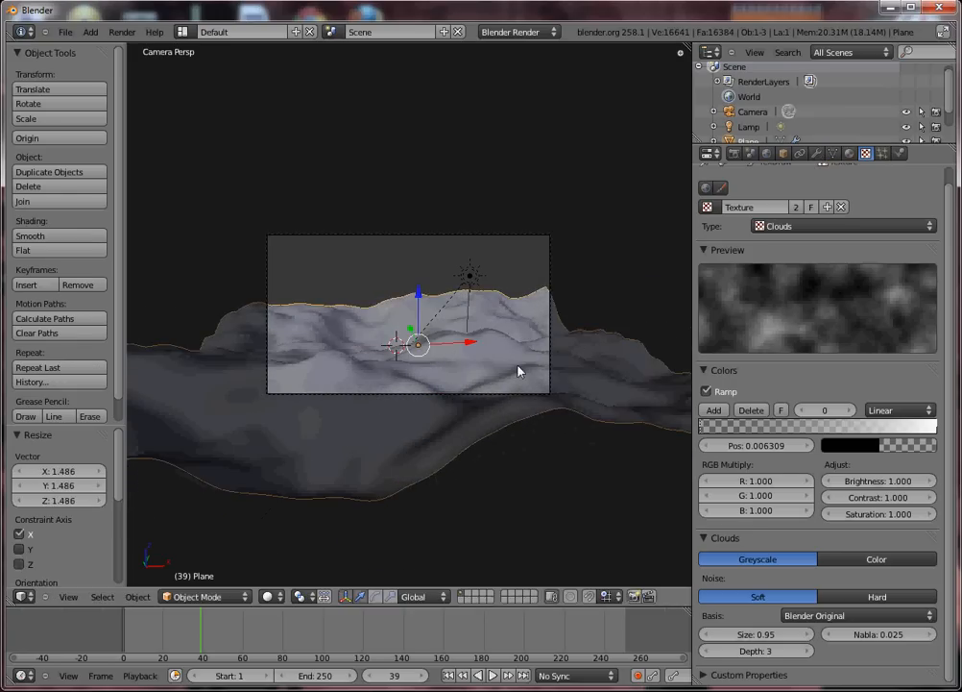
pyautogui.moveTo(418, 343); pyautogui.dragTo(424, 345)
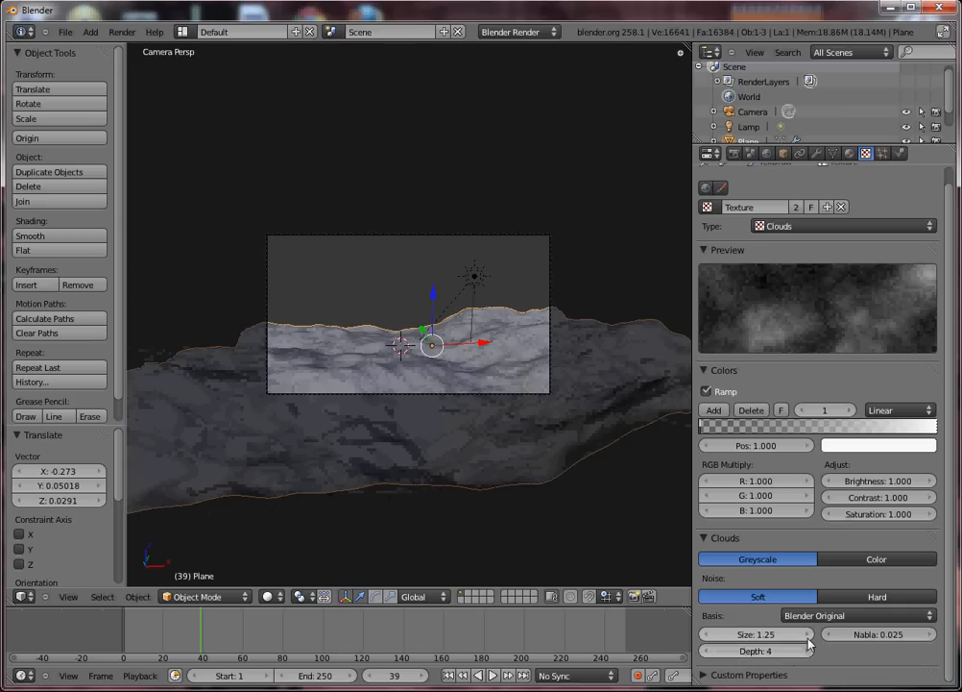
pyautogui.moveTo(730, 633); pyautogui.dragTo(778, 633)
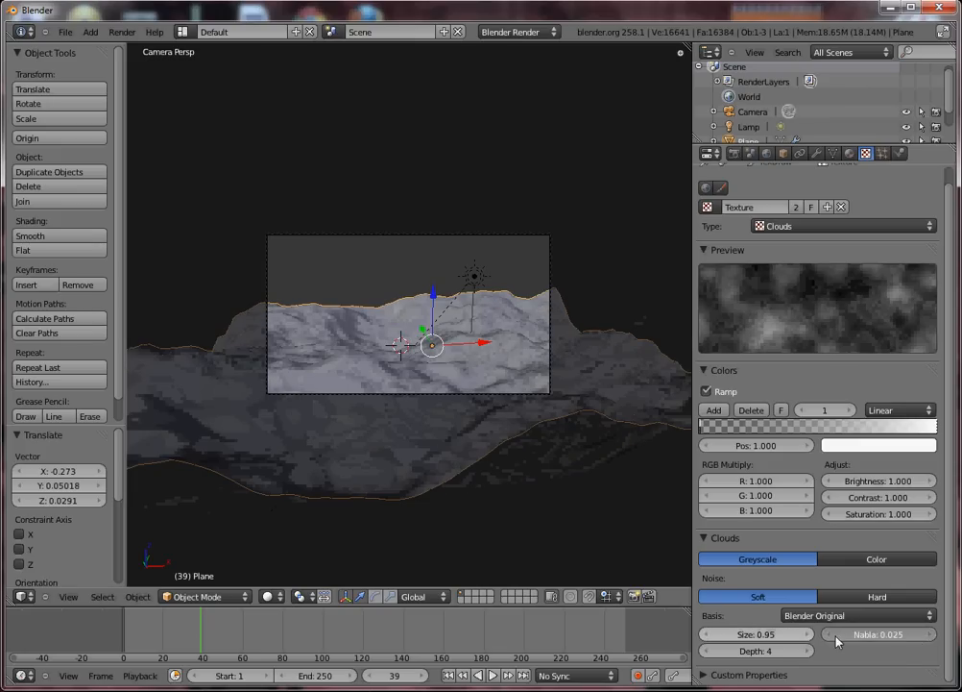
pyautogui.moveTo(877, 633); pyautogui.dragTo(836, 633)
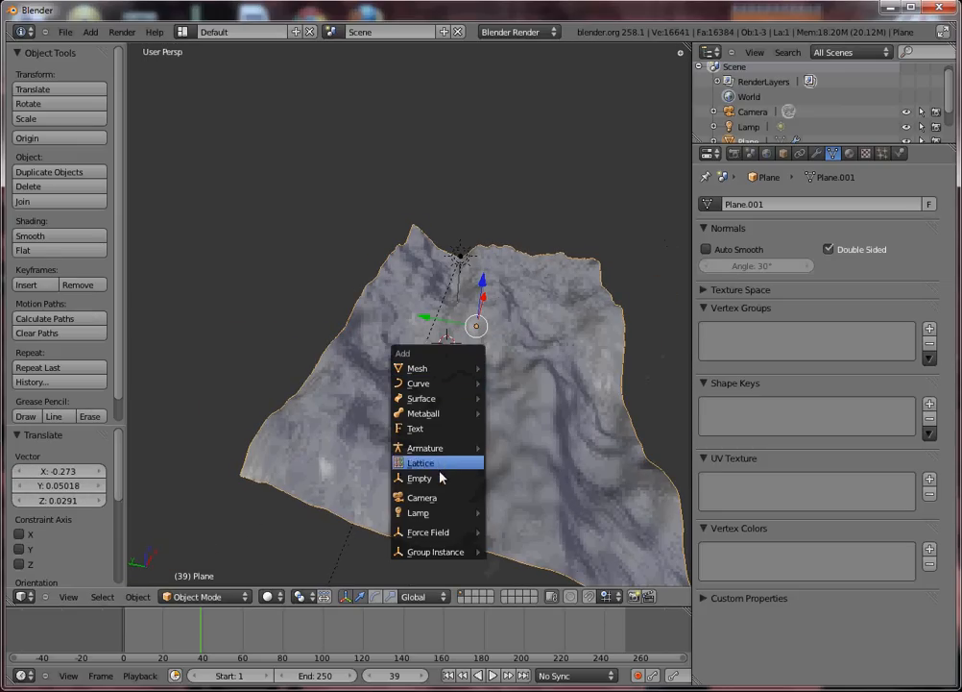
# Add an Empty object above the terrain.
pyautogui.click(420, 477)
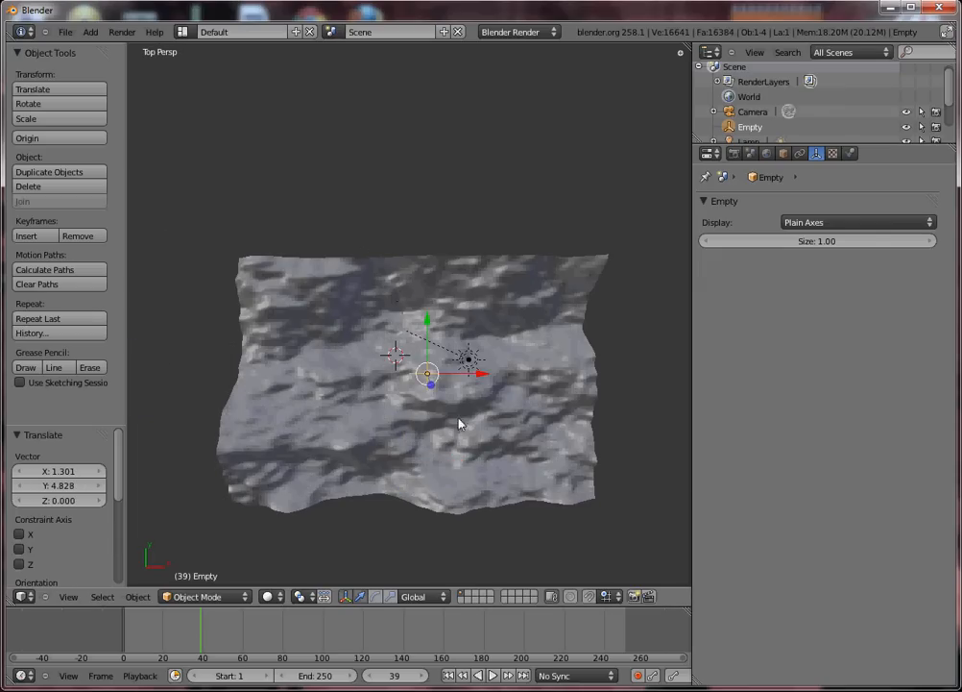
pyautogui.moveTo(461, 423); pyautogui.dragTo(346, 317)
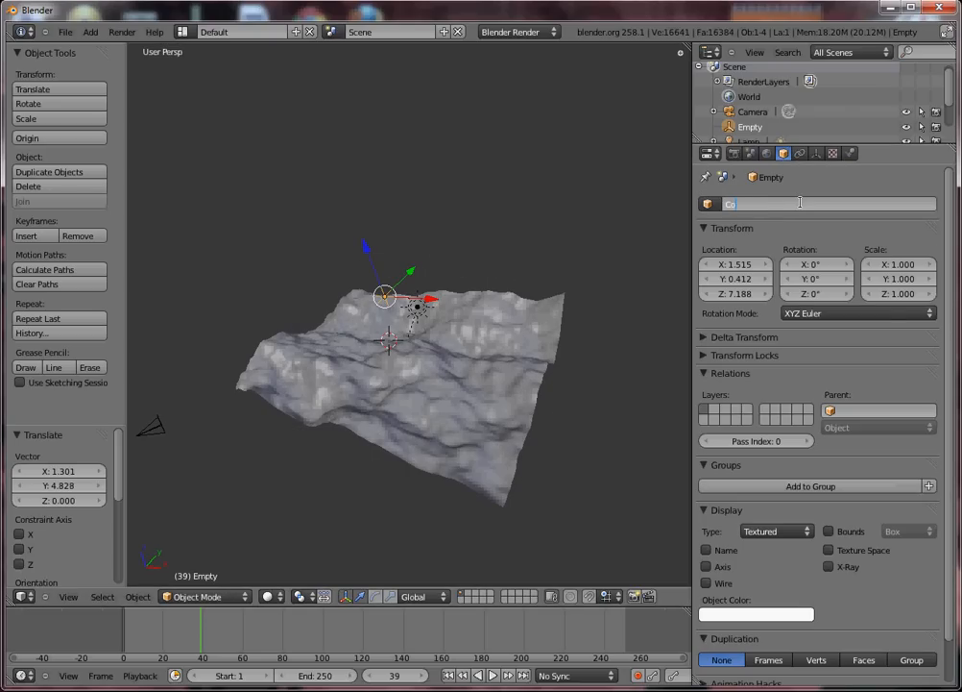
# Rename the Empty 'Coordonates' and set it as the Displace modifier's texture-coordinate object.
pyautogui.write('Coordonates')
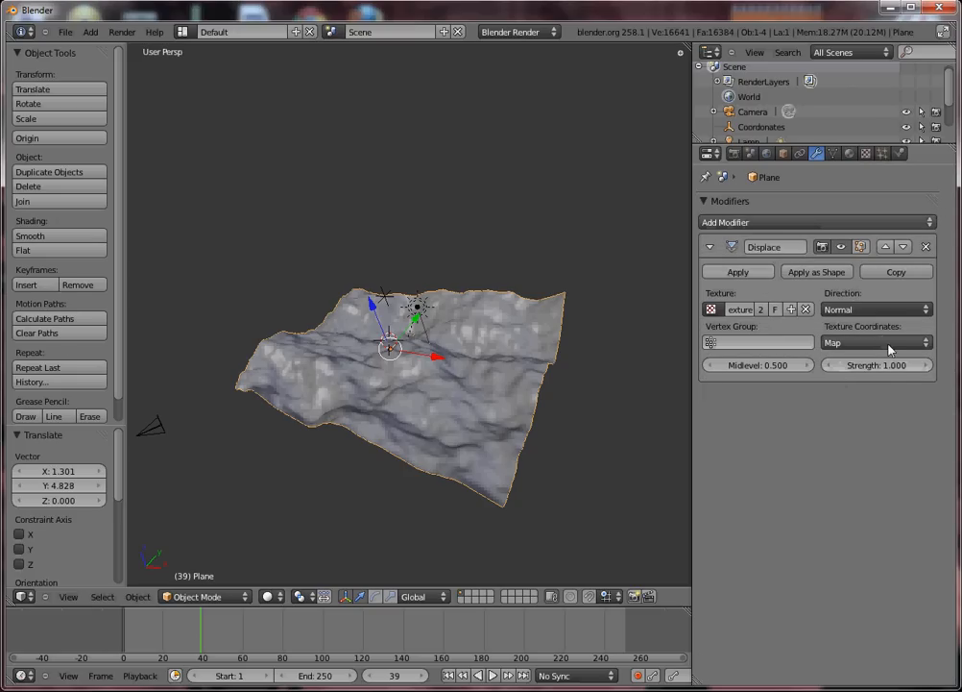
pyautogui.click(876, 343)
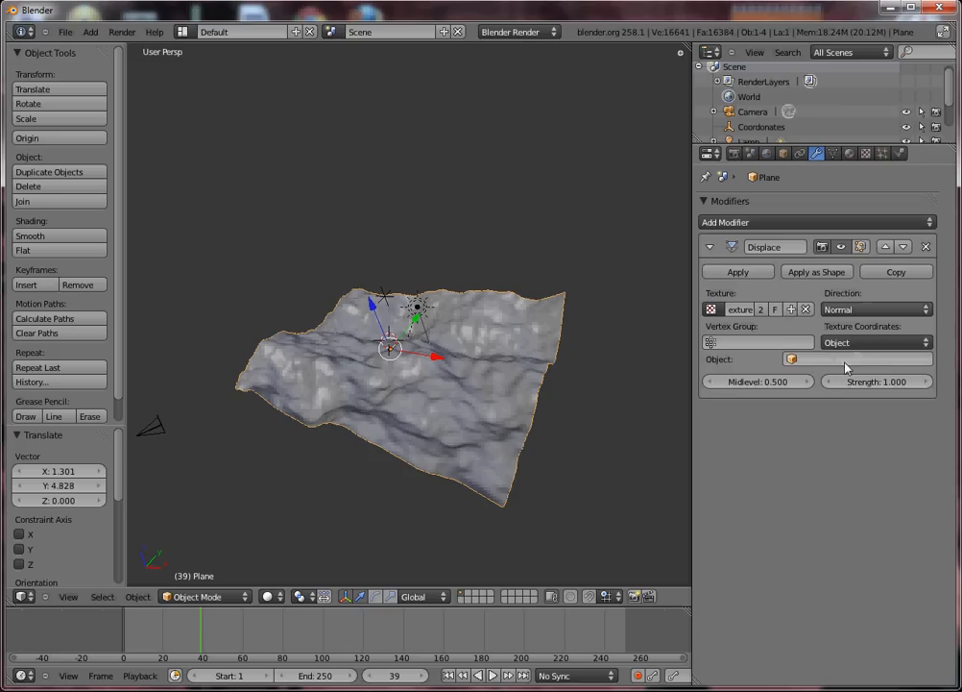
pyautogui.click(855, 359)
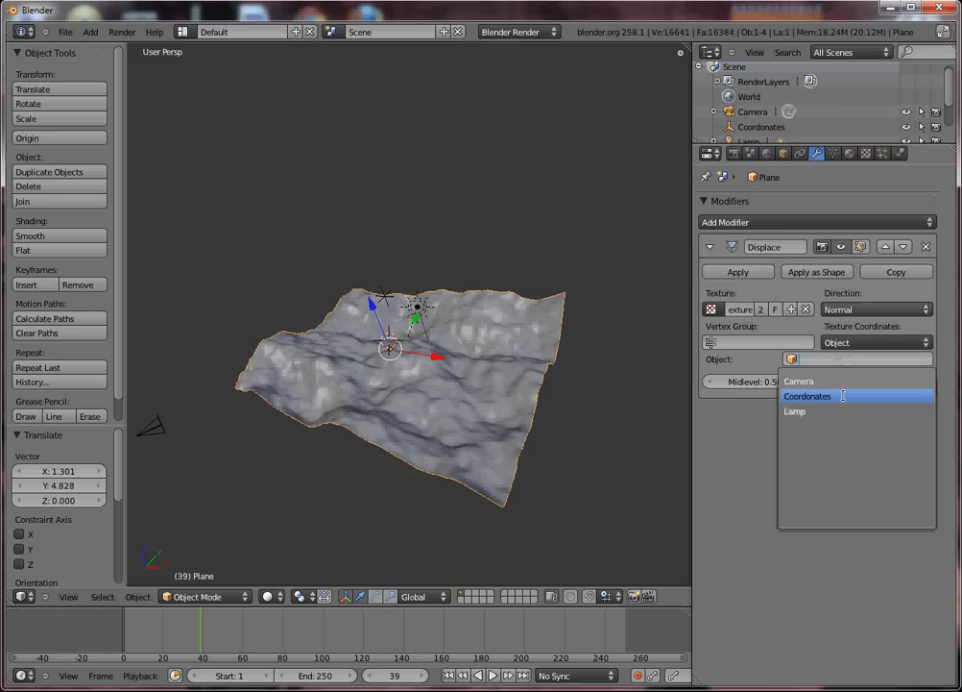
pyautogui.click(807, 396)
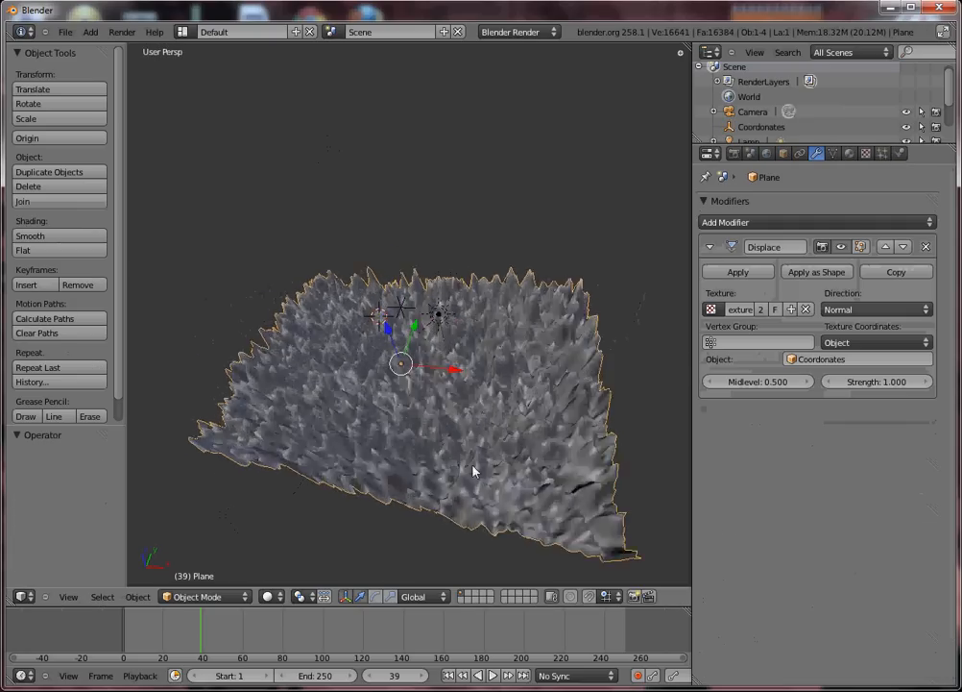
# Set cloud depth 3 and size 2.00, then scale up the Coordonates empty.
pyautogui.click(865, 153)
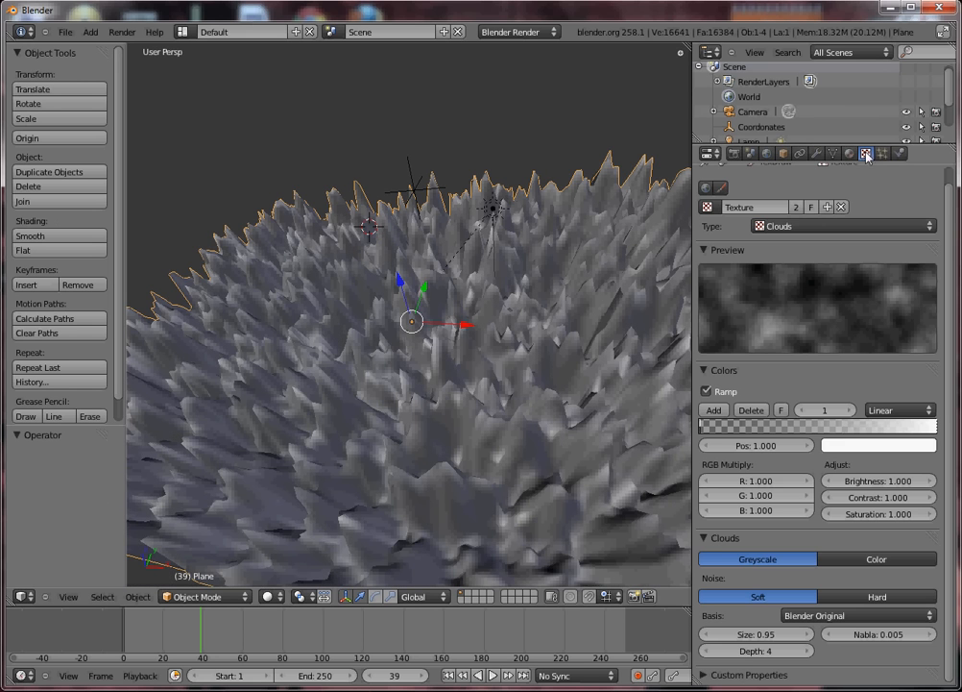
pyautogui.click(716, 650)
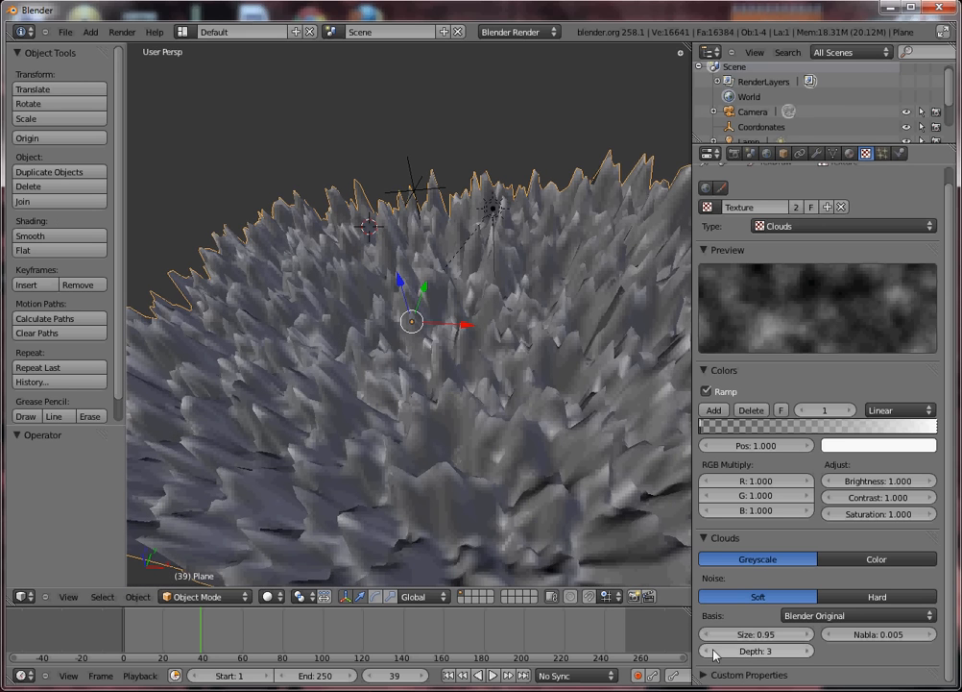
pyautogui.moveTo(788, 634); pyautogui.dragTo(730, 634)
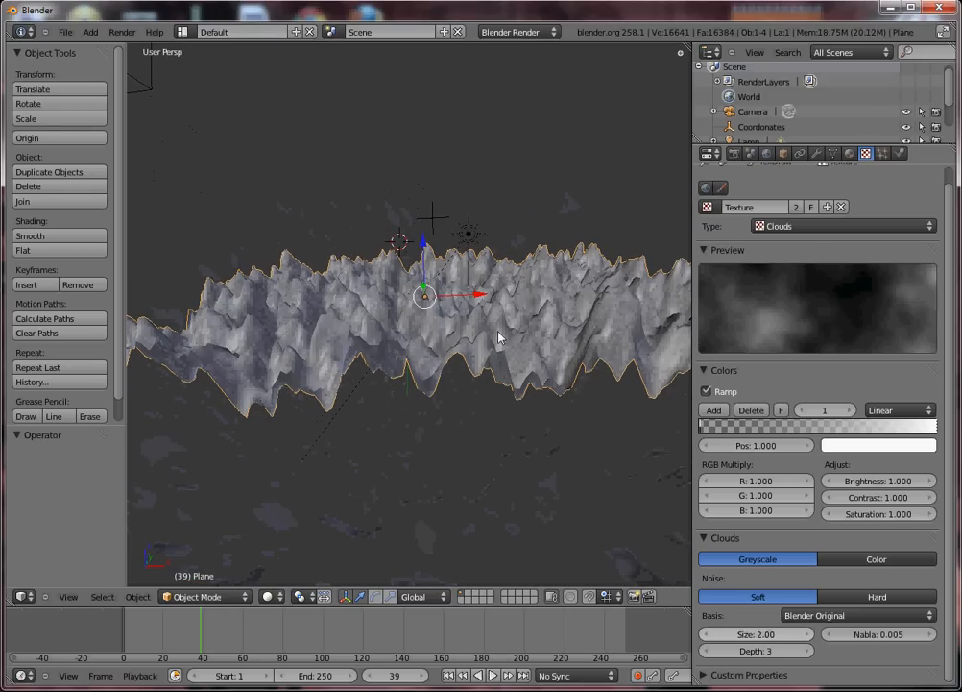
pyautogui.moveTo(424, 296); pyautogui.dragTo(514, 331)
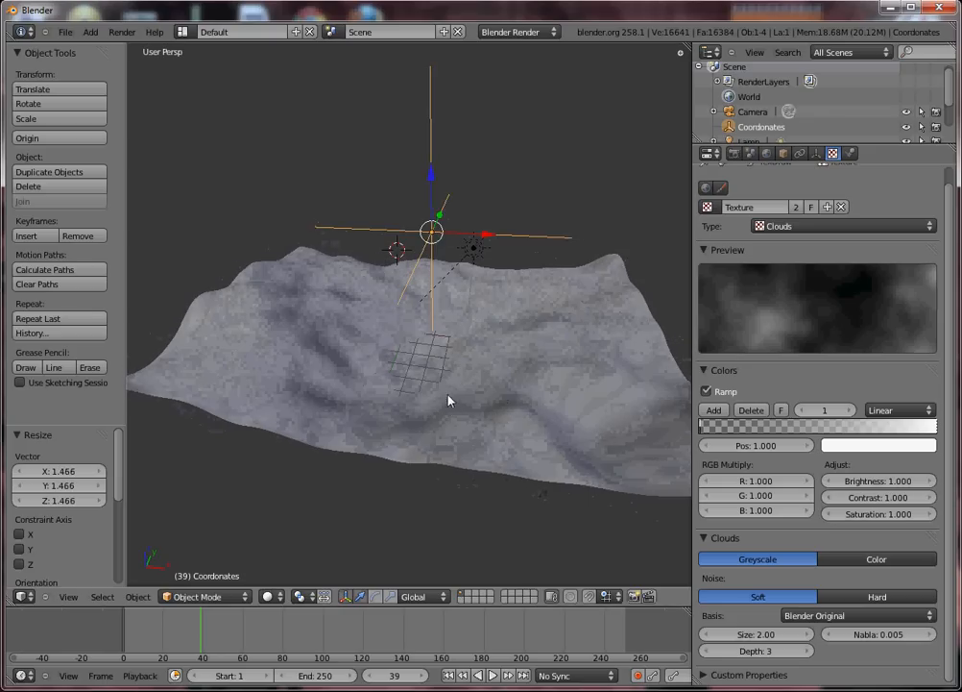
pyautogui.press('KP_1')
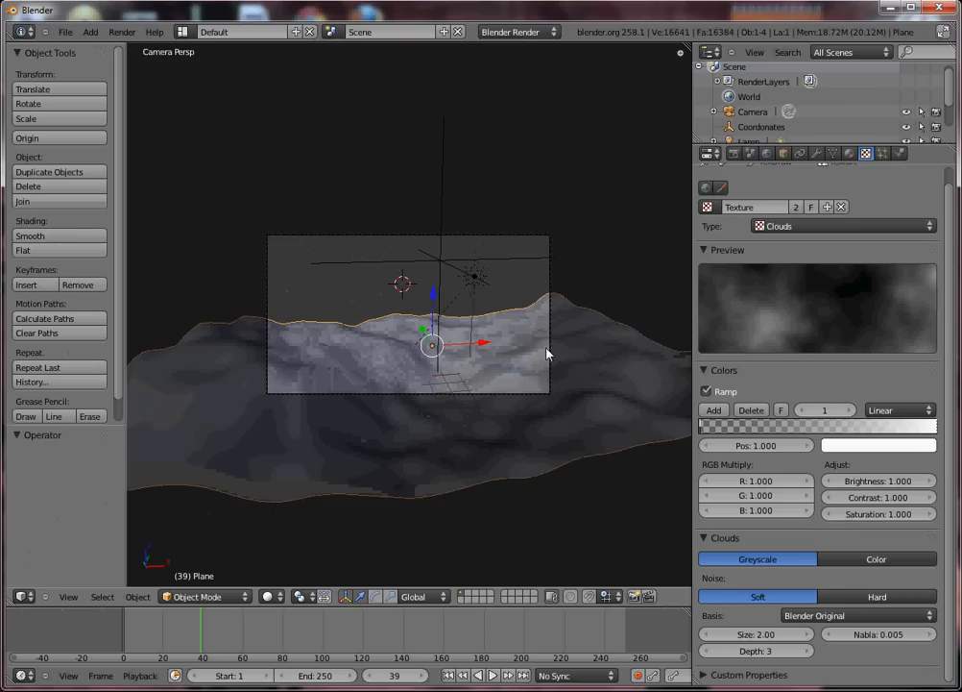
# Move the camera to reframe the rolling terrain.
pyautogui.moveTo(432, 344); pyautogui.dragTo(447, 373)
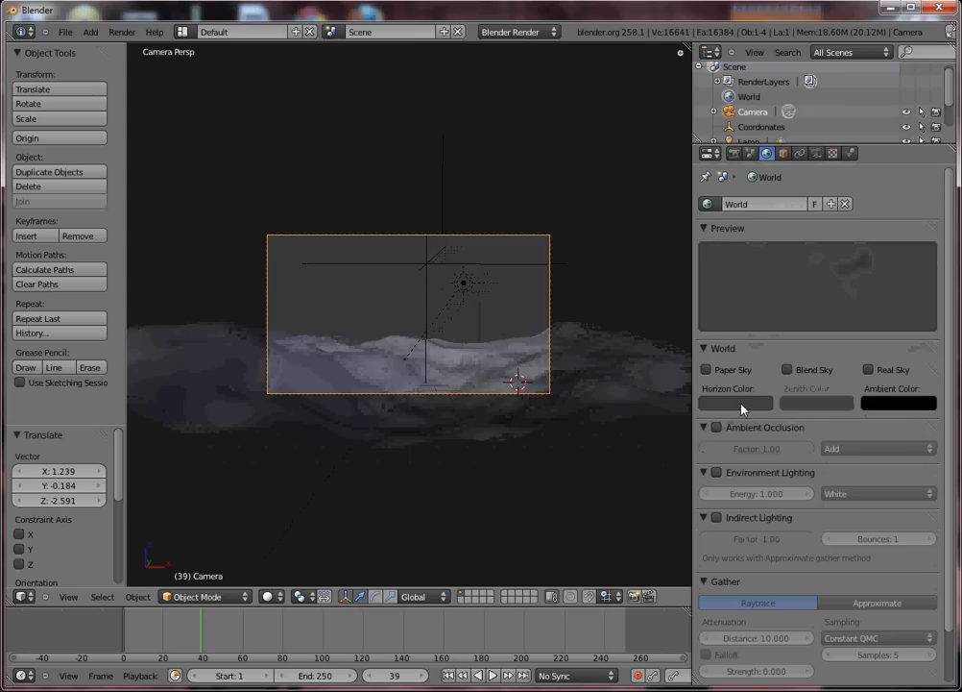
# Set a blue horizon colour, enable Blend Sky, and choose a pale lavender zenith.
pyautogui.click(734, 402)
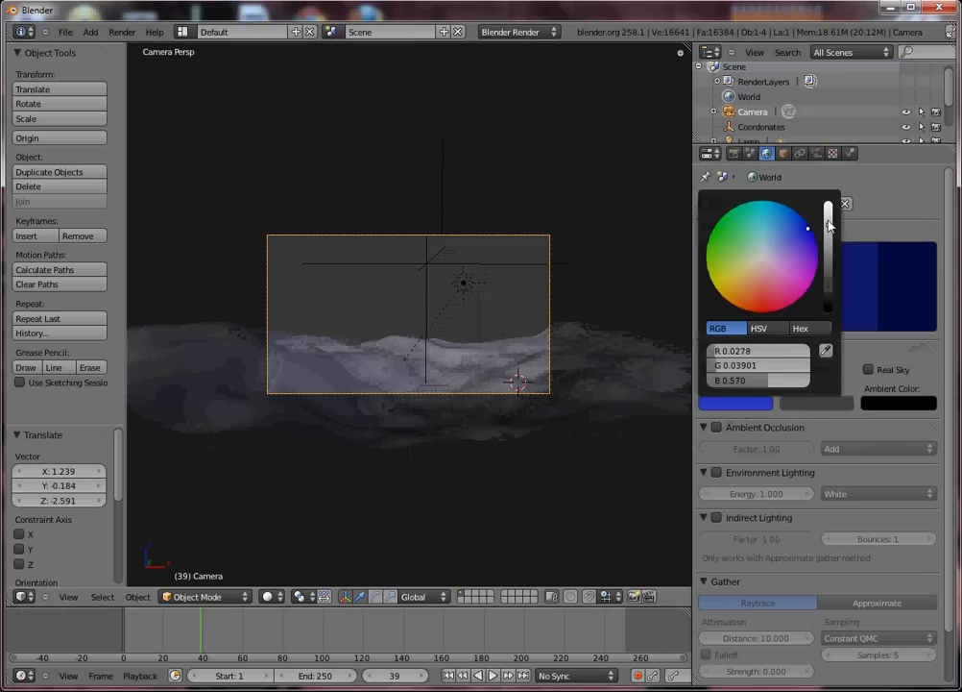
pyautogui.click(786, 221)
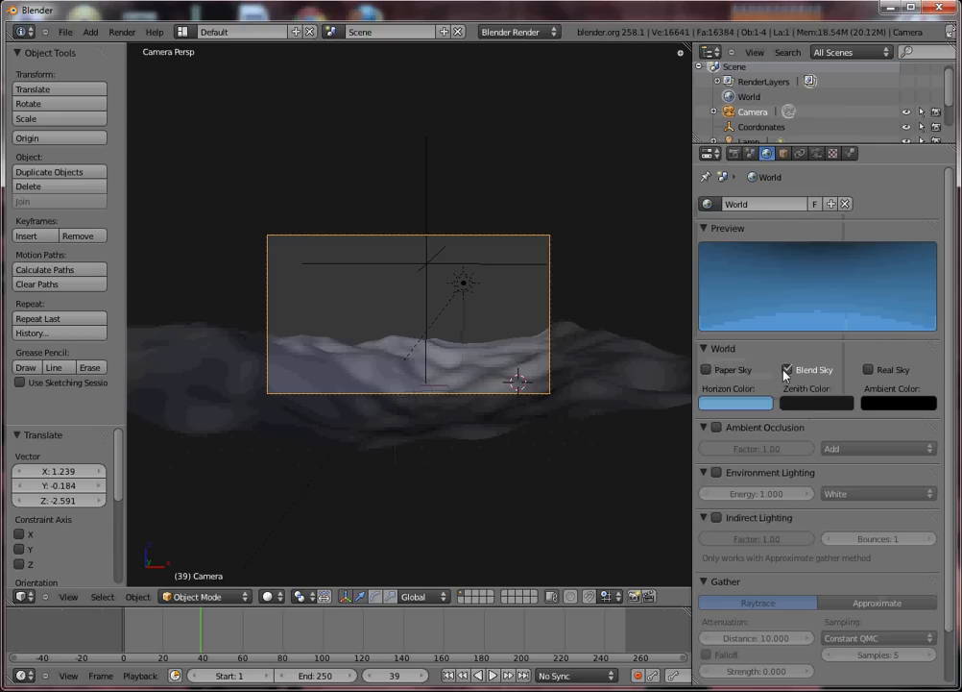
pyautogui.click(735, 403)
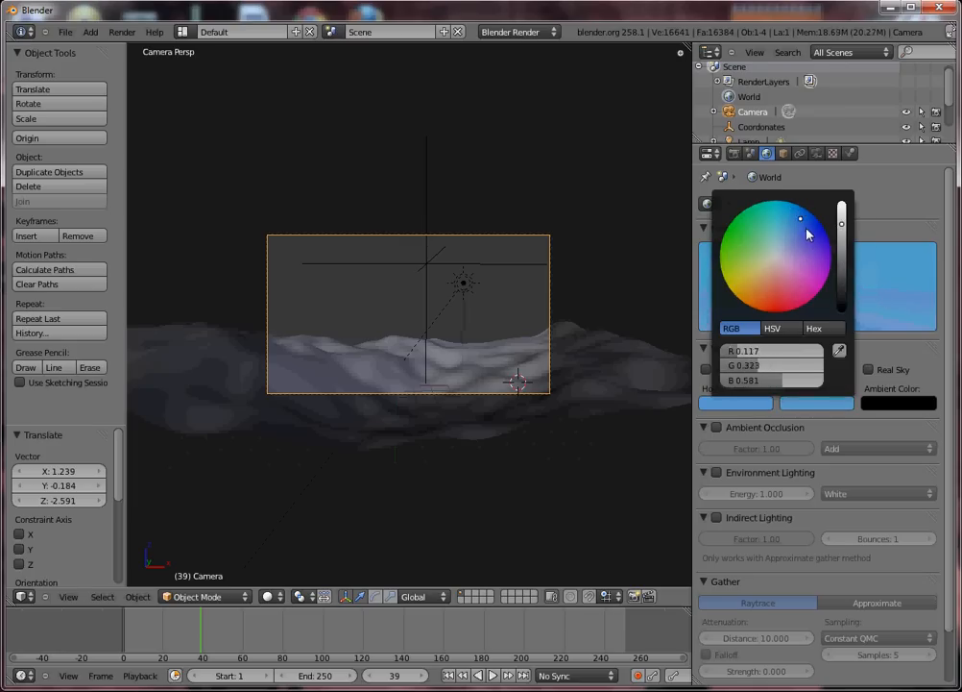
pyautogui.click(802, 251)
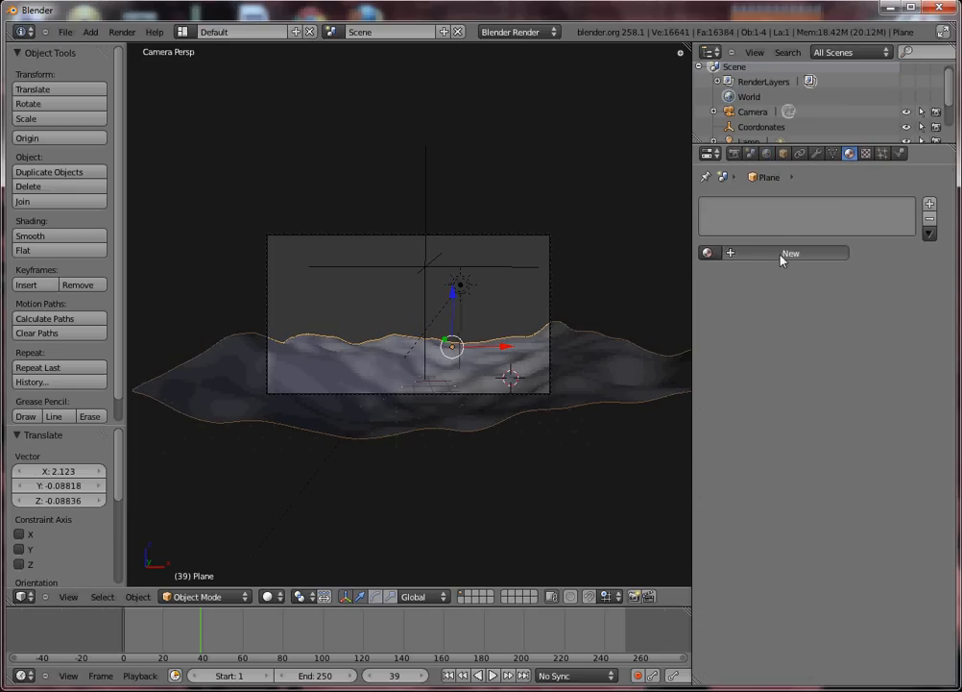
# Create a sandy beige material with specular intensity 0.08 and hardness 21.
pyautogui.click(789, 252)
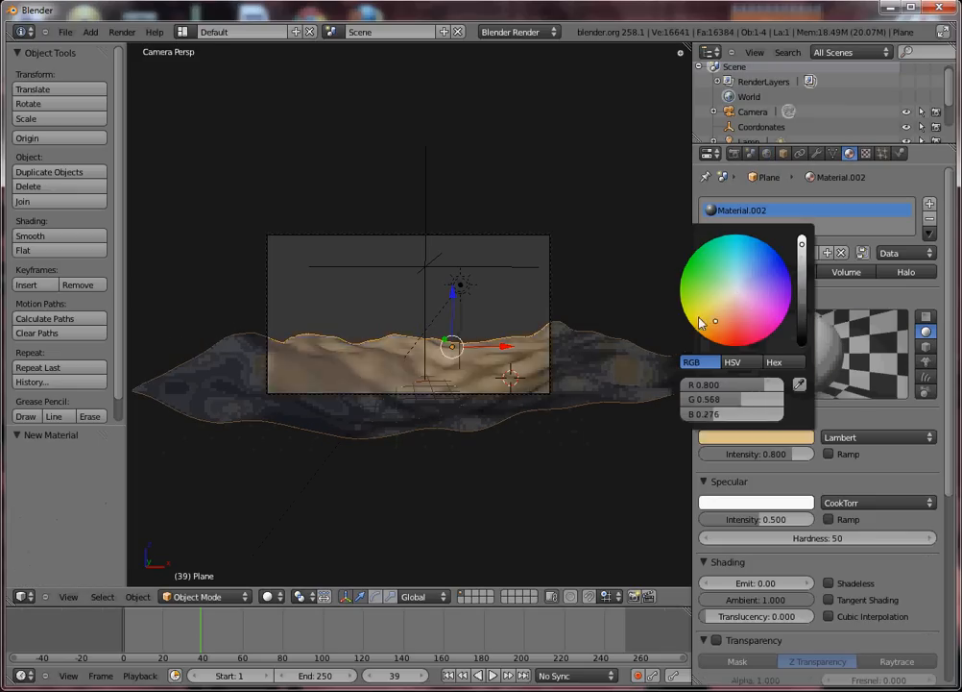
pyautogui.click(711, 329)
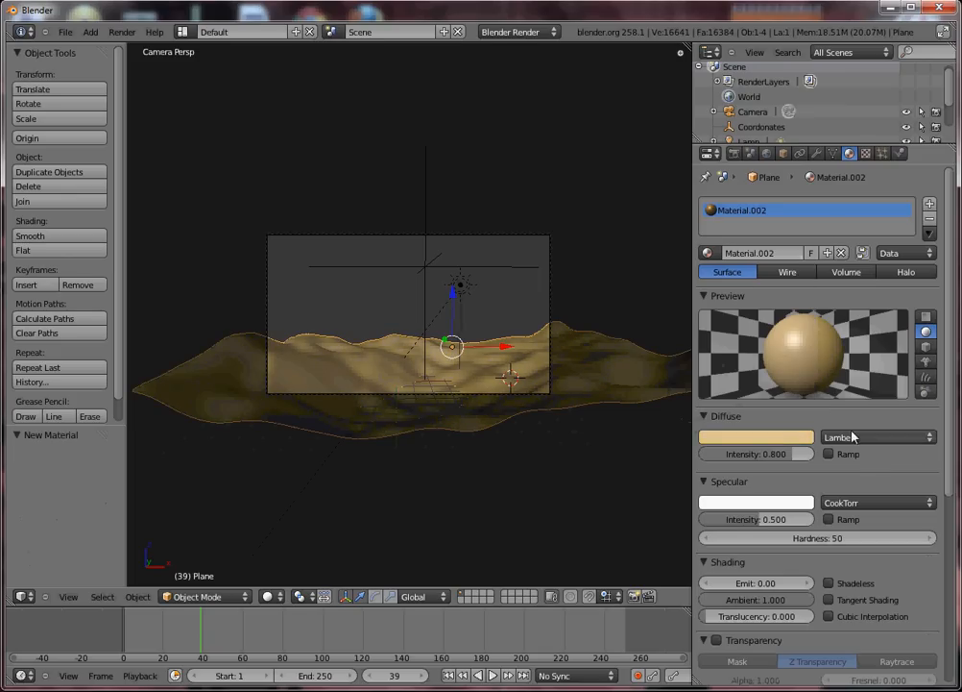
pyautogui.click(704, 416)
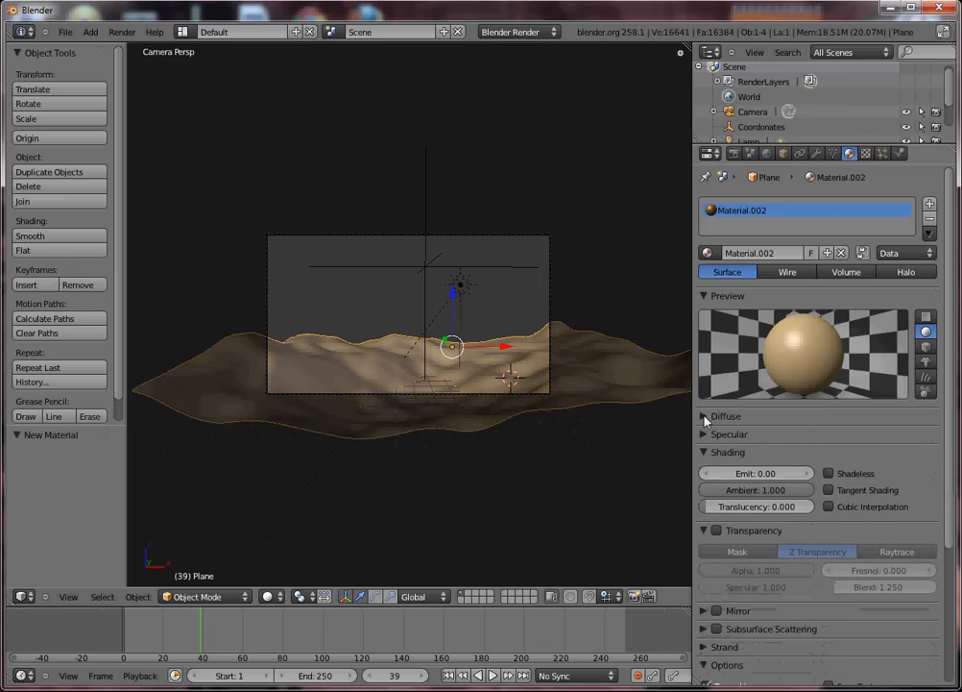
pyautogui.click(704, 416)
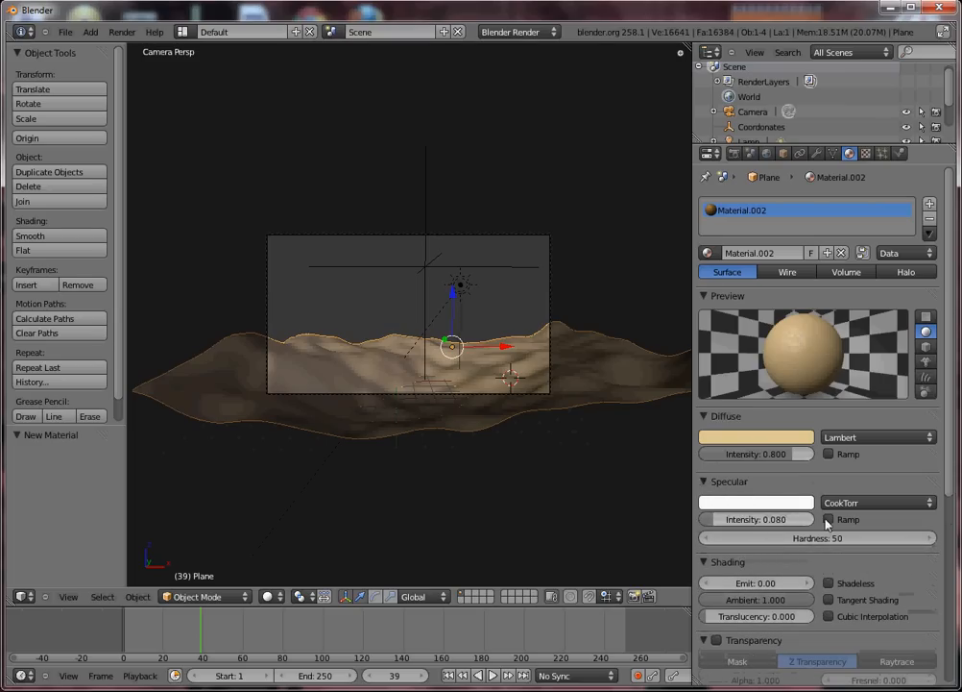
pyautogui.moveTo(846, 538); pyautogui.dragTo(797, 537)
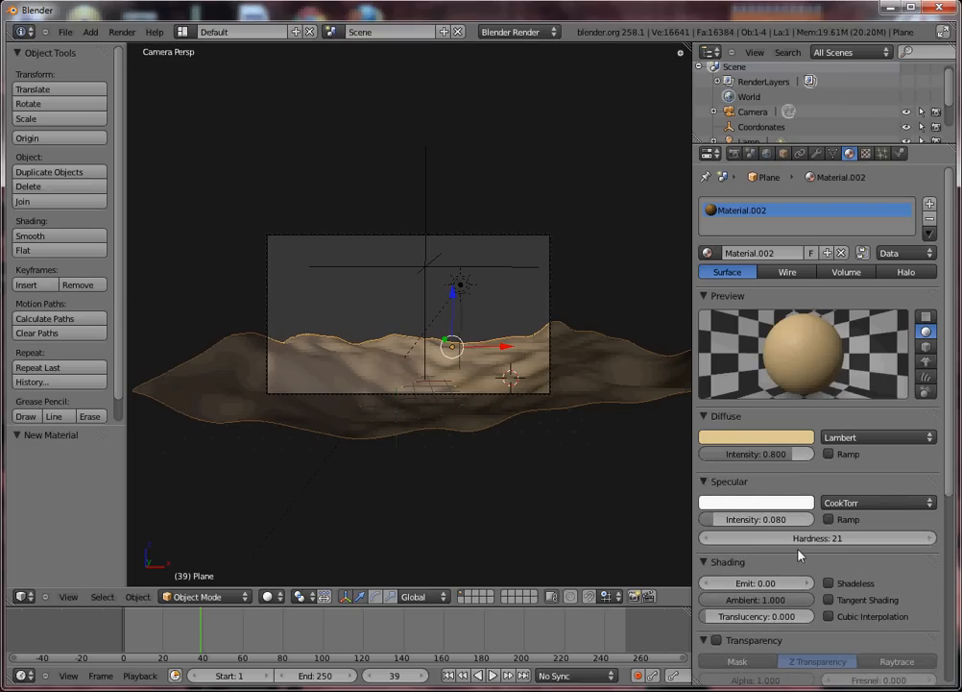
pyautogui.moveTo(818, 538); pyautogui.dragTo(778, 538)
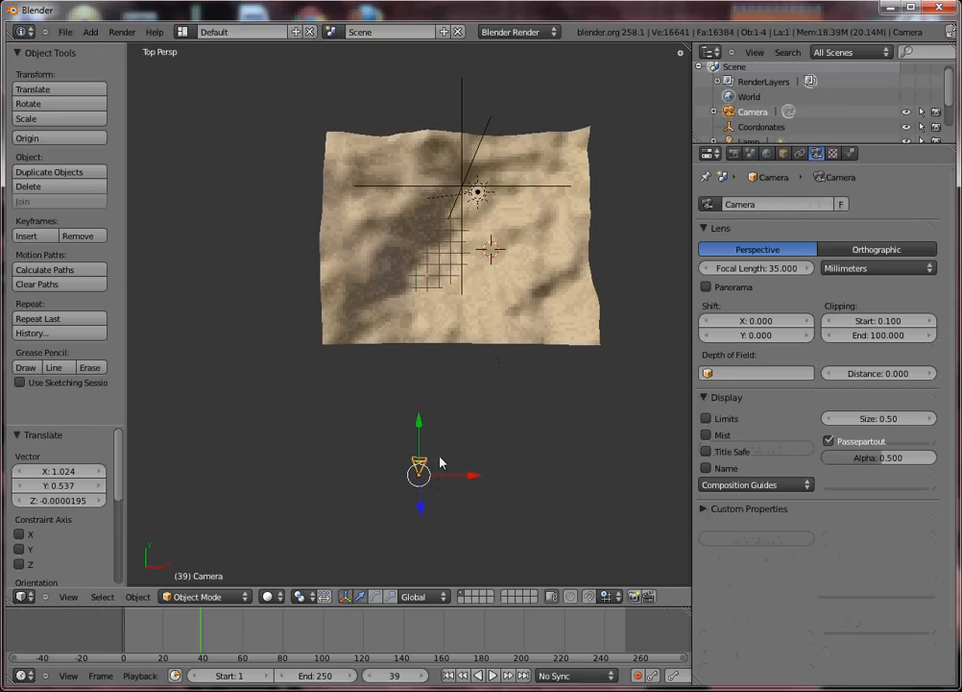
# Key the Coordonates empty's location at frame 0, then again at frame 250 after moving it along Y.
pyautogui.moveTo(420, 467); pyautogui.dragTo(423, 425)
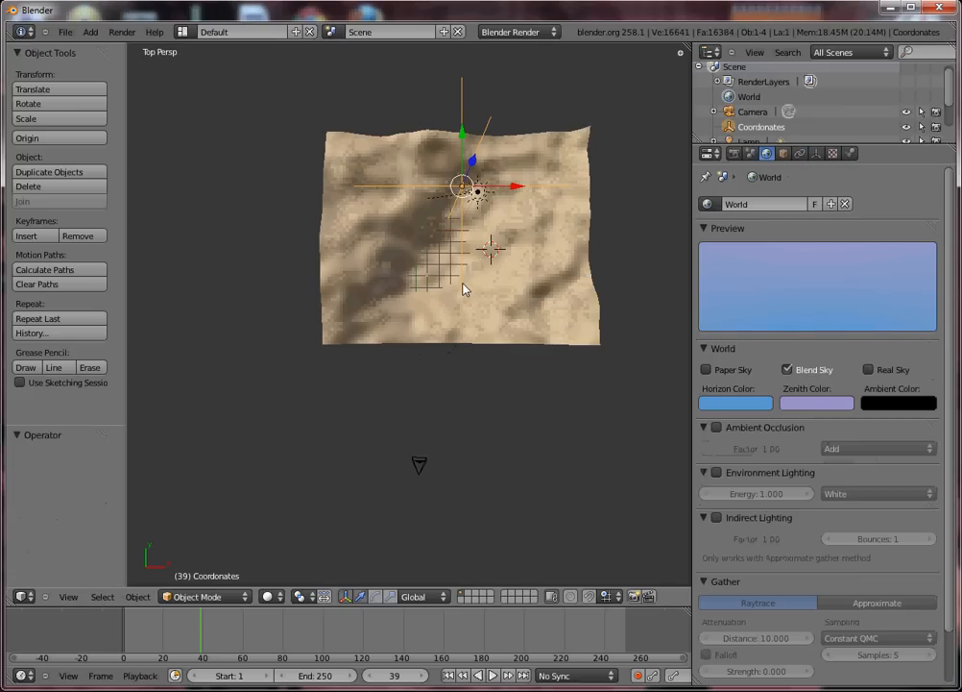
pyautogui.moveTo(546, 329)
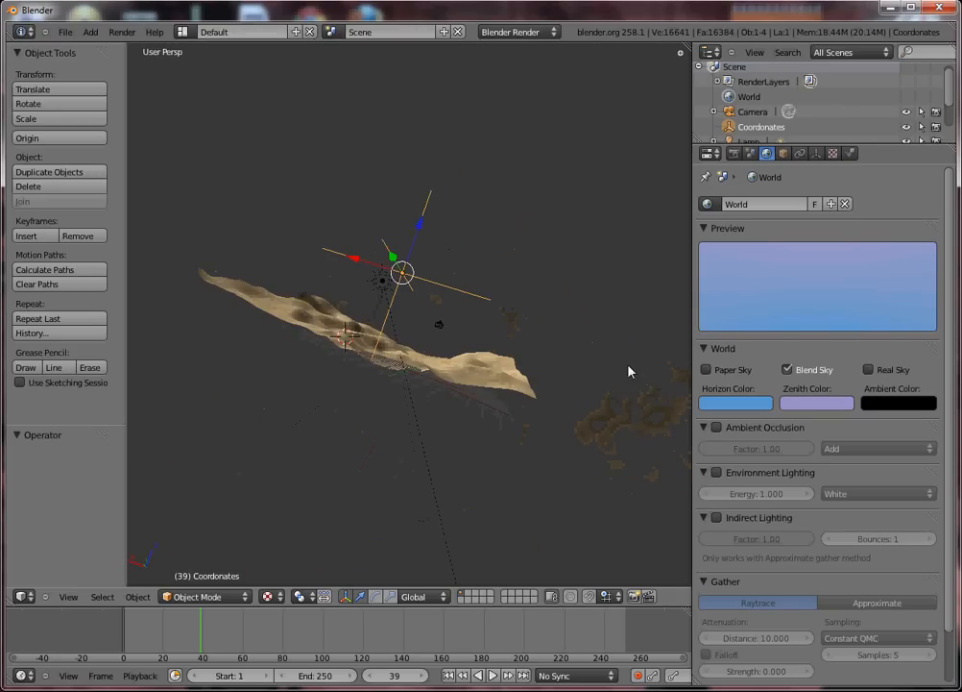
pyautogui.press('7')
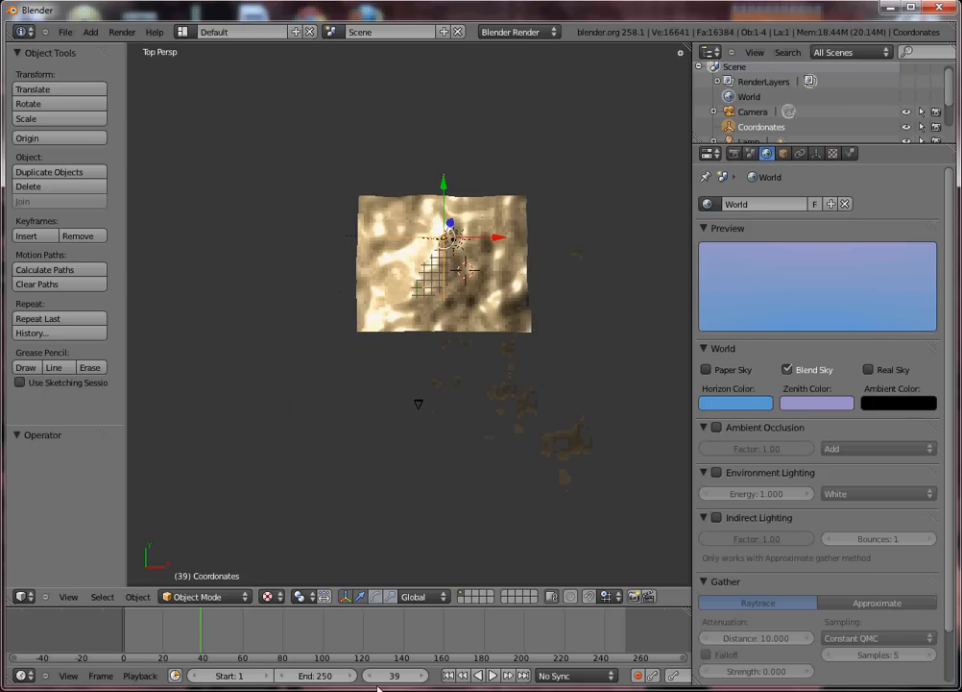
pyautogui.click(125, 629)
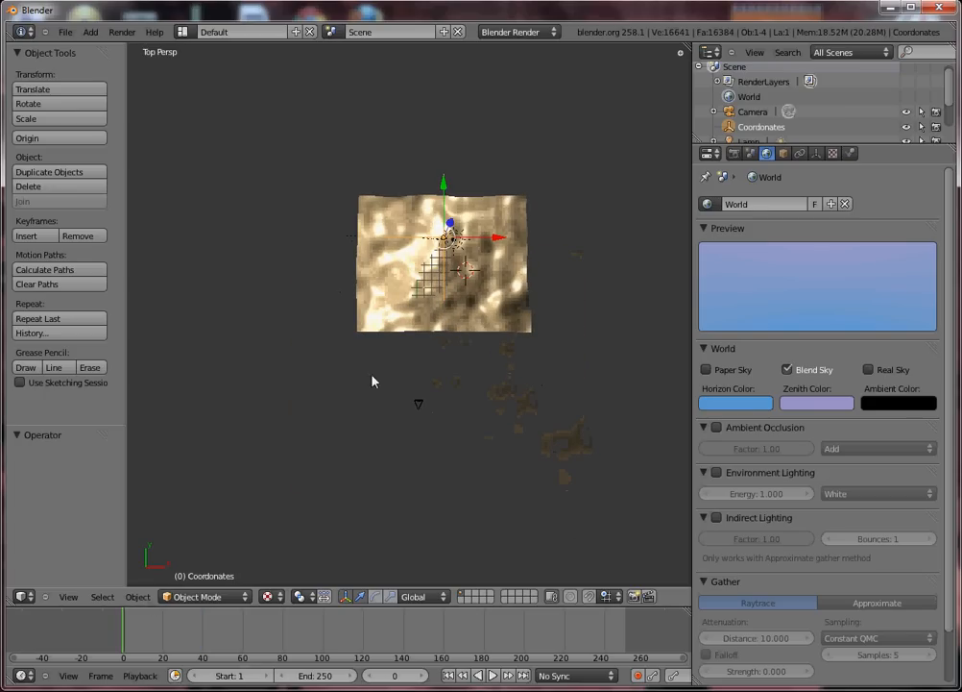
pyautogui.click(33, 235)
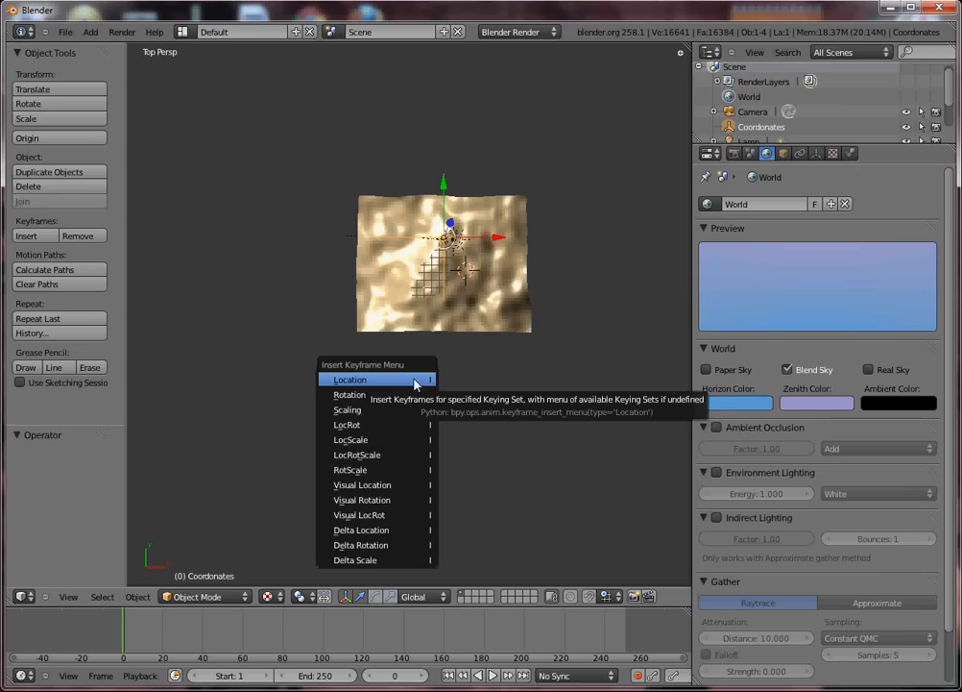
pyautogui.click(349, 378)
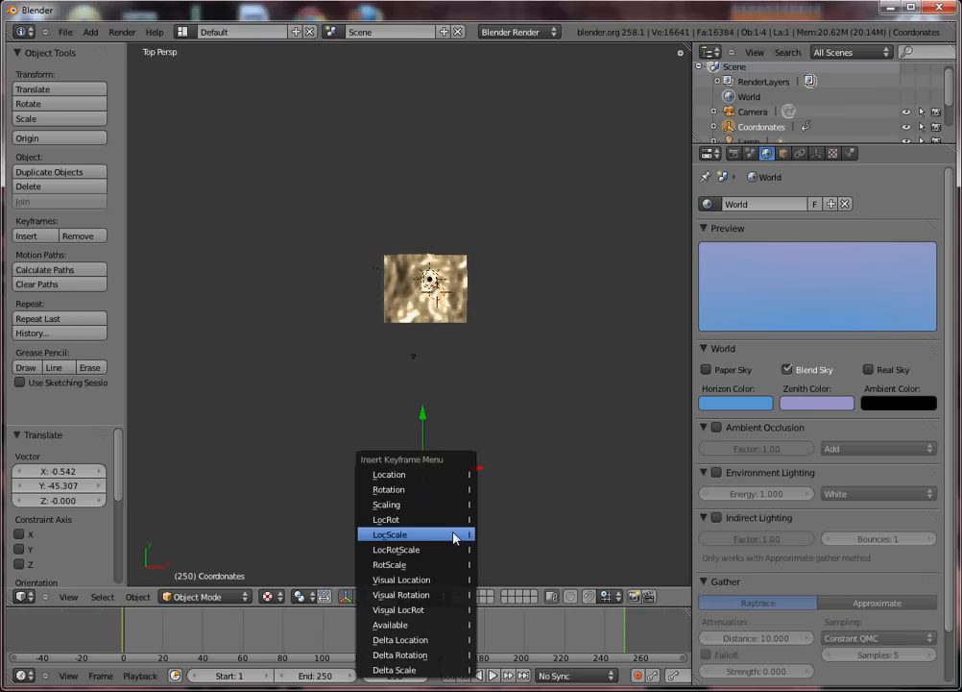
pyautogui.moveTo(389, 474)
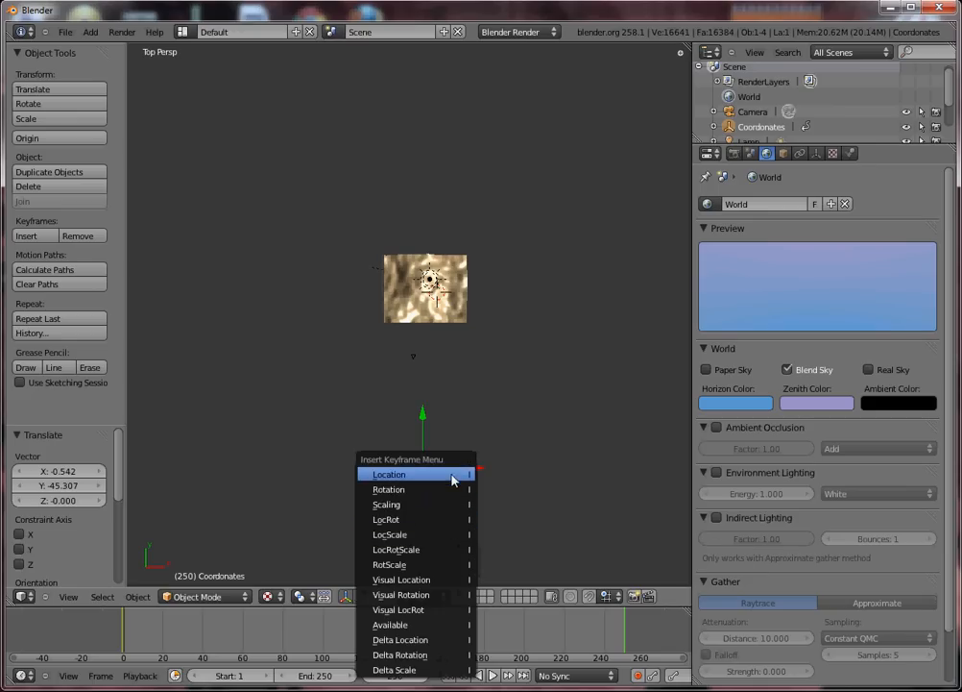
pyautogui.click(389, 473)
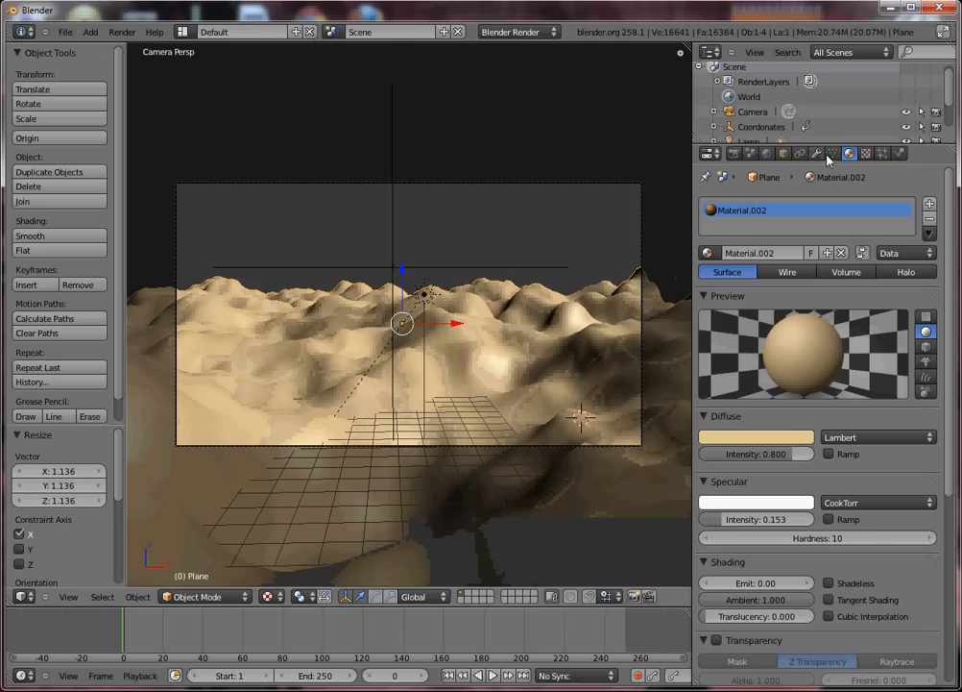
# Add a Subdivision Surface modifier below the Displace modifier and apply smooth shading.
pyautogui.click(817, 153)
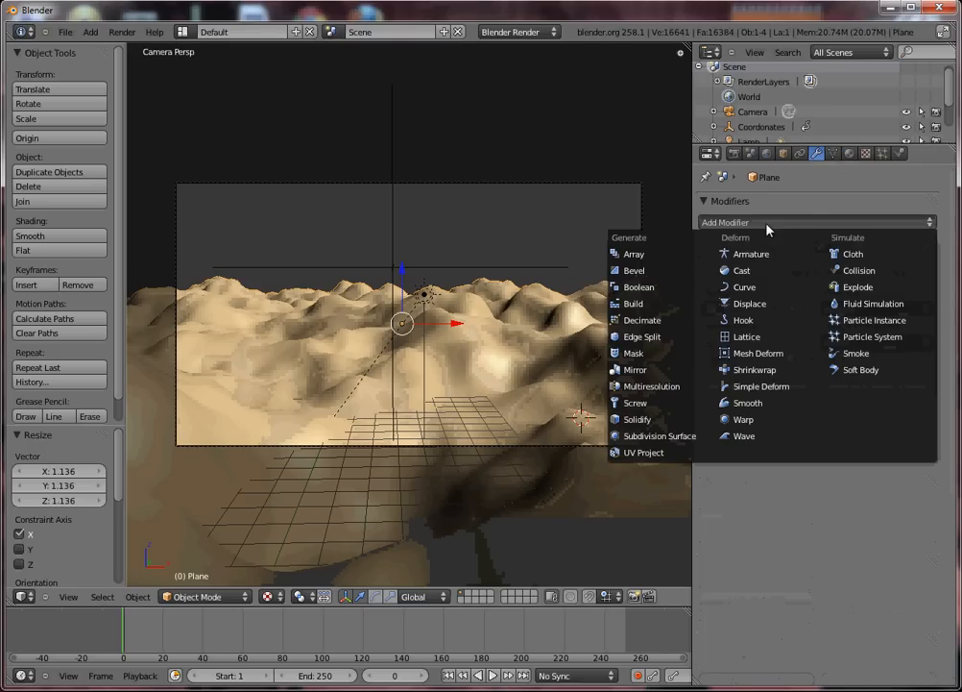
pyautogui.moveTo(660, 435)
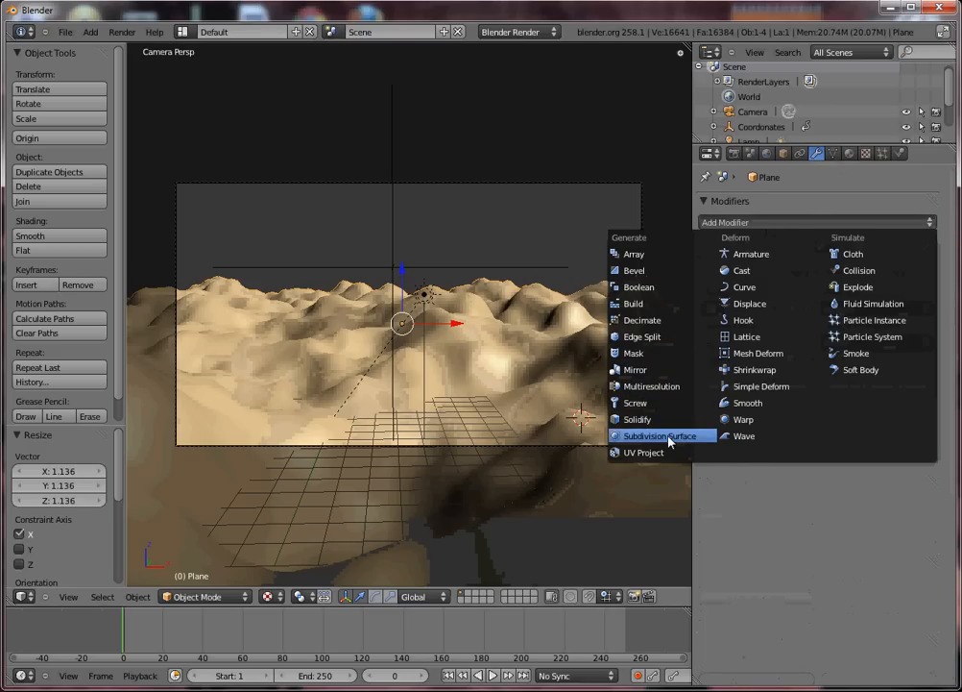
pyautogui.click(659, 435)
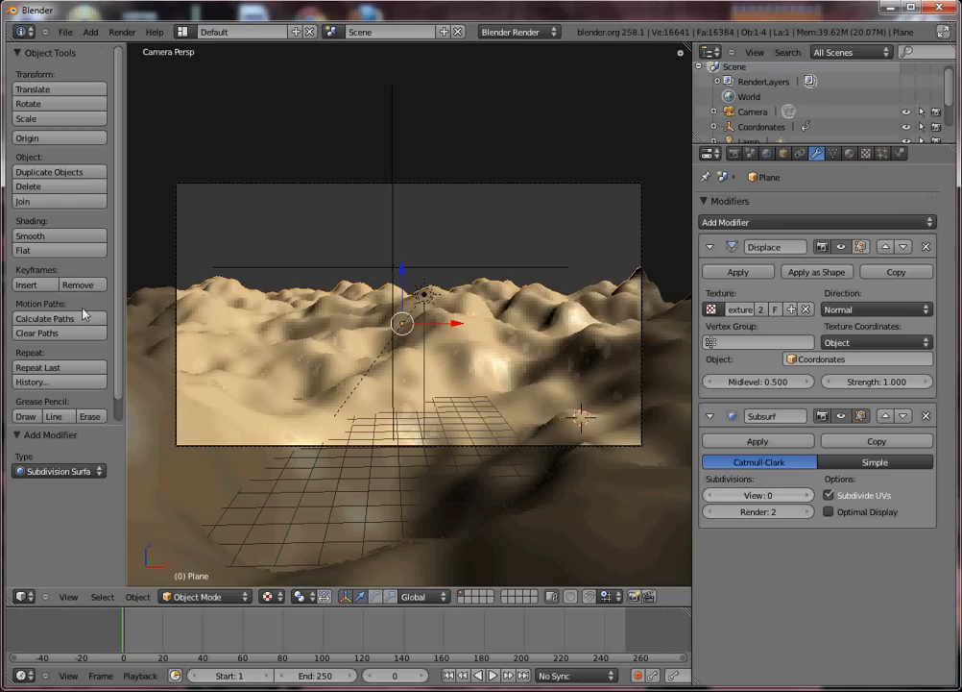
pyautogui.click(30, 235)
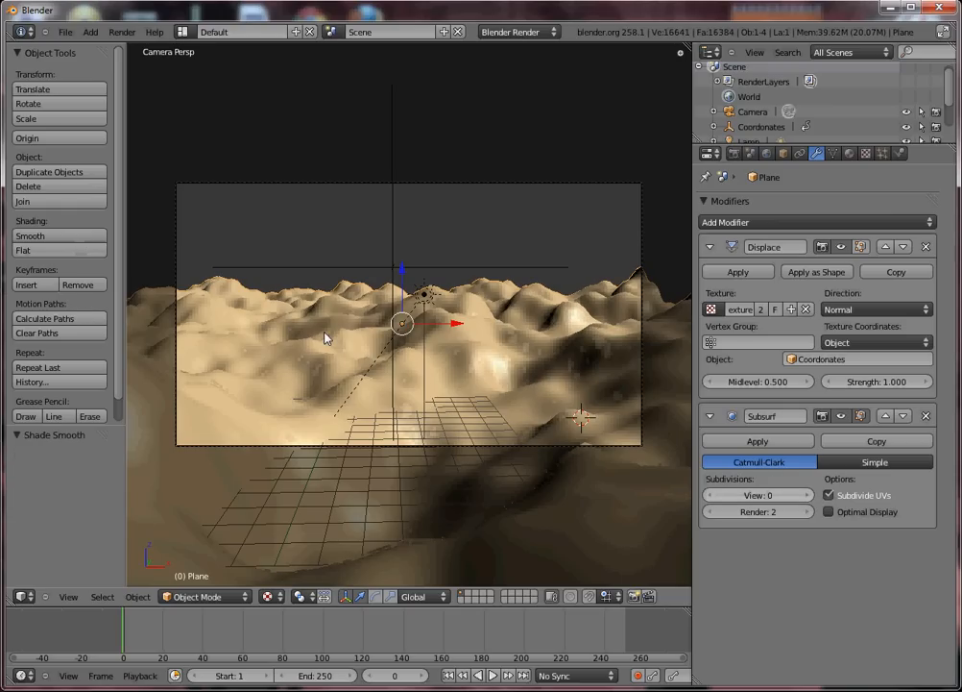
# Render the current frame with F12, then play back the animation to see the dunes shift.
pyautogui.press('F12')
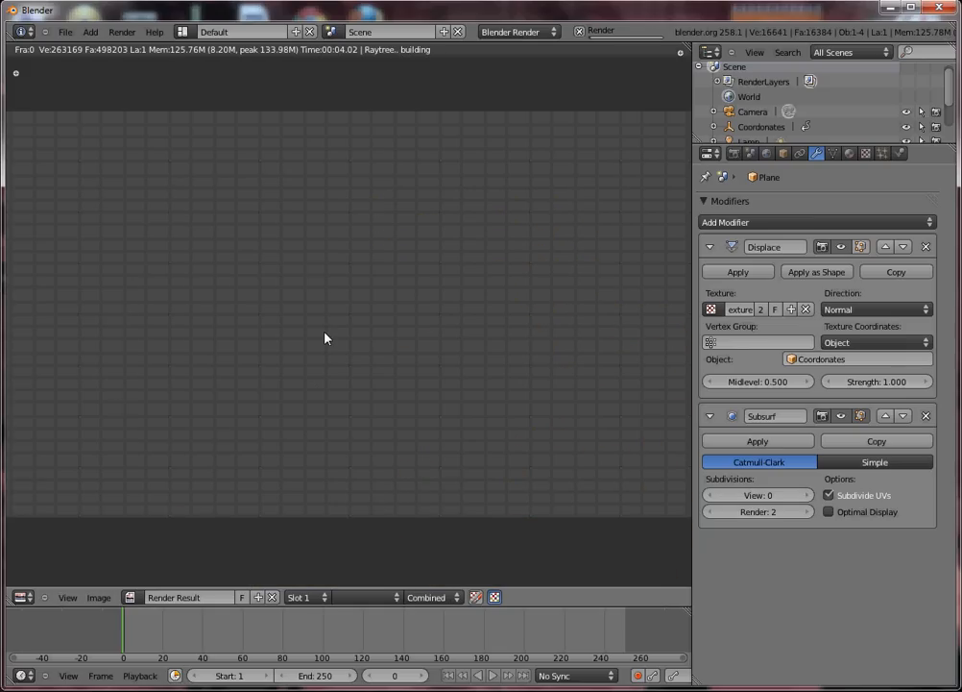
pyautogui.moveTo(329, 336)
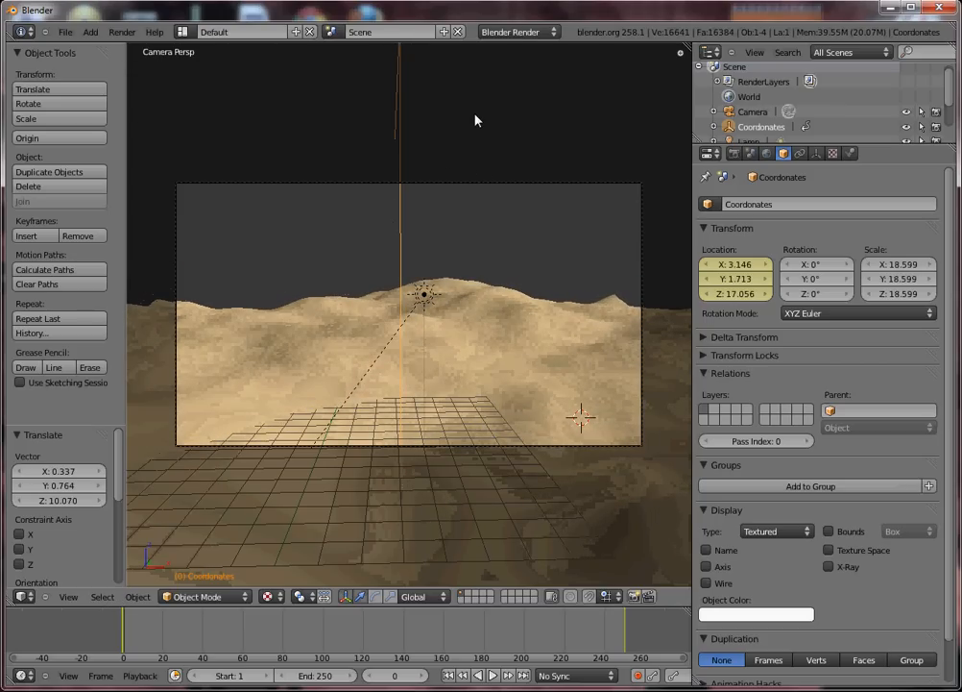
pyautogui.moveTo(488, 263)
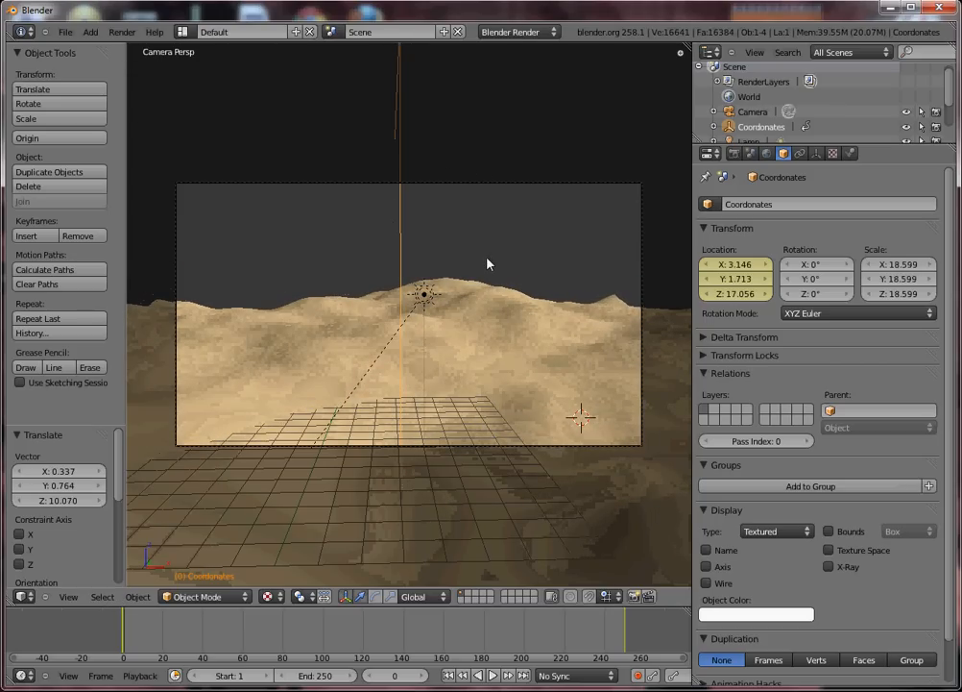
pyautogui.click(491, 674)
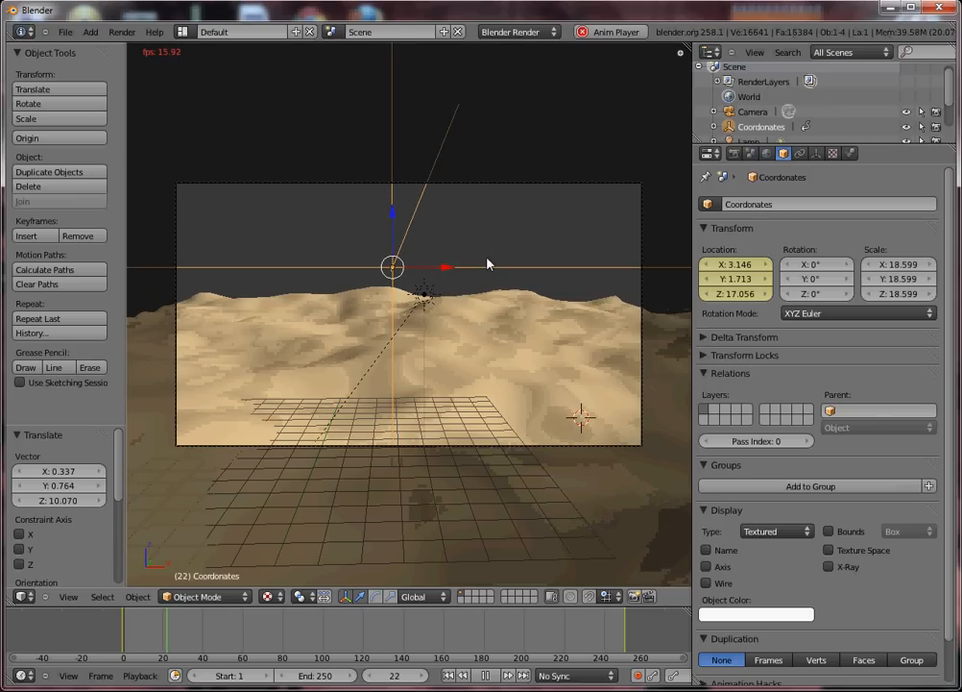